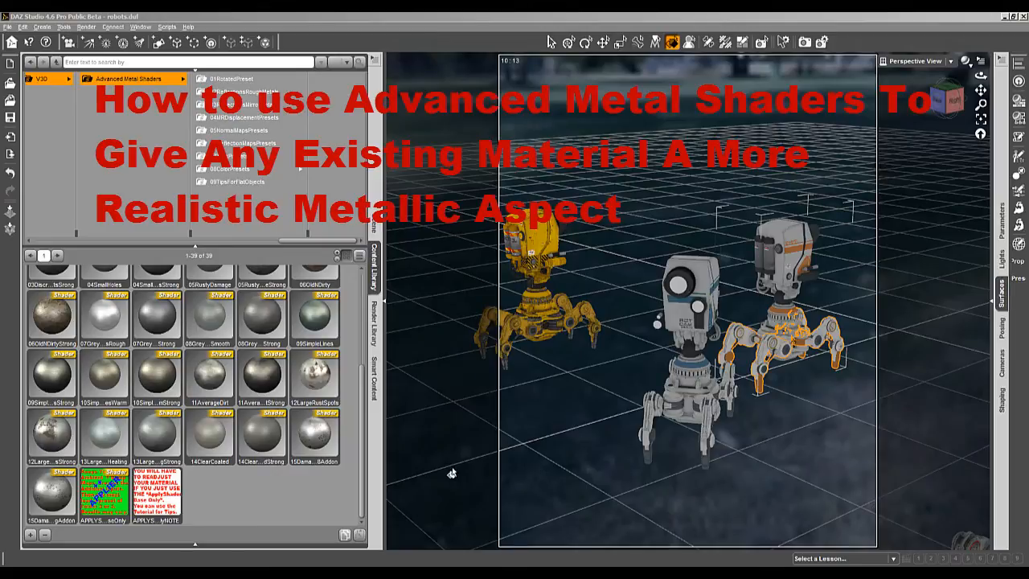
{"action": "mouse_move", "coordinate": [187, 121]}
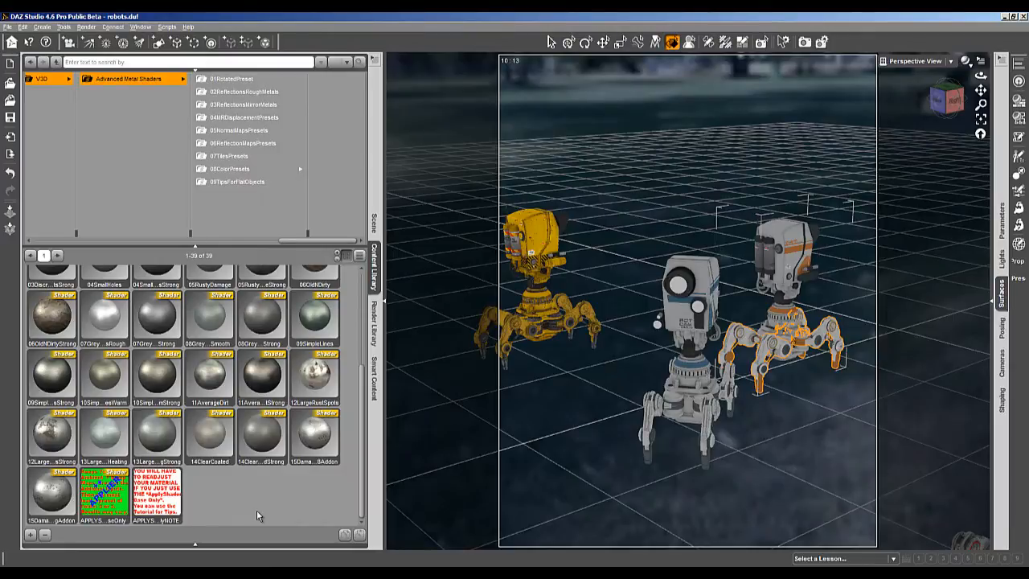
- Browse the Advanced Metal Shaders preset folder and select the red front-left CamBot in the viewport
{"action": "left_click", "coordinate": [374, 223]}
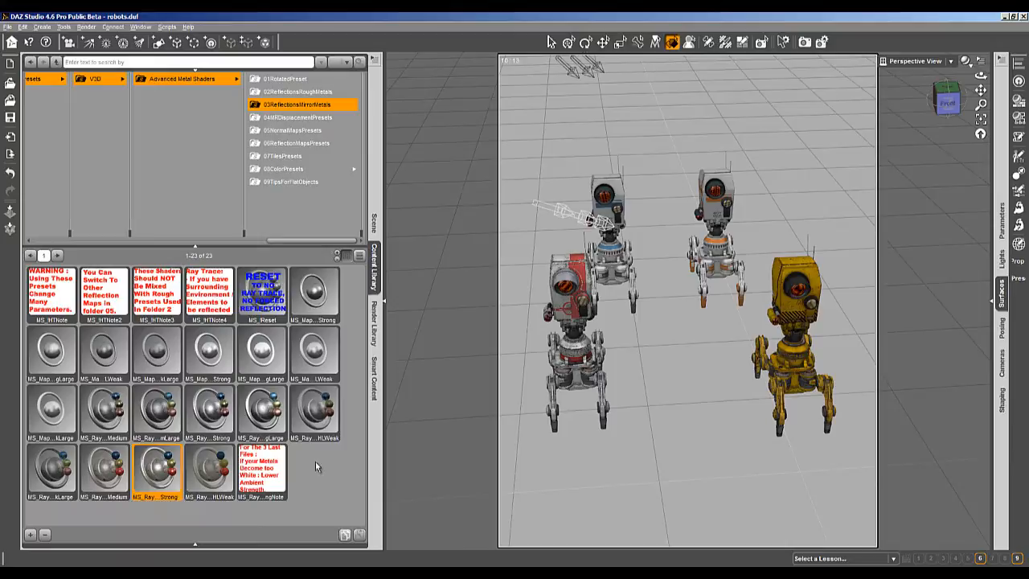
{"action": "left_click", "coordinate": [301, 104]}
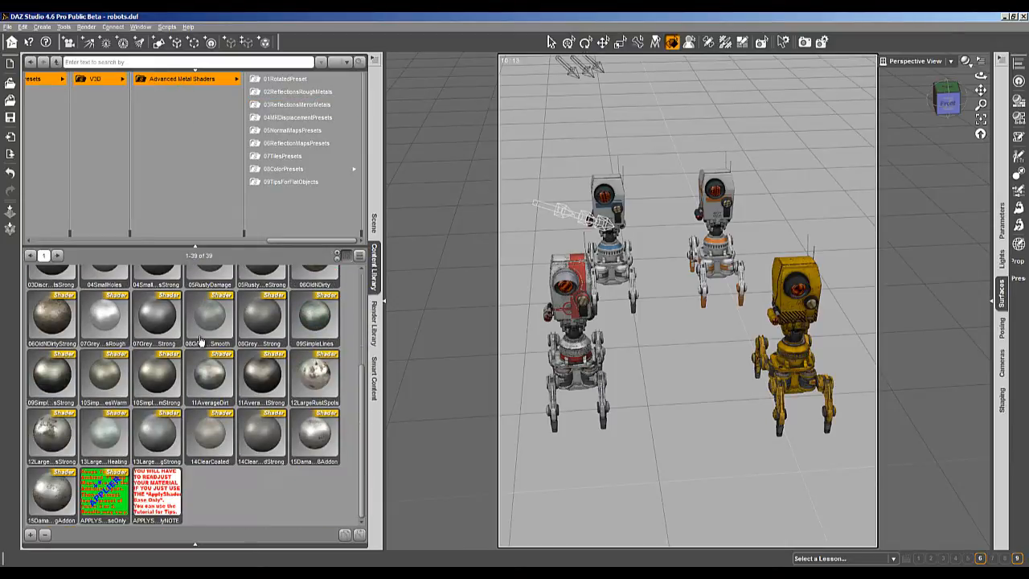
{"action": "scroll", "scroll_direction": "up", "scroll_amount": 3}
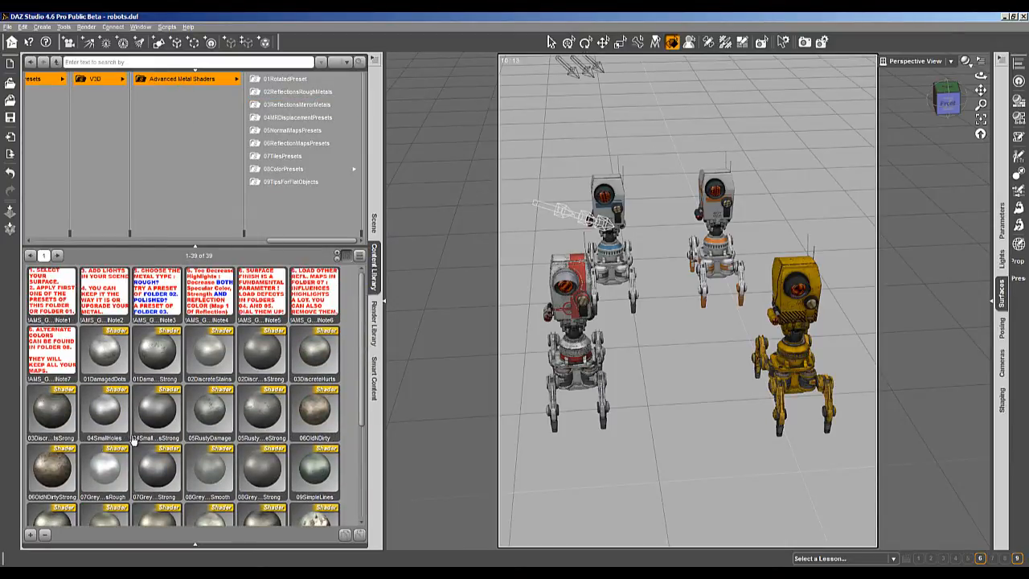
{"action": "scroll", "scroll_direction": "down", "scroll_amount": 3}
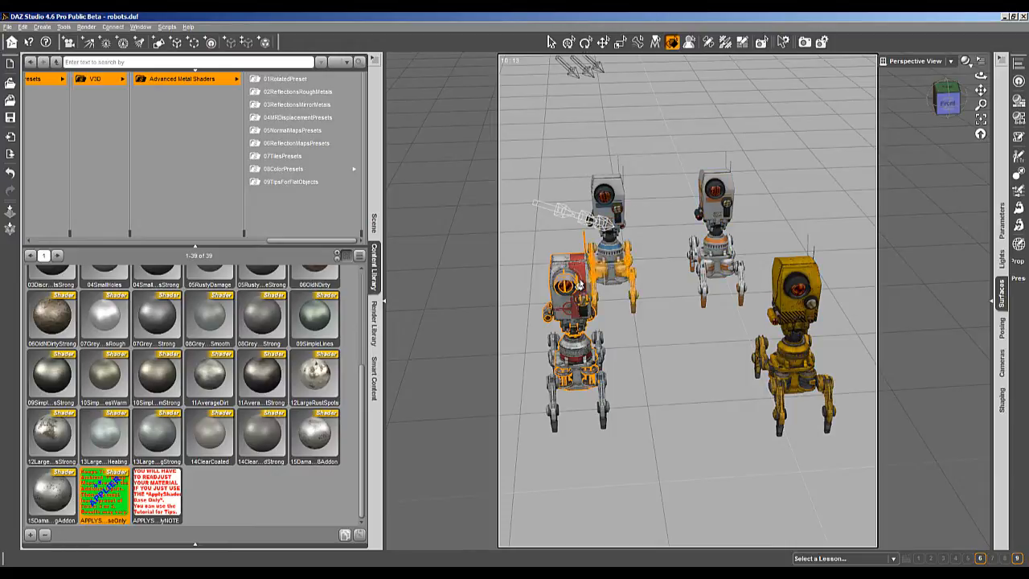
{"action": "scroll", "scroll_direction": "up", "scroll_amount": 3}
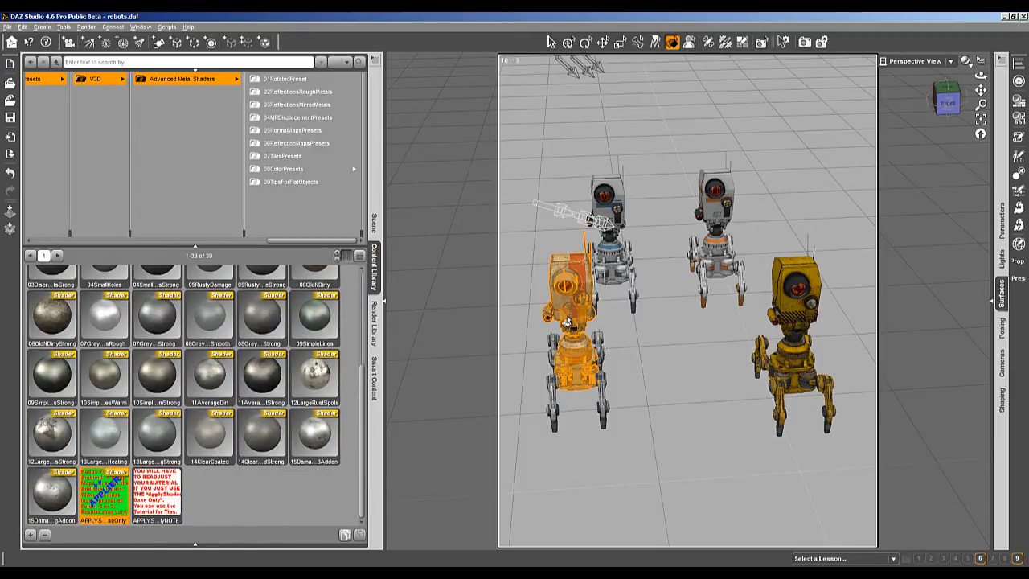
{"action": "mouse_move", "coordinate": [567, 322]}
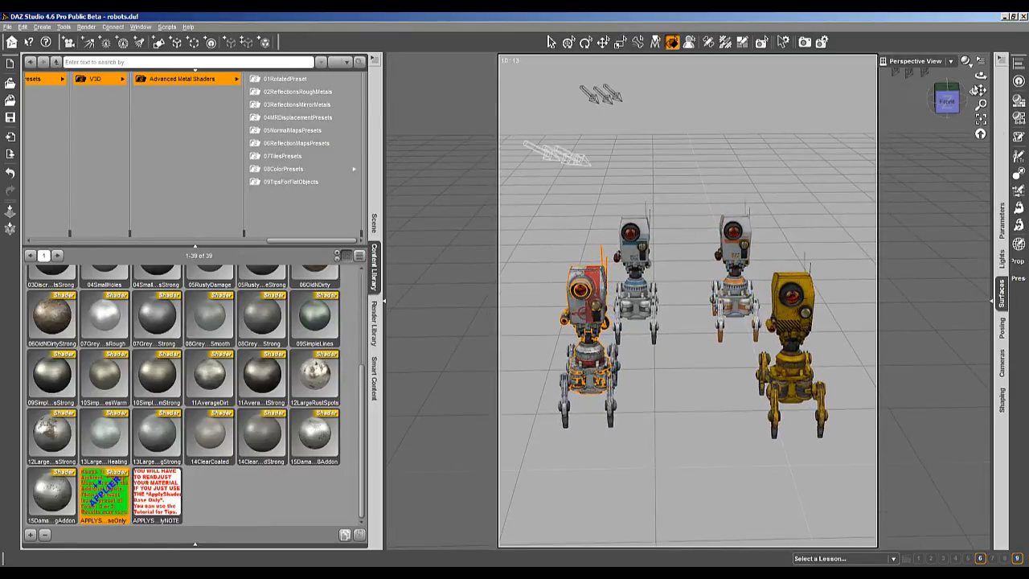
- Produce a test render of the four robots' current metal look and close it
{"action": "left_click", "coordinate": [86, 26]}
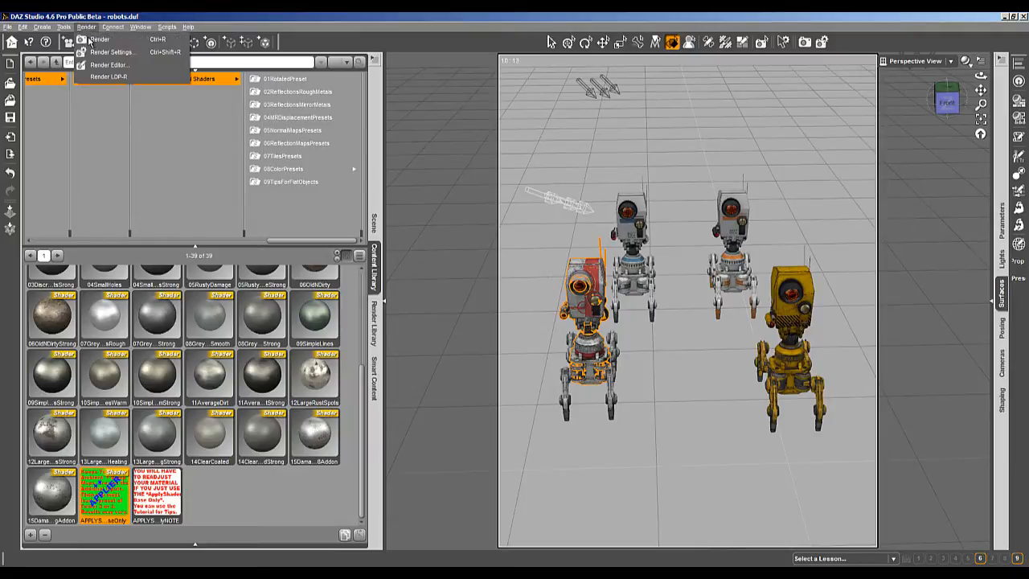
{"action": "left_click", "coordinate": [99, 38]}
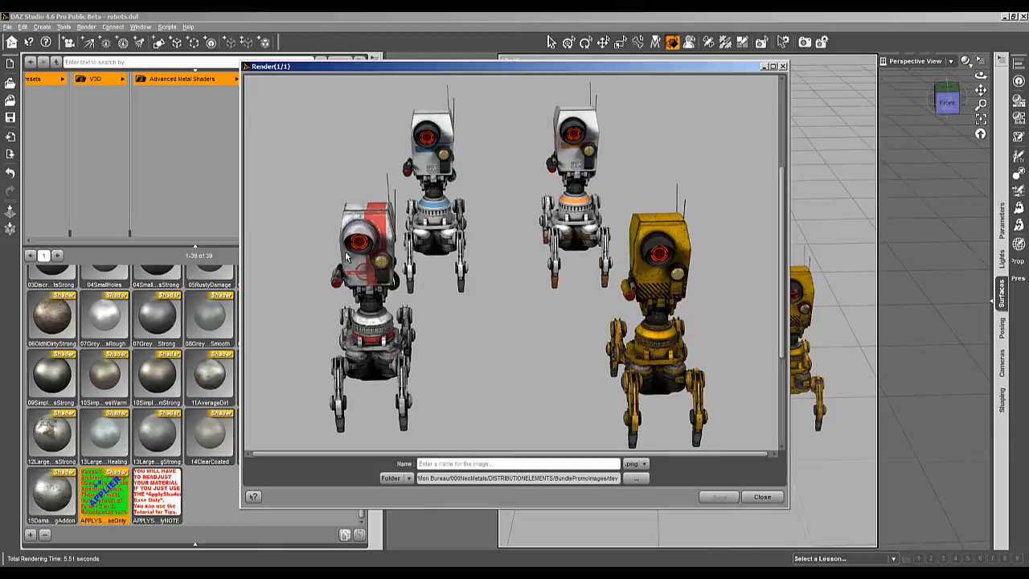
{"action": "mouse_move", "coordinate": [381, 231]}
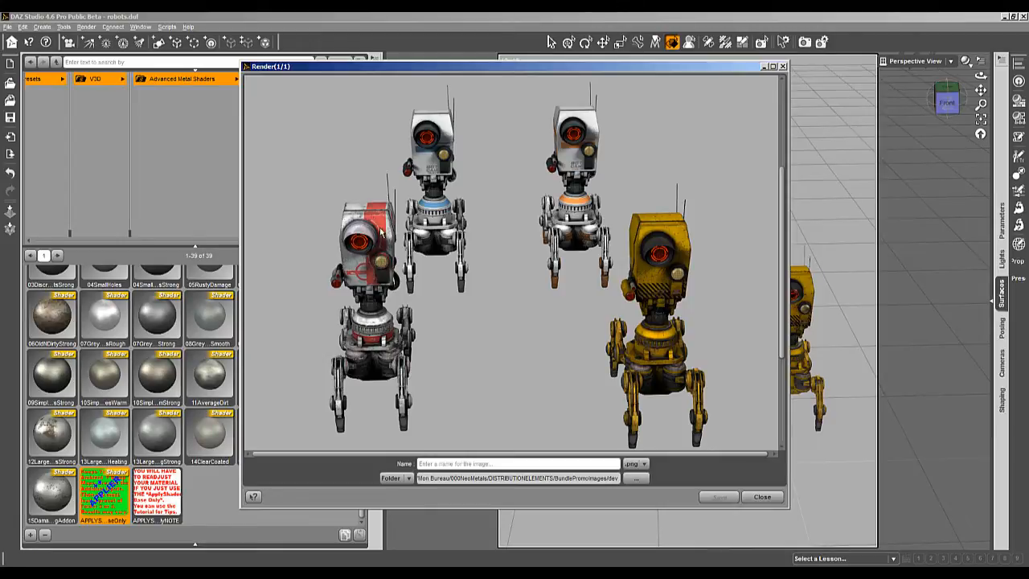
{"action": "mouse_move", "coordinate": [381, 249]}
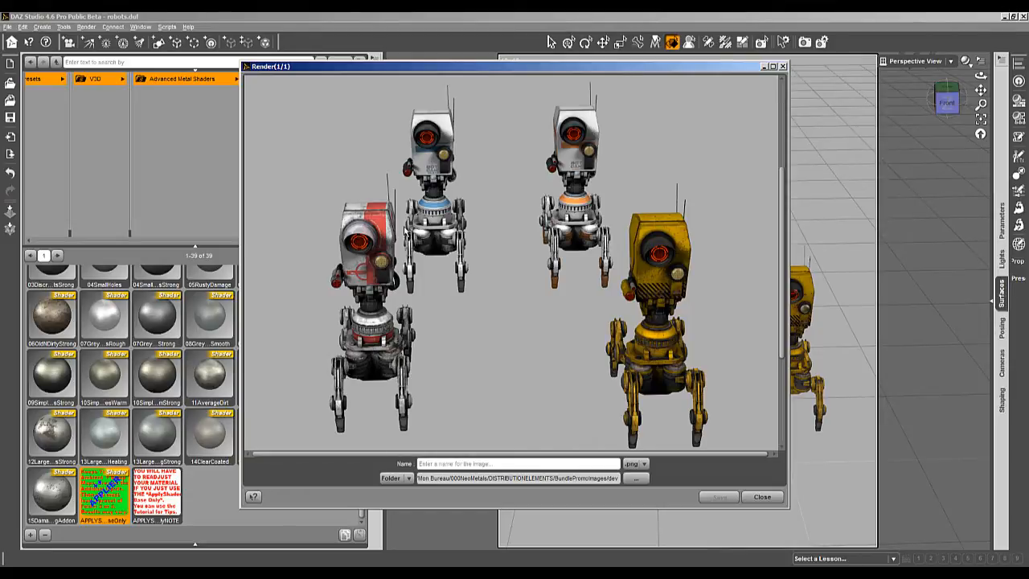
{"action": "left_click", "coordinate": [761, 496]}
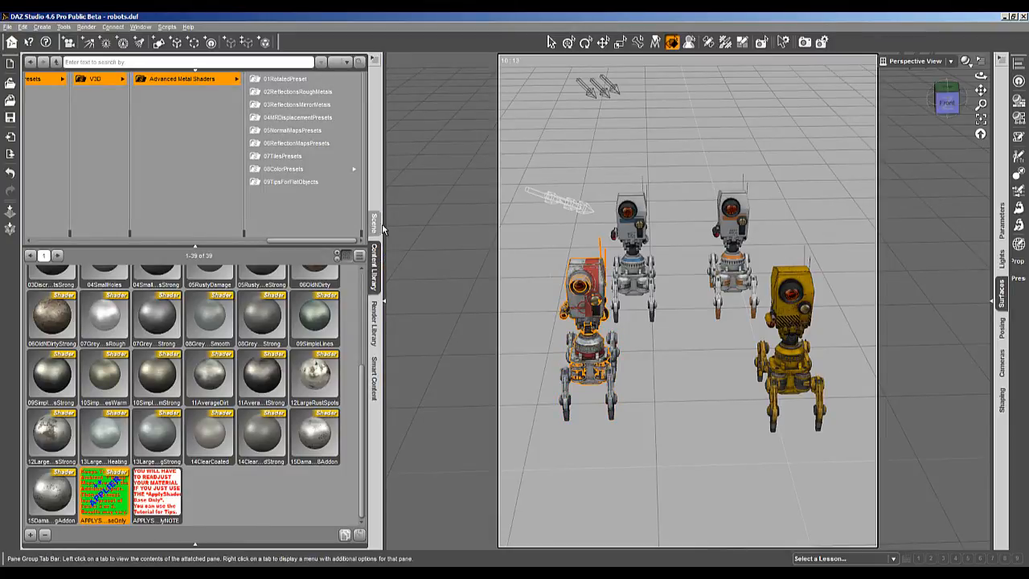
- Select all four CamBot nodes in the Scene list and apply the APPLYShaderBaseOnly preset to them
{"action": "left_click", "coordinate": [375, 221]}
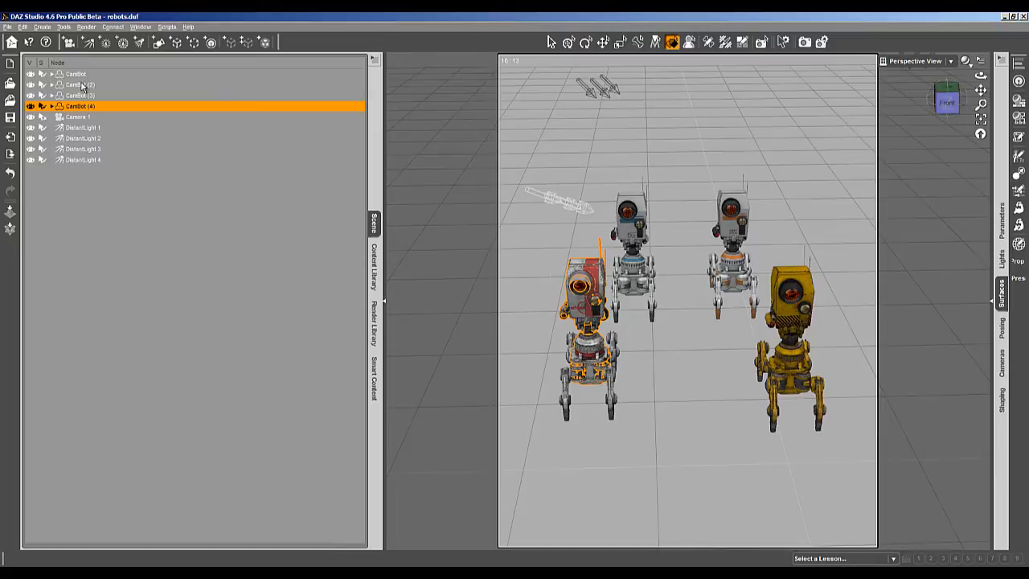
{"action": "left_click", "coordinate": [76, 73]}
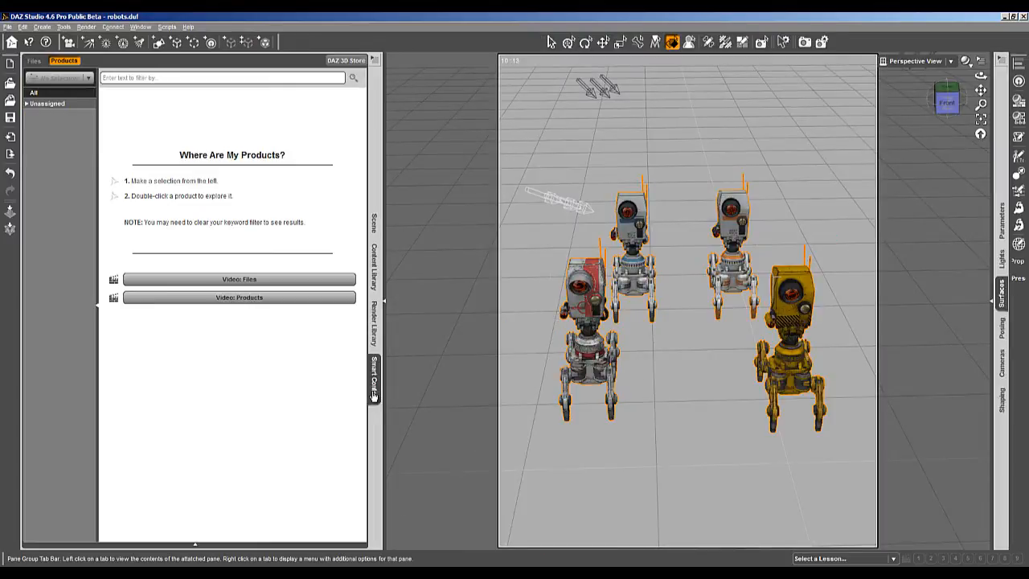
{"action": "left_click", "coordinate": [375, 277]}
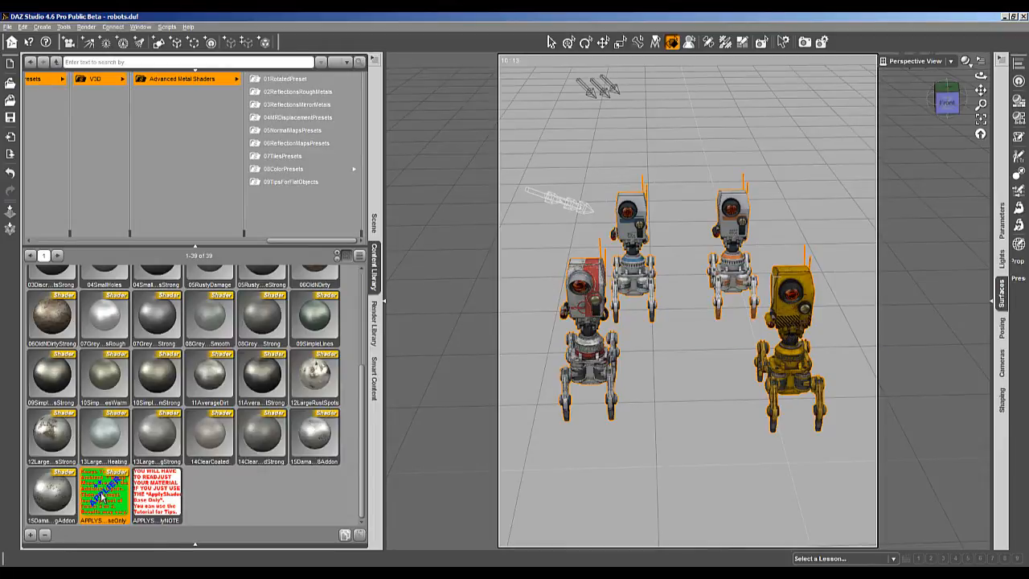
{"action": "left_click", "coordinate": [103, 495]}
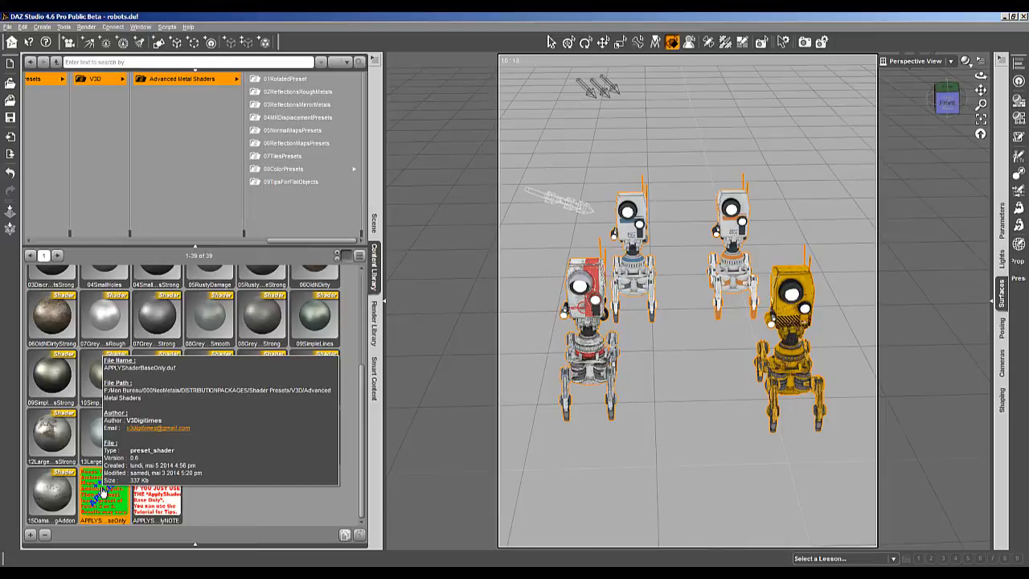
{"action": "left_click", "coordinate": [86, 26]}
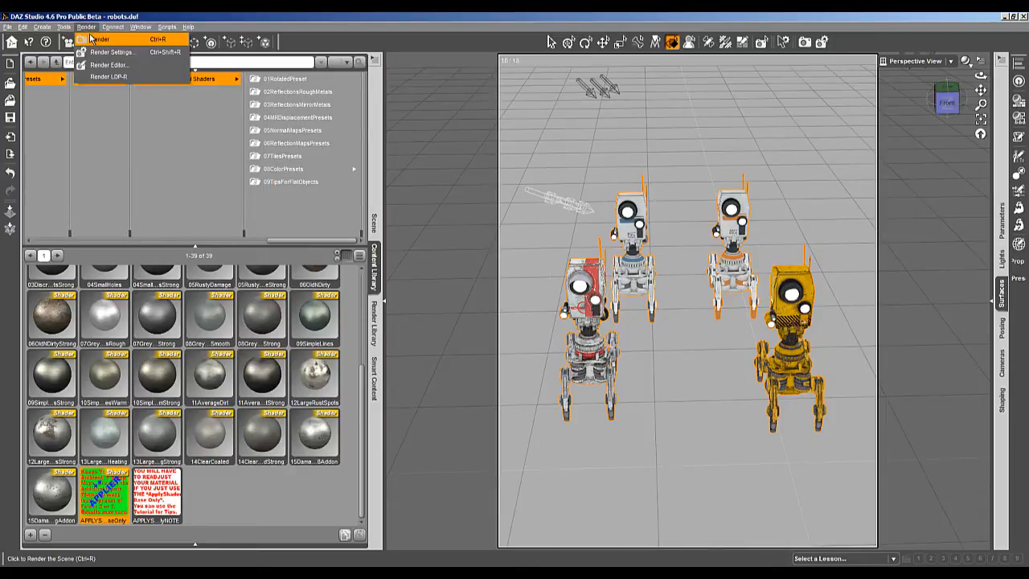
- Render the robots carrying the base-only shader and close the finished render
{"action": "left_click", "coordinate": [98, 40]}
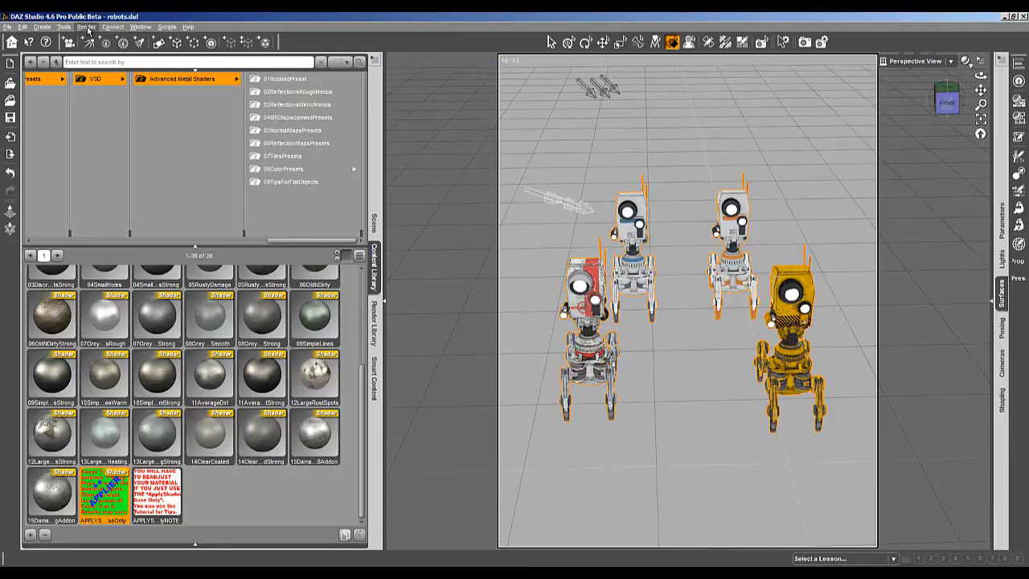
{"action": "mouse_move", "coordinate": [448, 192]}
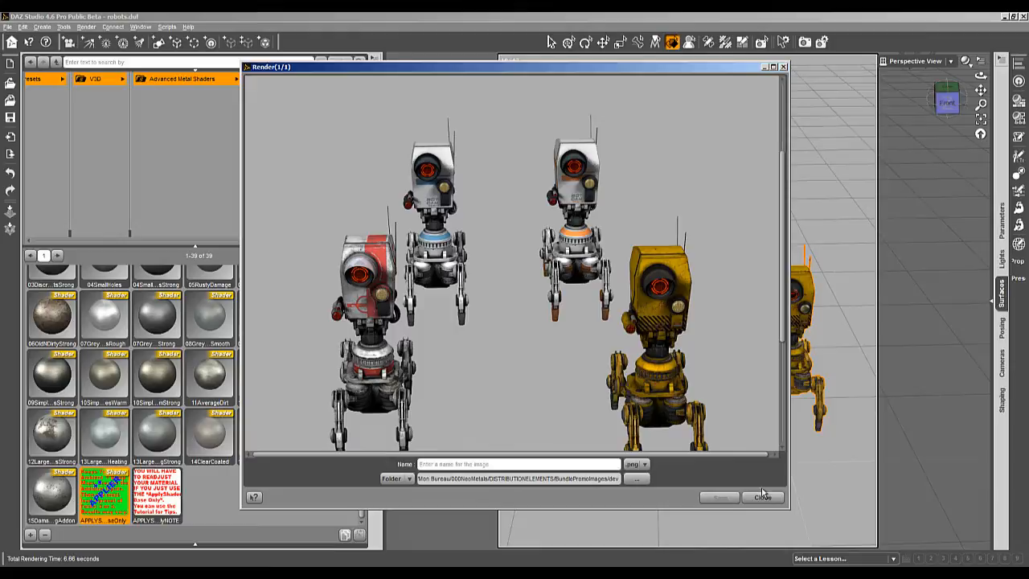
{"action": "left_click", "coordinate": [762, 497]}
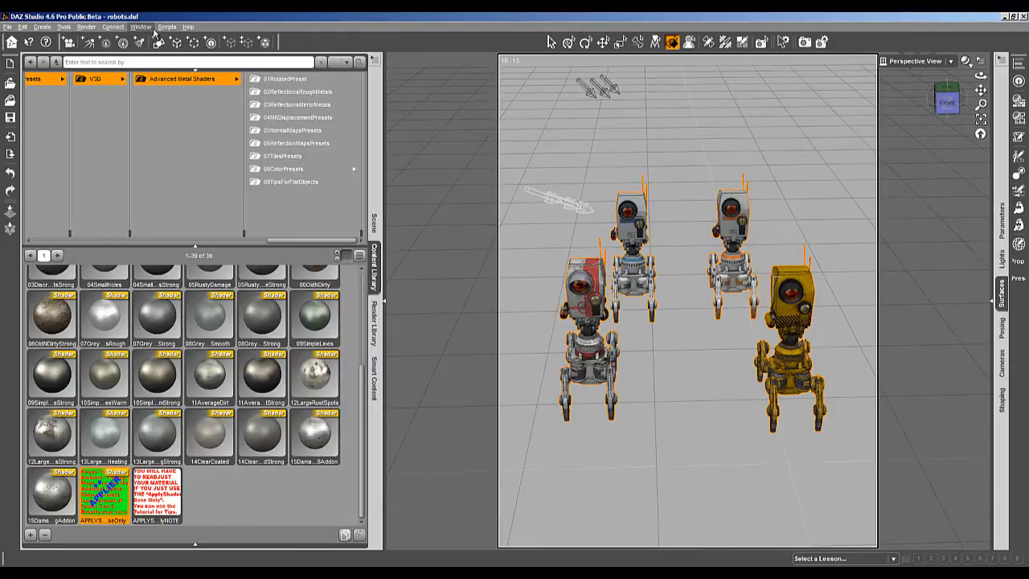
- Bring up the render history and slide the split view between Render 8 and Render 9
{"action": "left_click", "coordinate": [86, 27]}
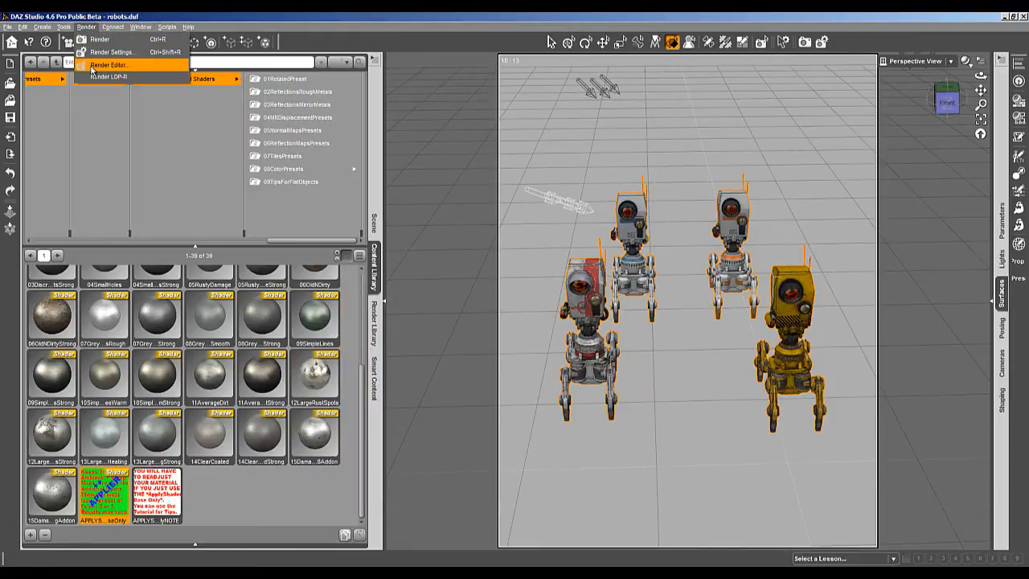
{"action": "left_click", "coordinate": [109, 64]}
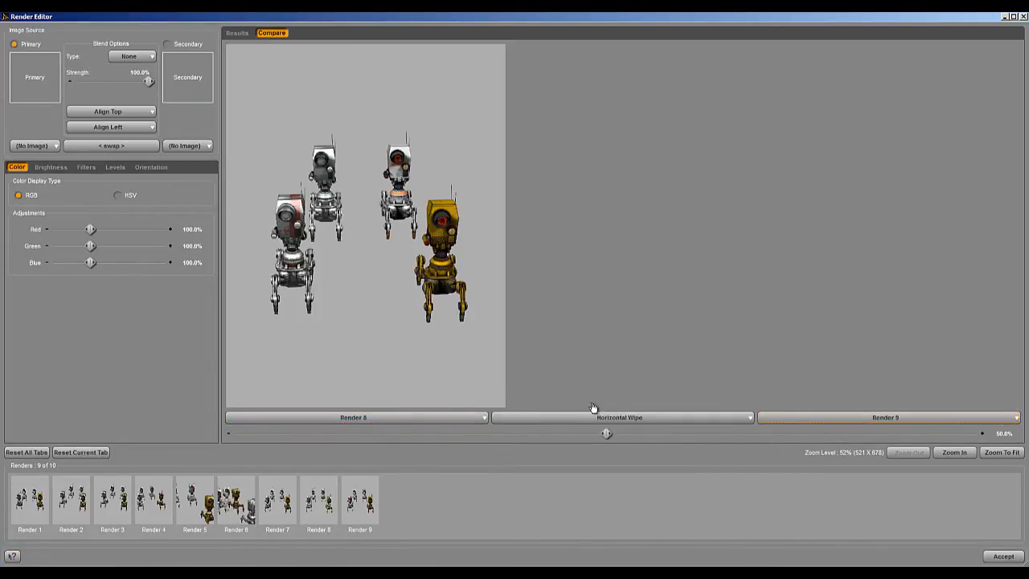
{"action": "left_click_drag", "start_coordinate": [606, 433], "coordinate": [238, 433]}
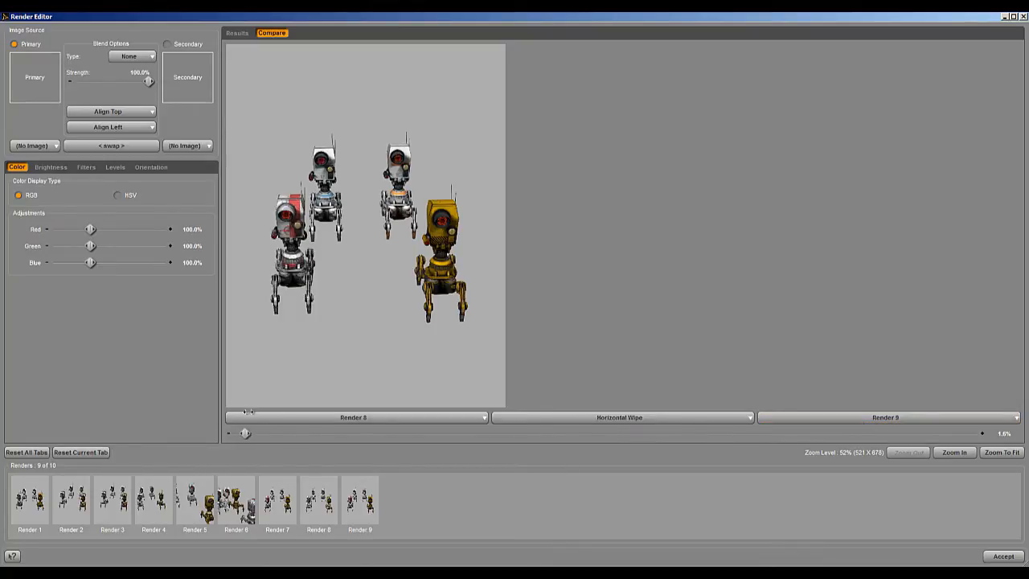
{"action": "left_click_drag", "start_coordinate": [245, 433], "coordinate": [279, 433]}
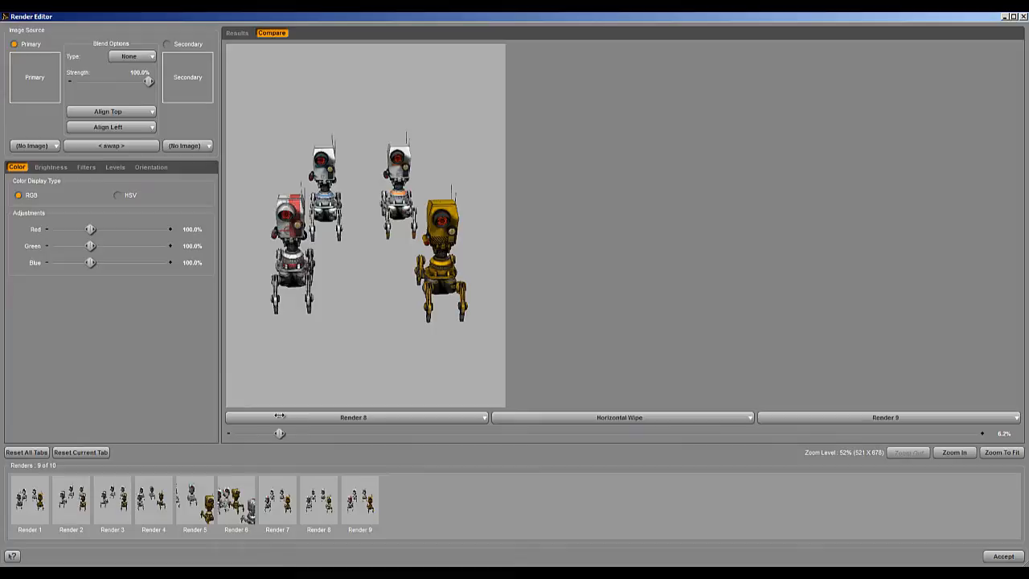
- Switch the comparison to flip mode and toggle back and forth between Render 8 and Render 9
{"action": "left_click", "coordinate": [748, 417]}
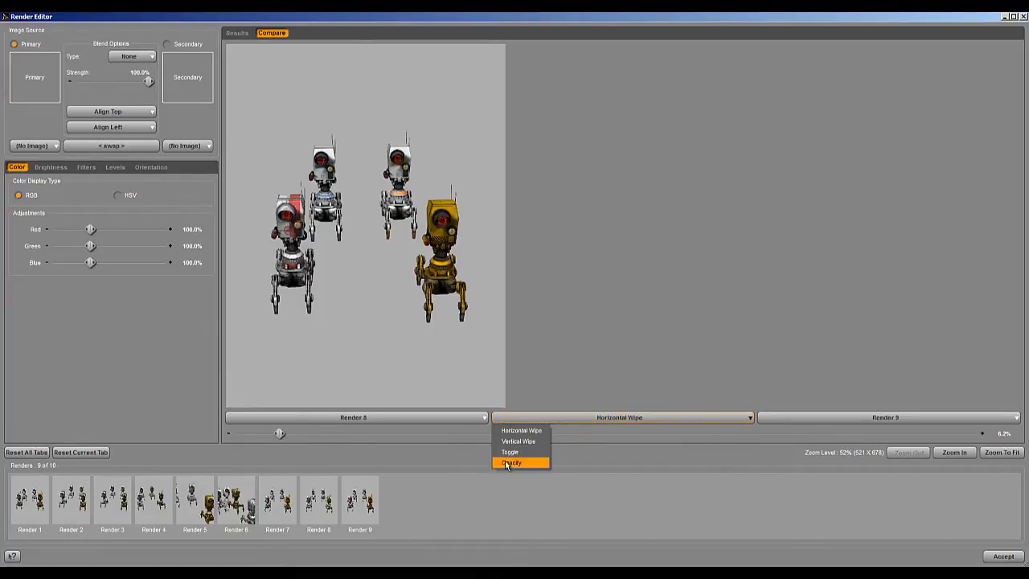
{"action": "left_click", "coordinate": [510, 452]}
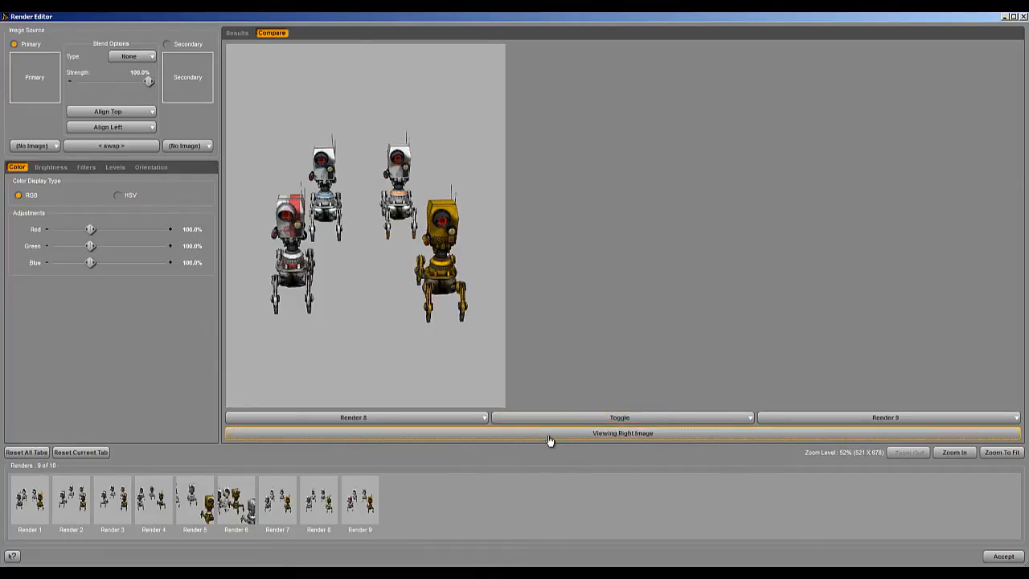
{"action": "left_click", "coordinate": [622, 432]}
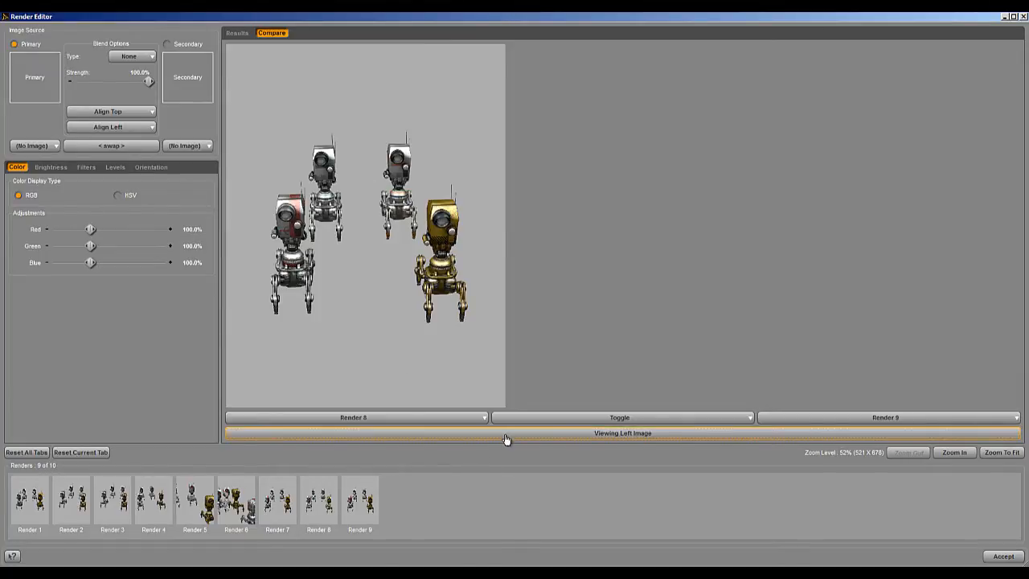
{"action": "left_click", "coordinate": [623, 433]}
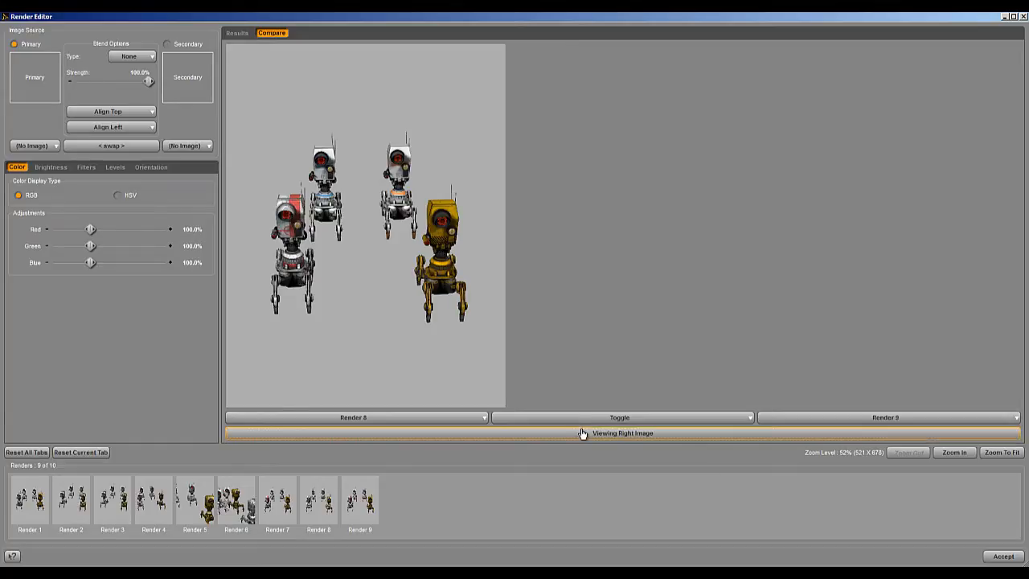
{"action": "left_click", "coordinate": [619, 417]}
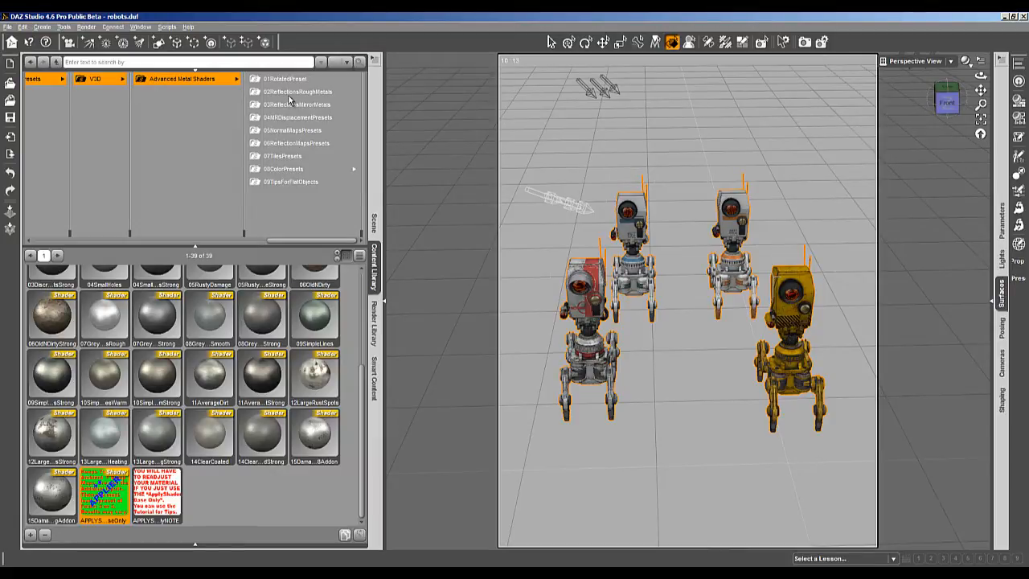
- Apply the MS_Refl_SpreadB preset from 02ReflectionsRoughMetals, start a render and cancel it as unsuccessful
{"action": "left_click", "coordinate": [297, 92]}
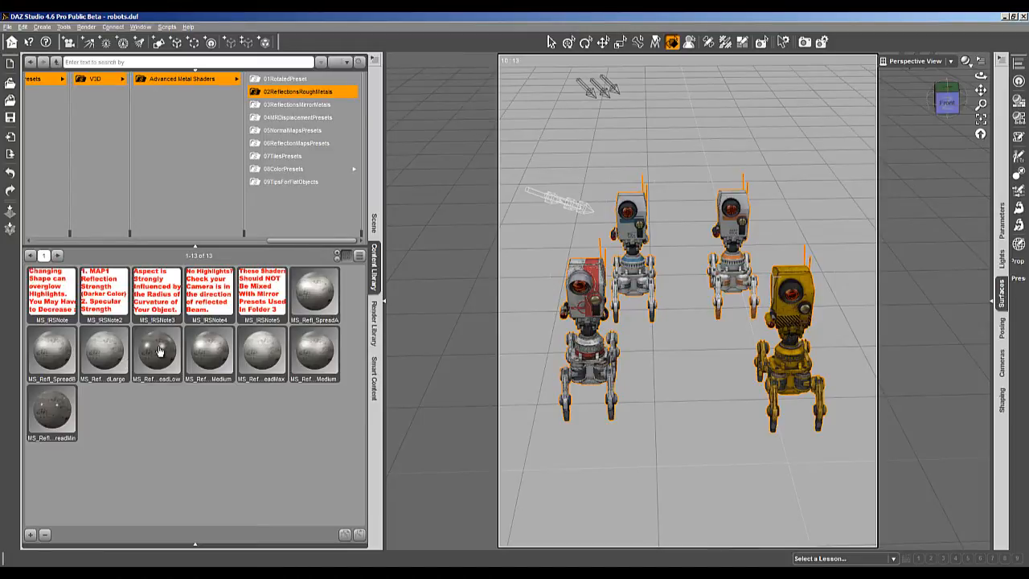
{"action": "mouse_move", "coordinate": [46, 349]}
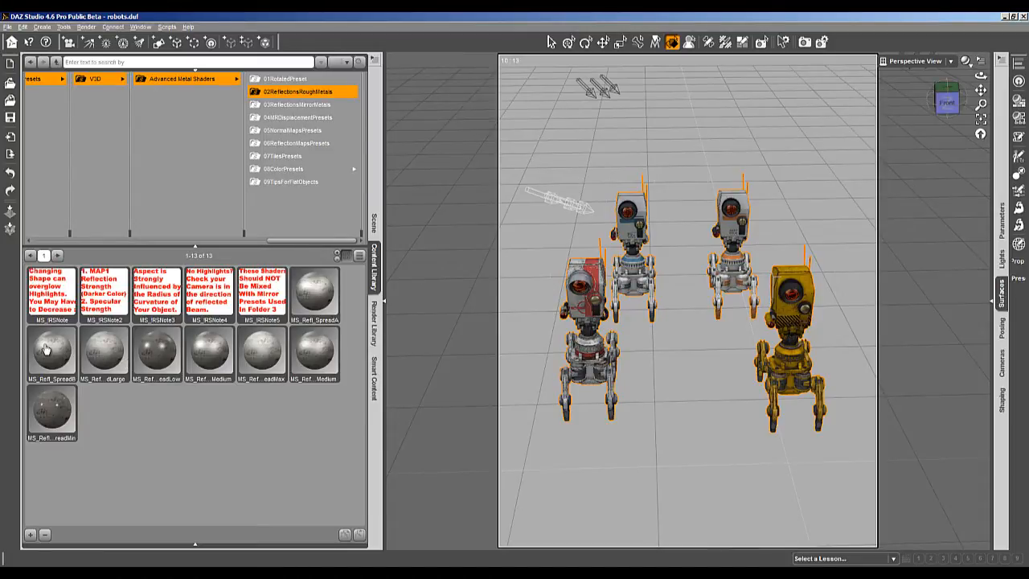
{"action": "left_click", "coordinate": [50, 352]}
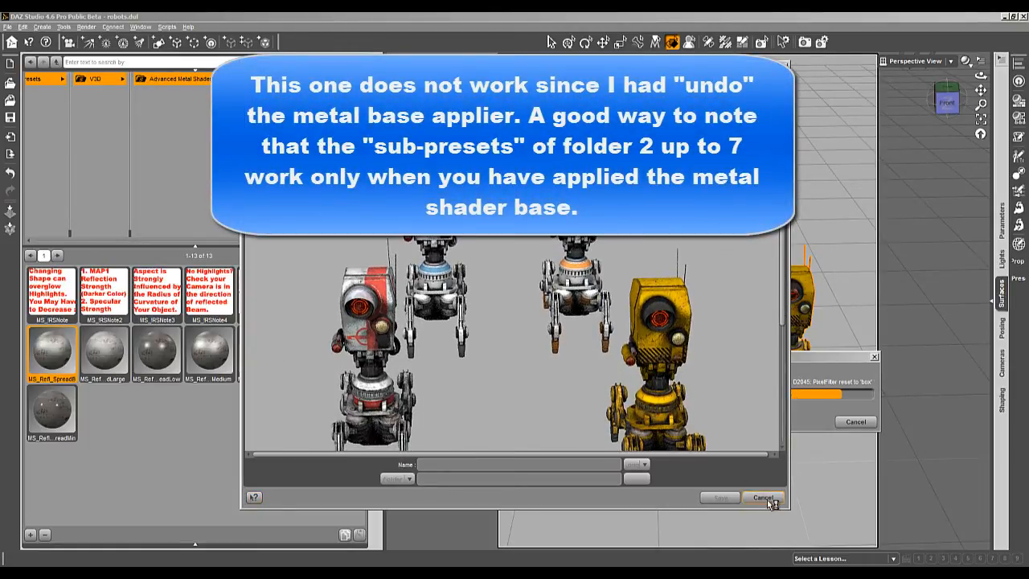
{"action": "left_click", "coordinate": [762, 496]}
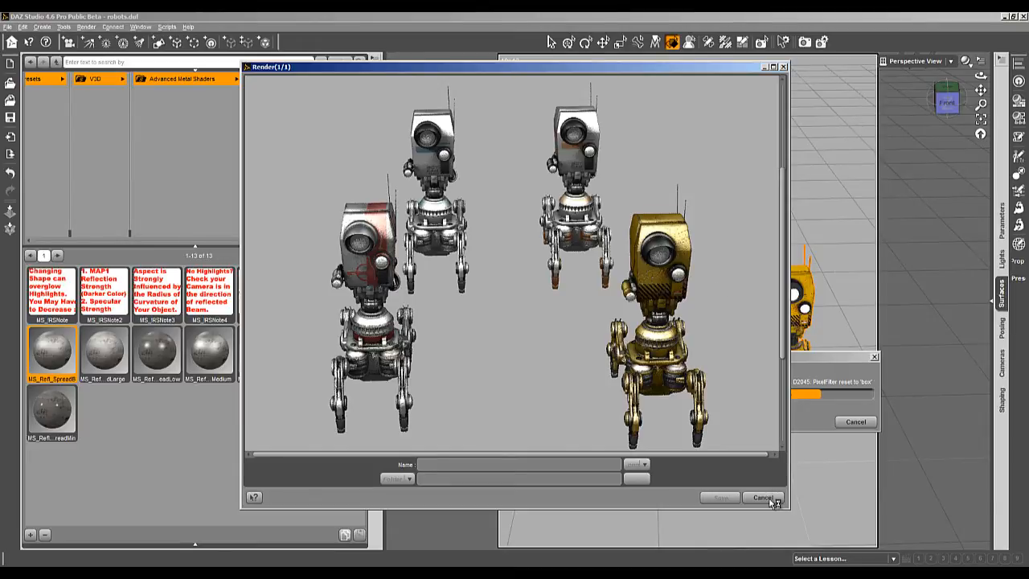
{"action": "mouse_move", "coordinate": [763, 498]}
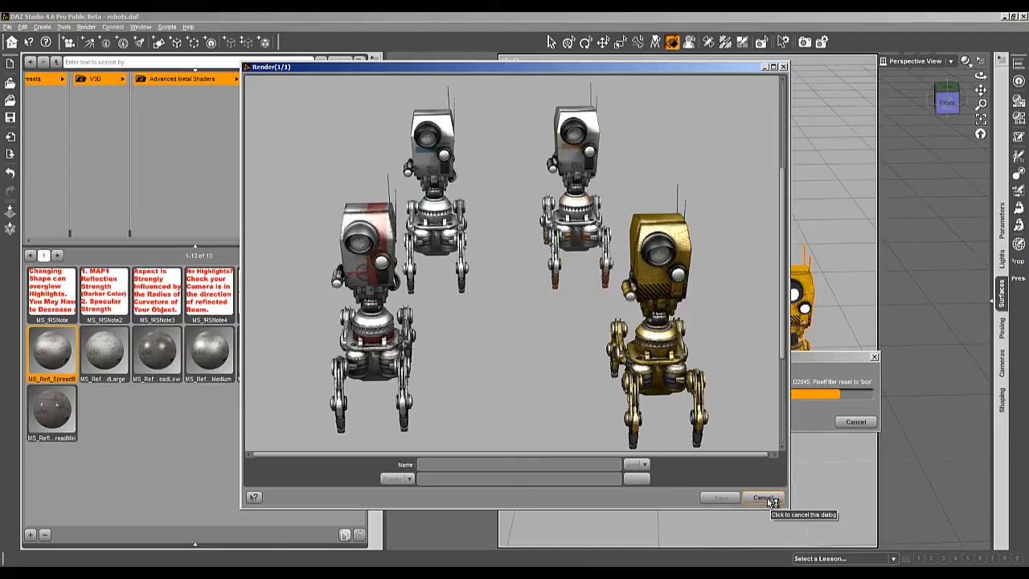
{"action": "left_click", "coordinate": [761, 497]}
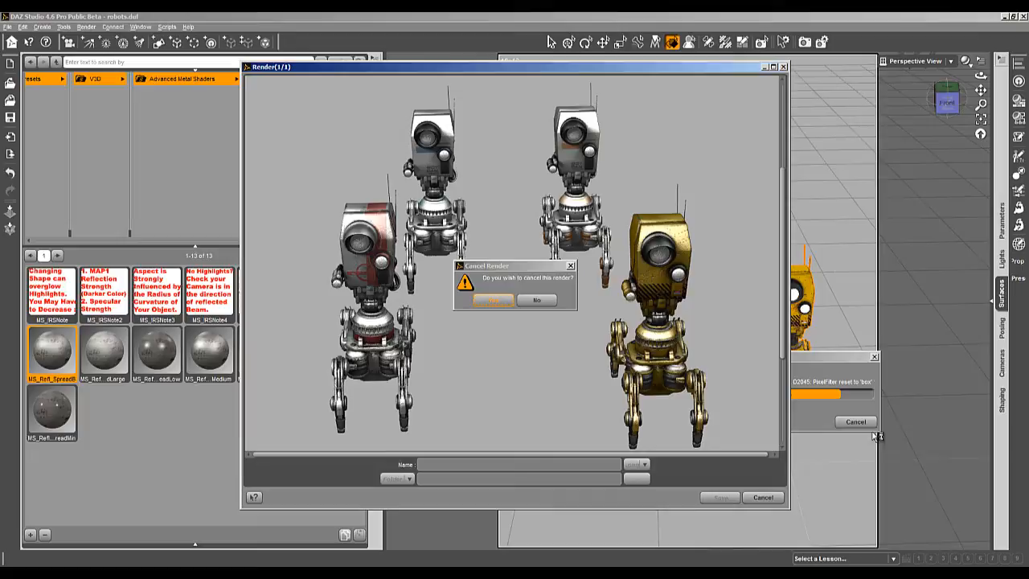
{"action": "left_click", "coordinate": [85, 26]}
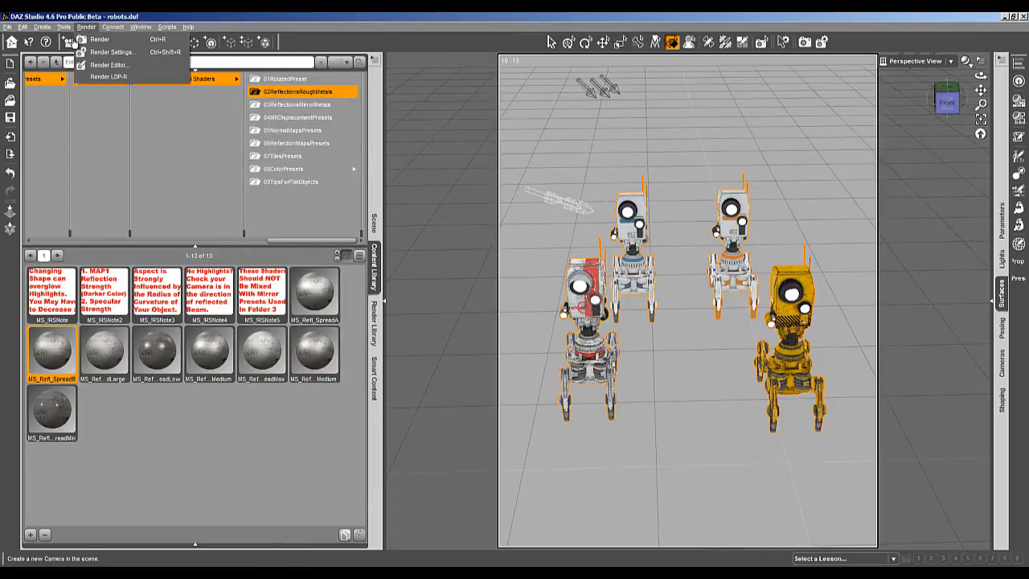
- Review the Advanced render settings, apply the MS_Refl dLarge preset and close the settings
{"action": "left_click", "coordinate": [112, 51]}
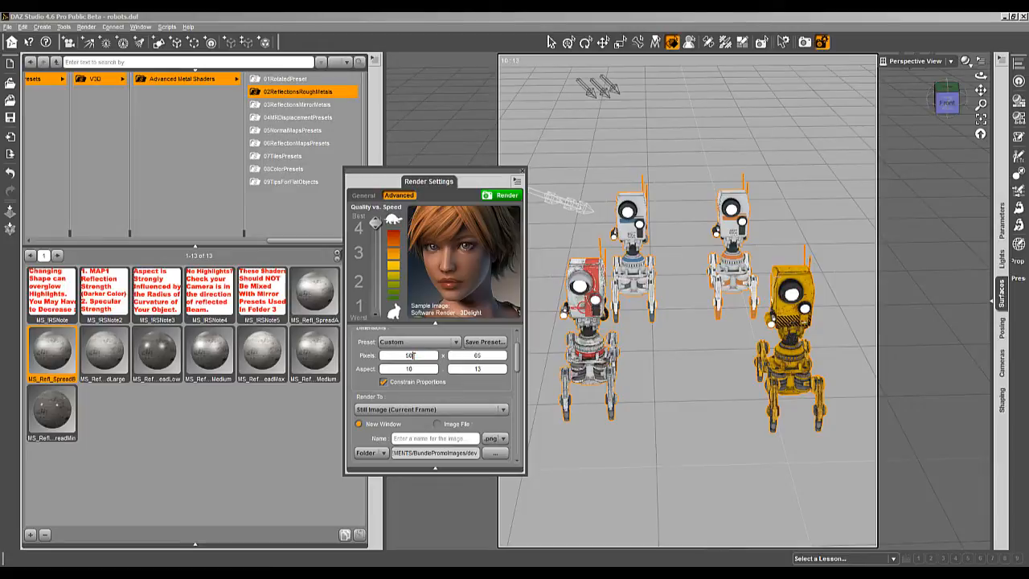
{"action": "scroll", "scroll_direction": "down", "scroll_amount": 3}
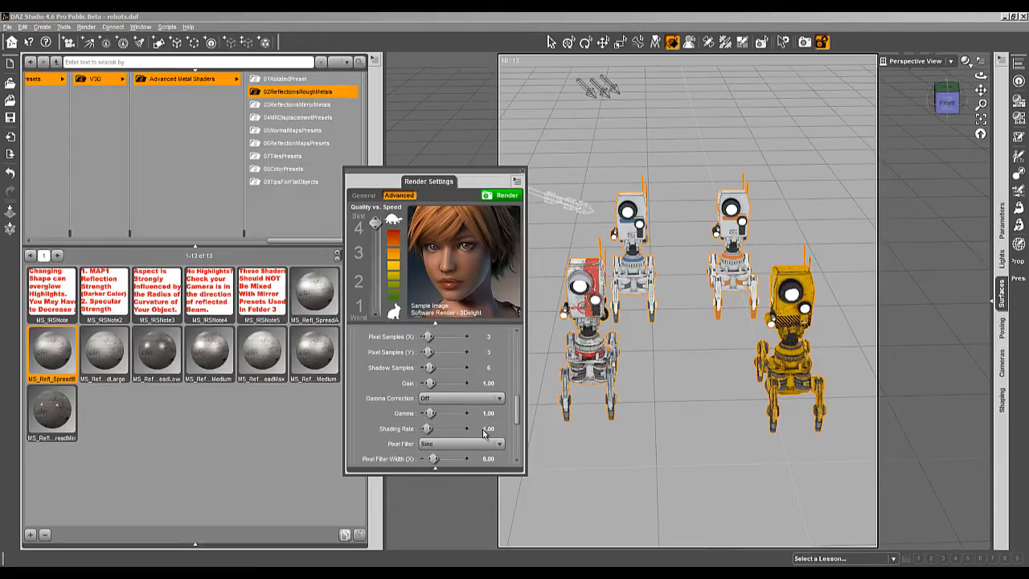
{"action": "left_click", "coordinate": [506, 195]}
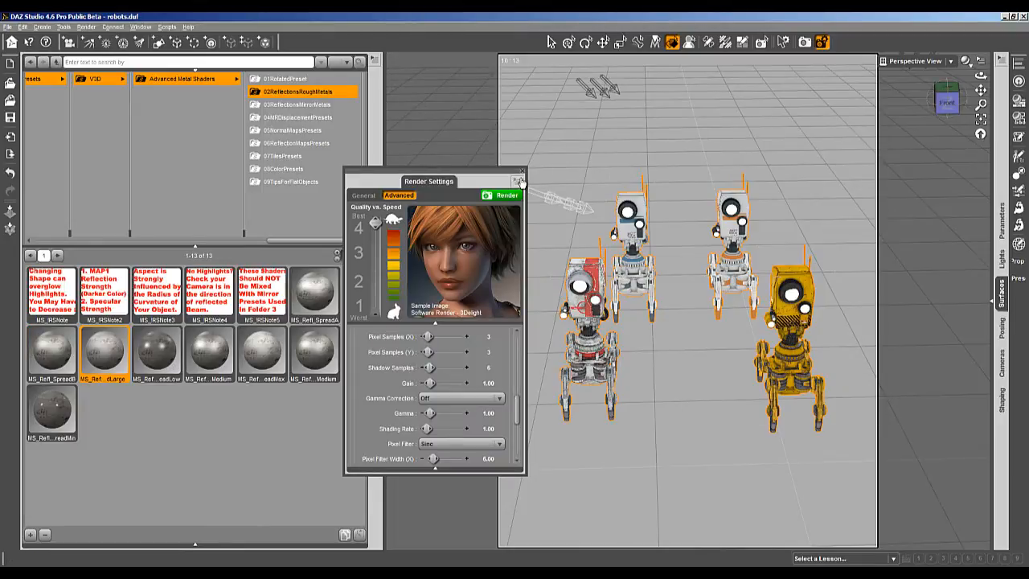
{"action": "left_click", "coordinate": [520, 171]}
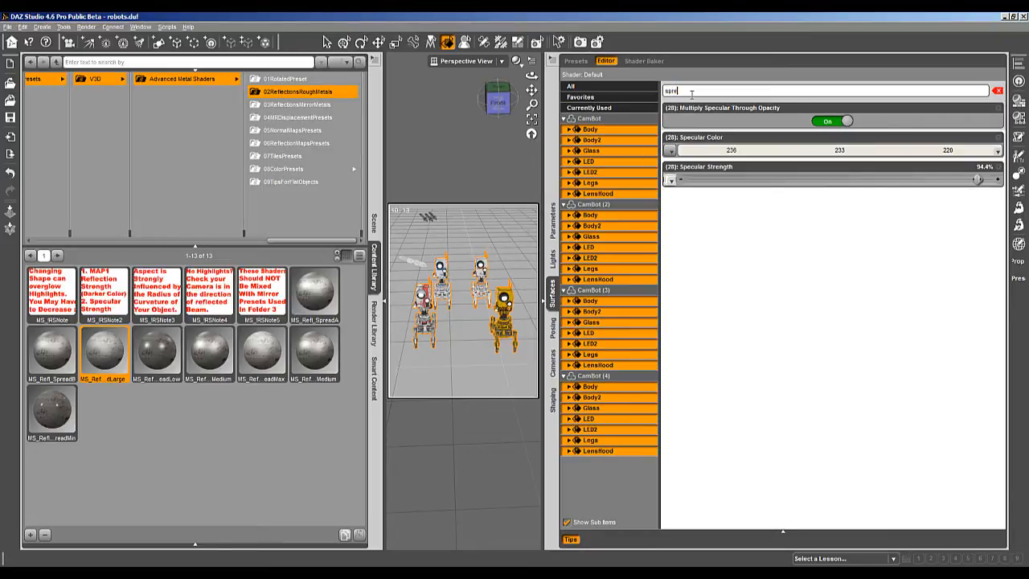
- Filter the robots' surfaces by 'spre', apply the low-spread preset and close its quick test render
{"action": "type", "text": "spre"}
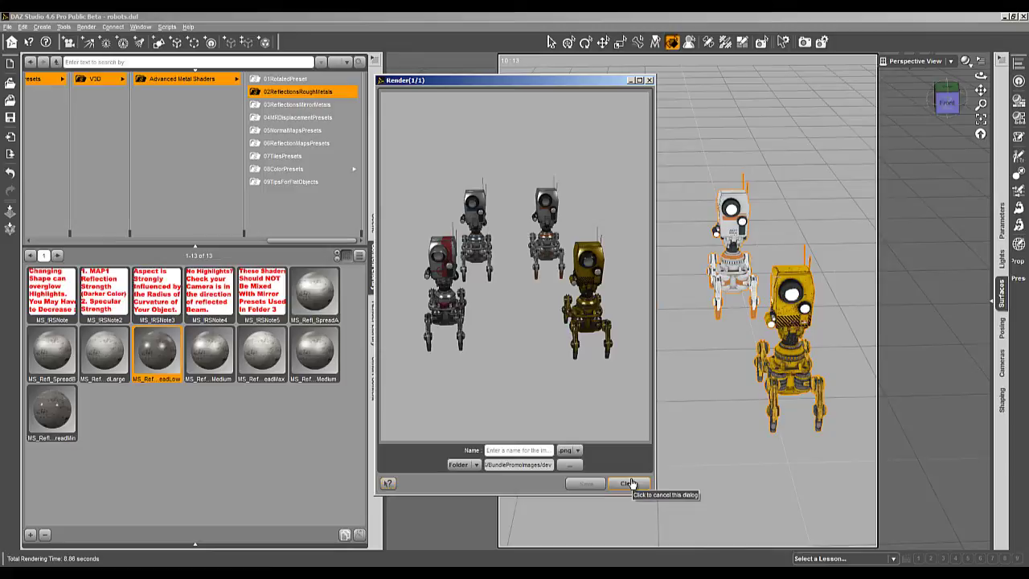
{"action": "left_click", "coordinate": [629, 483]}
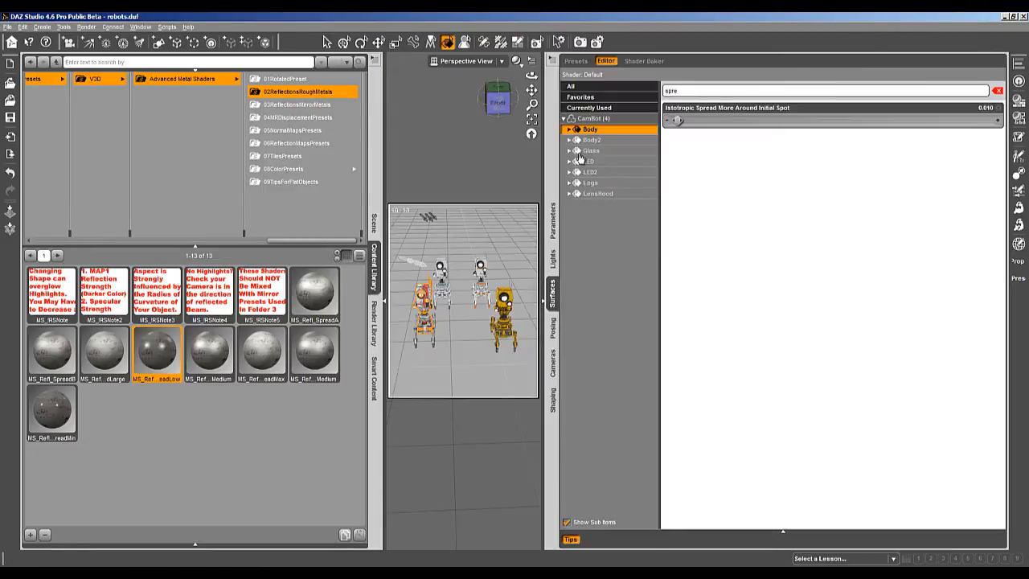
- Show CamBot (4) Body's specular group and raise glossiness to about 39% with spread 0.099
{"action": "left_click", "coordinate": [569, 130]}
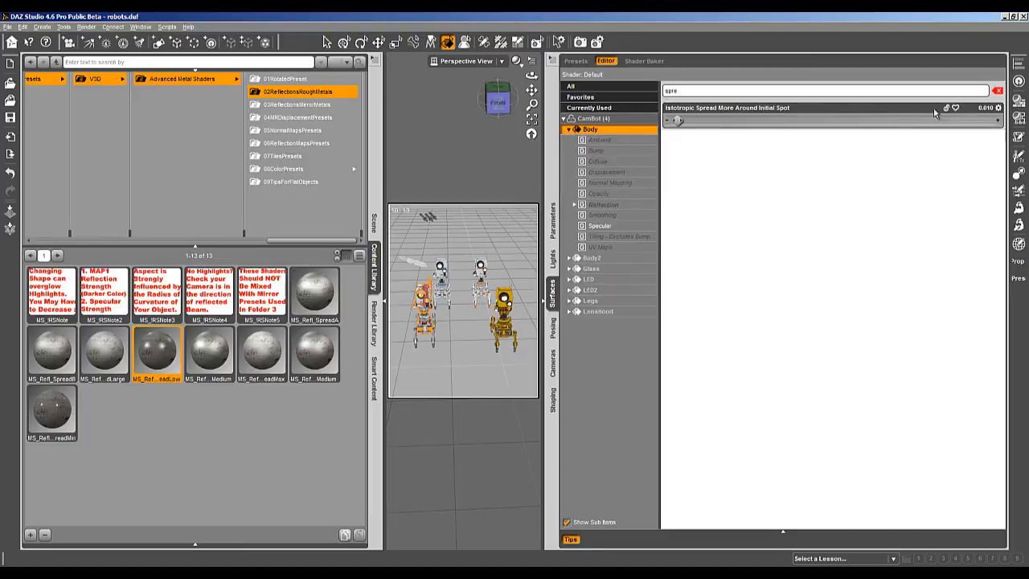
{"action": "left_click", "coordinate": [998, 90]}
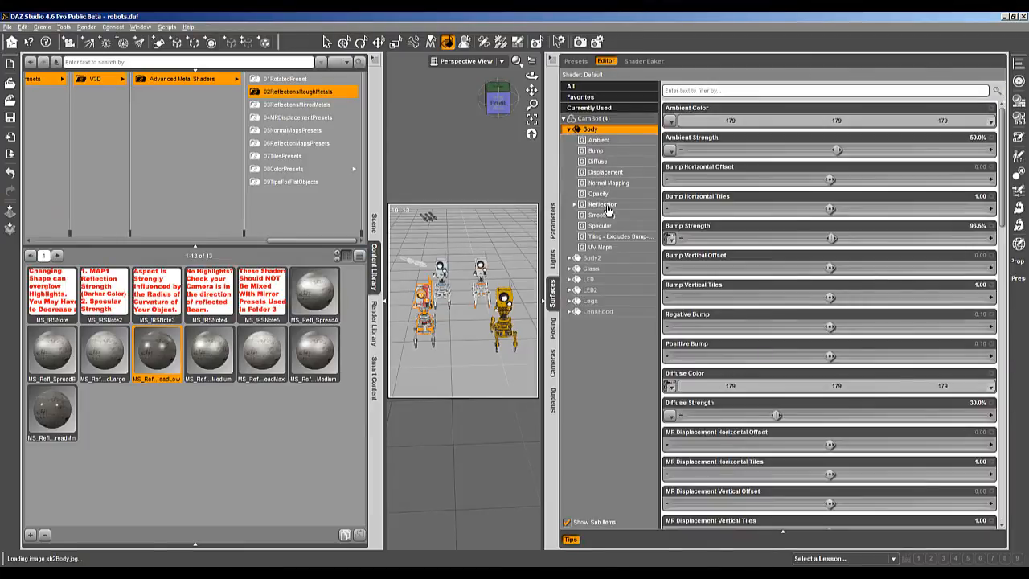
{"action": "left_click", "coordinate": [603, 203]}
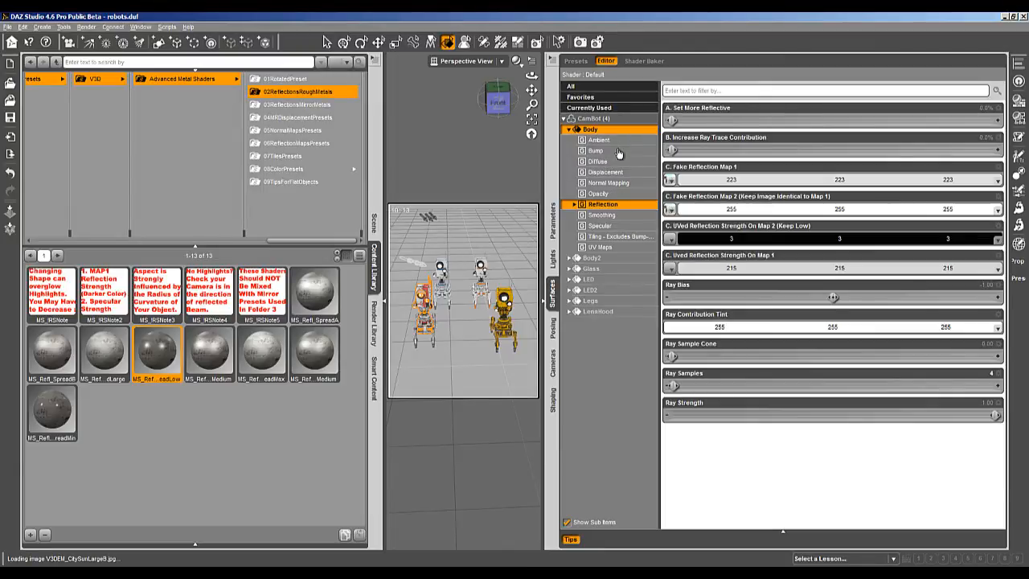
{"action": "left_click", "coordinate": [601, 226]}
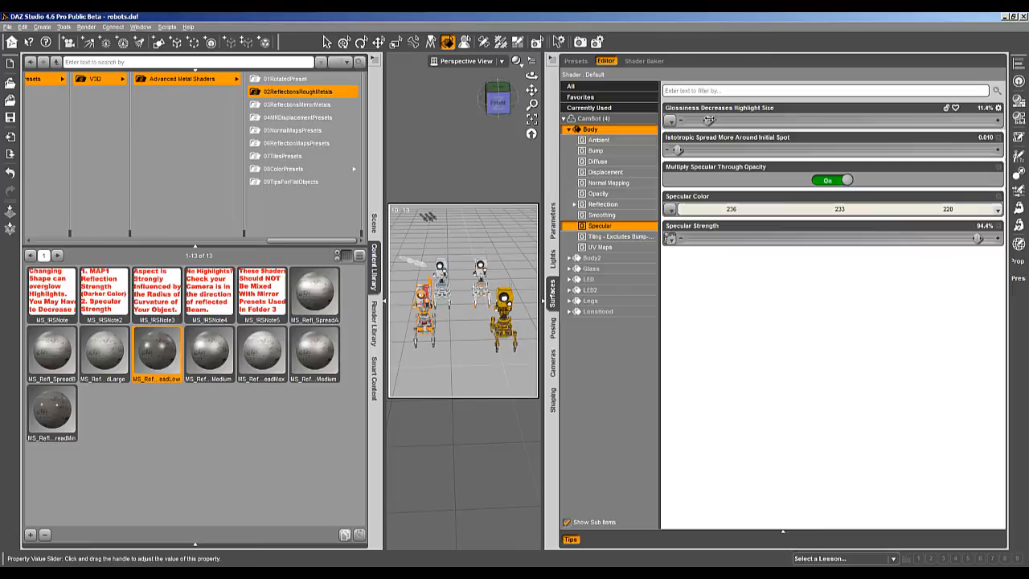
{"action": "left_click_drag", "start_coordinate": [675, 120], "coordinate": [764, 120]}
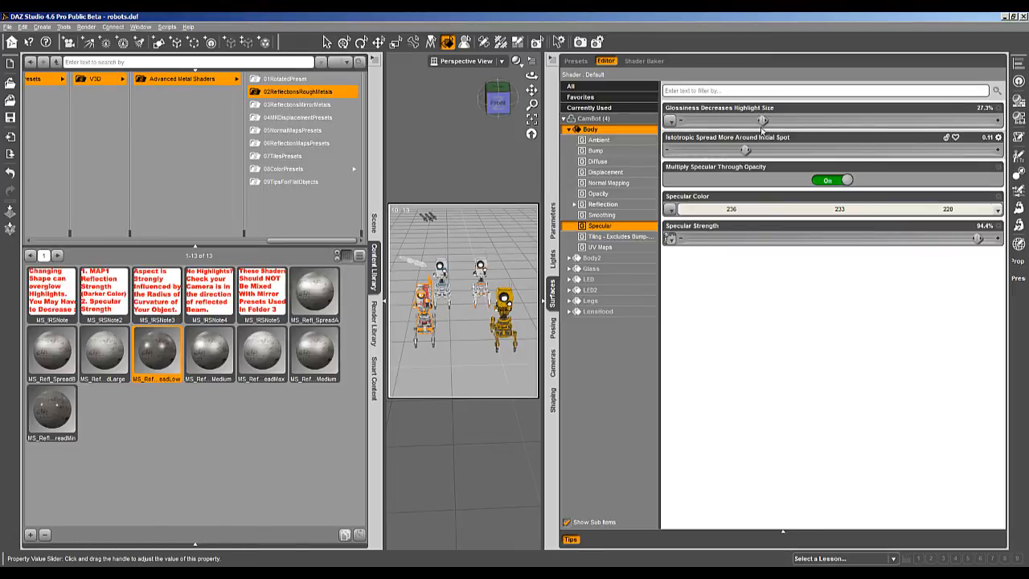
{"action": "left_click_drag", "start_coordinate": [762, 121], "coordinate": [802, 120]}
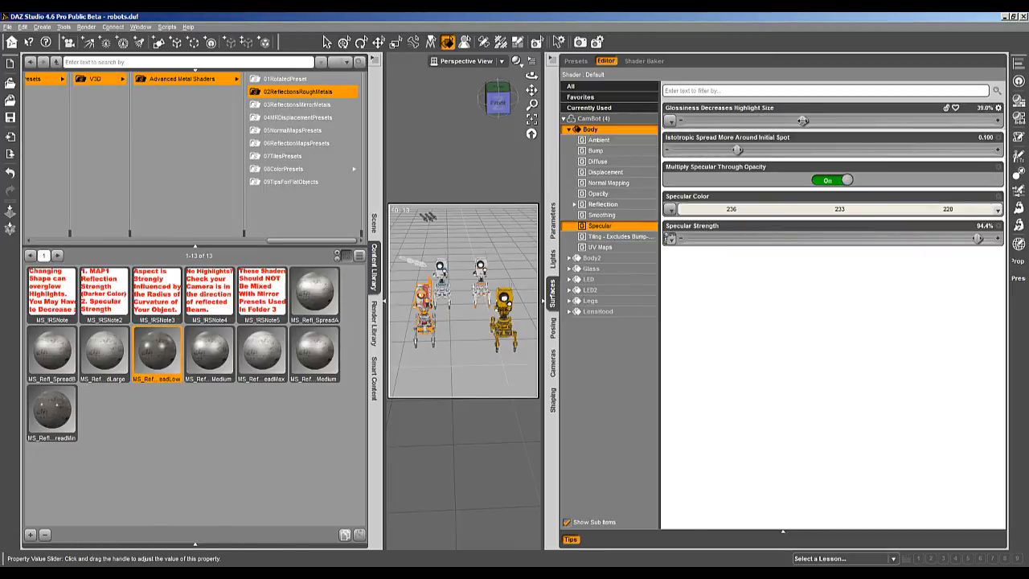
- Lower the Body's specular strength stepwise down to about 55.8%
{"action": "left_click_drag", "start_coordinate": [977, 238], "coordinate": [900, 238]}
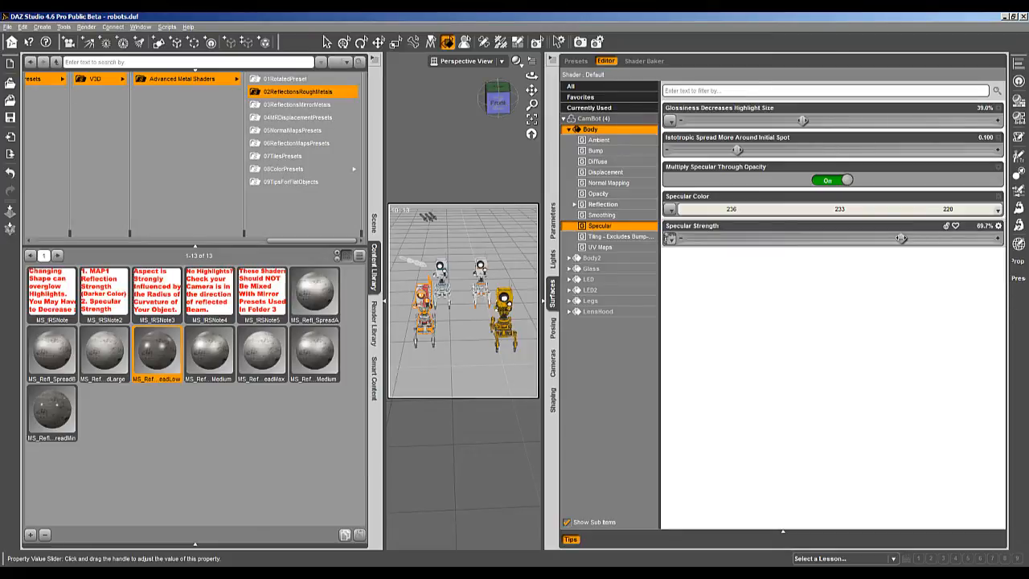
{"action": "left_click_drag", "start_coordinate": [901, 237], "coordinate": [889, 237]}
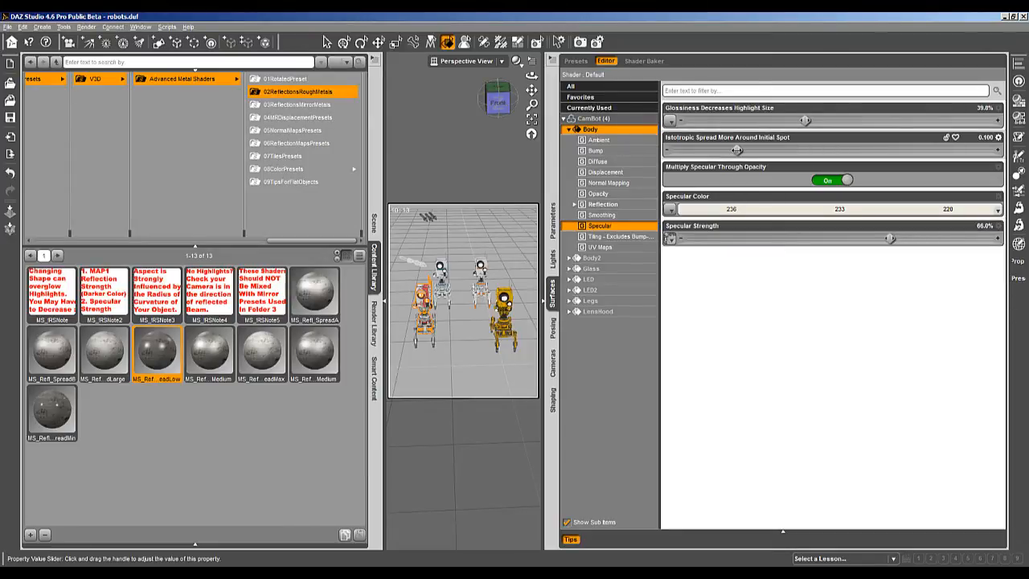
{"action": "left_click_drag", "start_coordinate": [738, 150], "coordinate": [736, 151]}
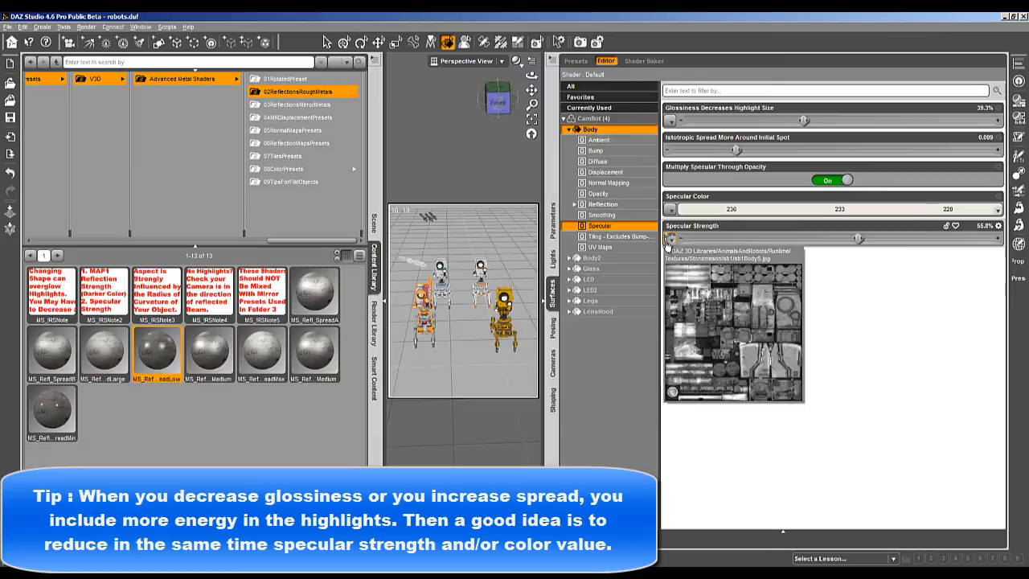
- Render the robots with the adjusted highlights and close the finished render
{"action": "left_click", "coordinate": [86, 26]}
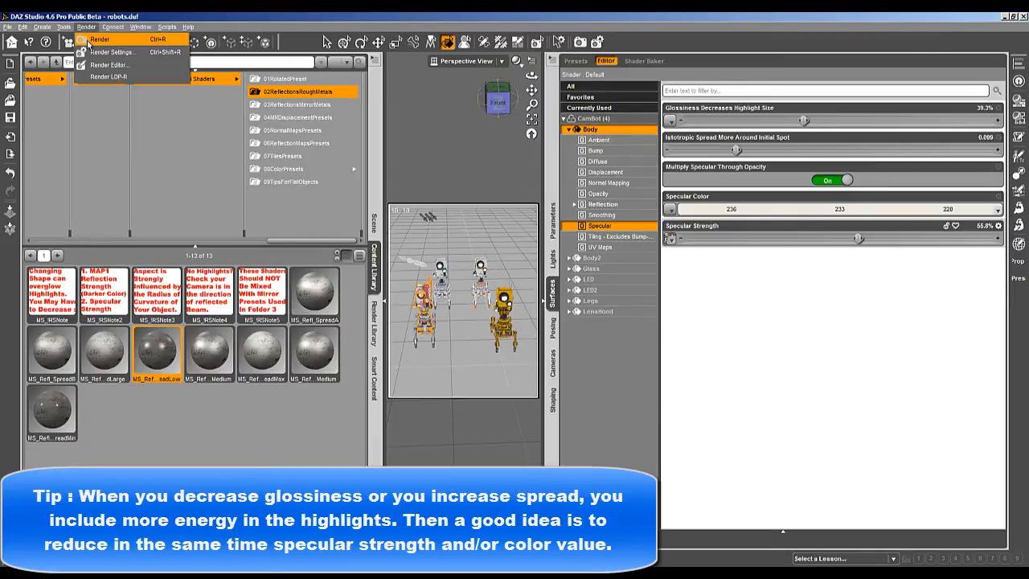
{"action": "left_click", "coordinate": [99, 39]}
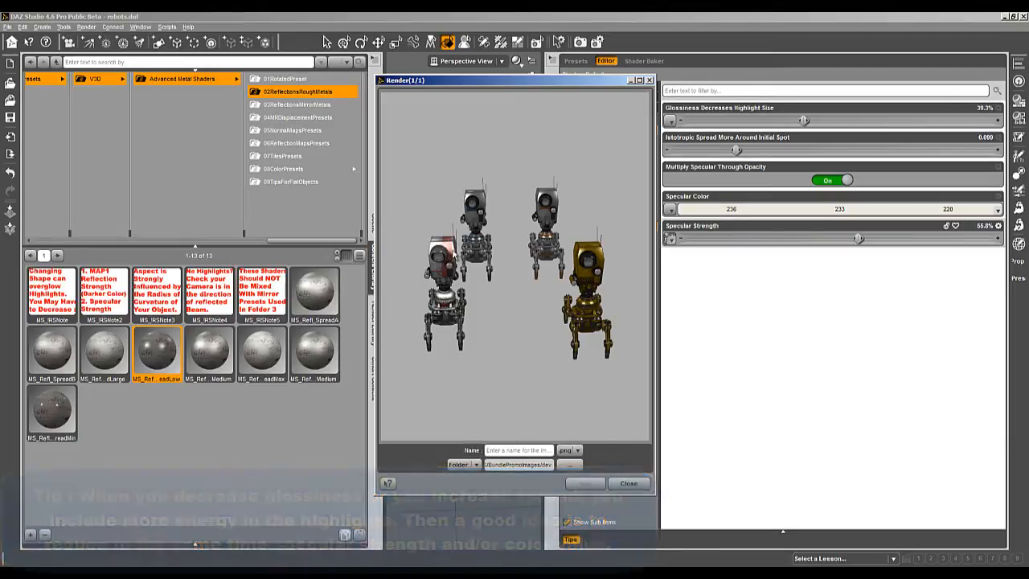
{"action": "left_click", "coordinate": [670, 211]}
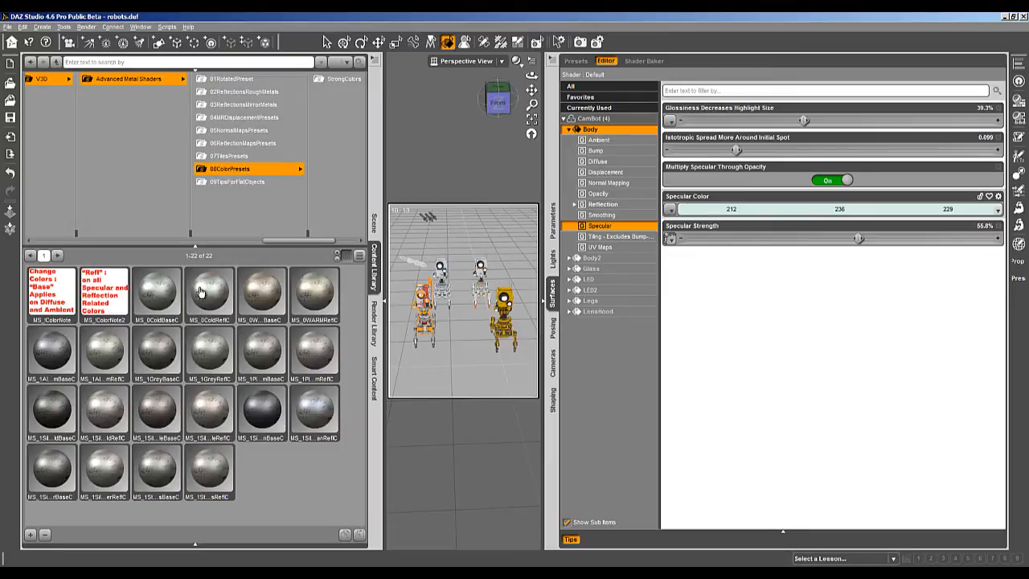
- Apply the cold base colour preset to the CamBot bodies and preview it in a cancelled test render
{"action": "left_click", "coordinate": [155, 293]}
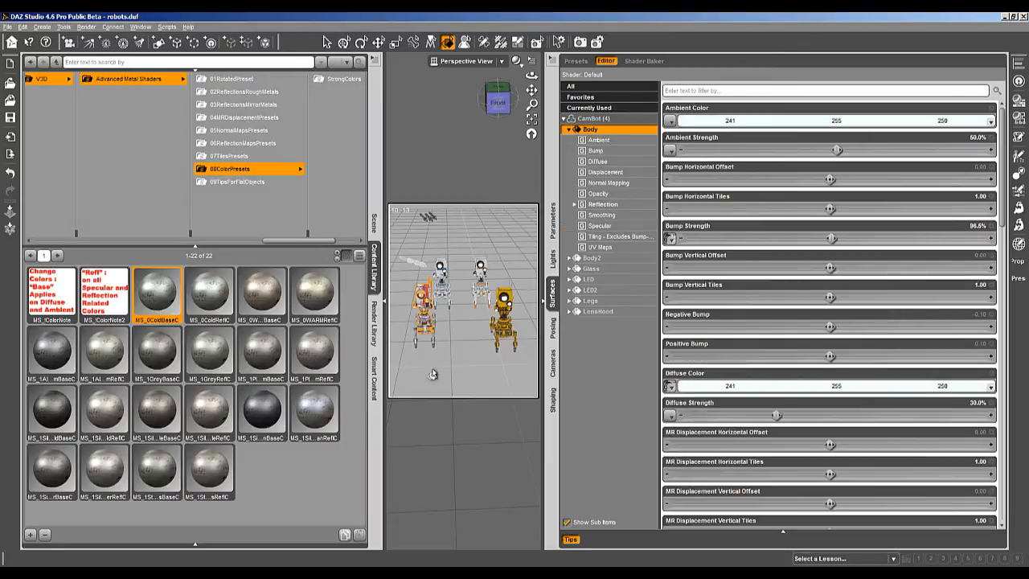
{"action": "left_click", "coordinate": [85, 27]}
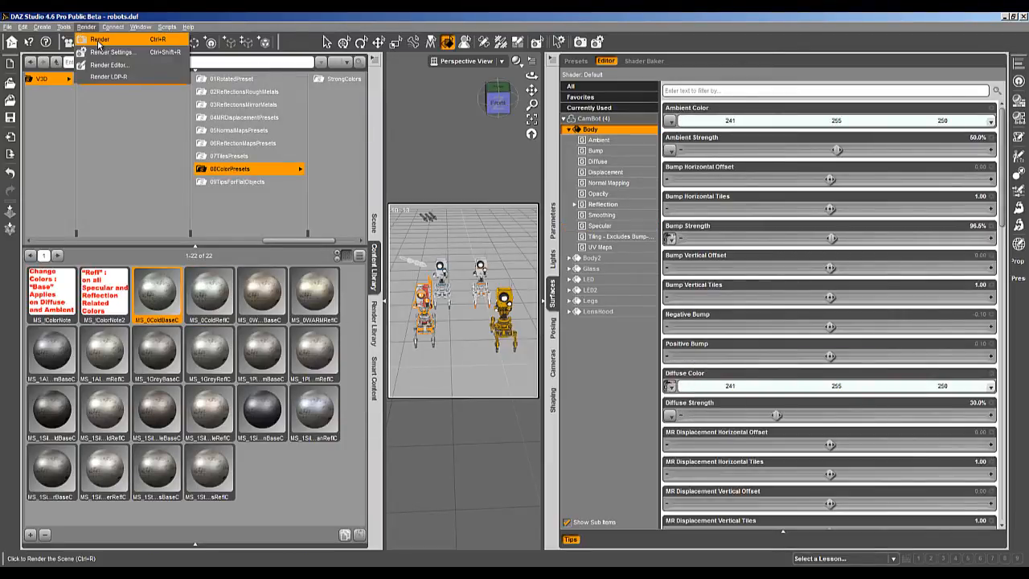
{"action": "left_click", "coordinate": [99, 40]}
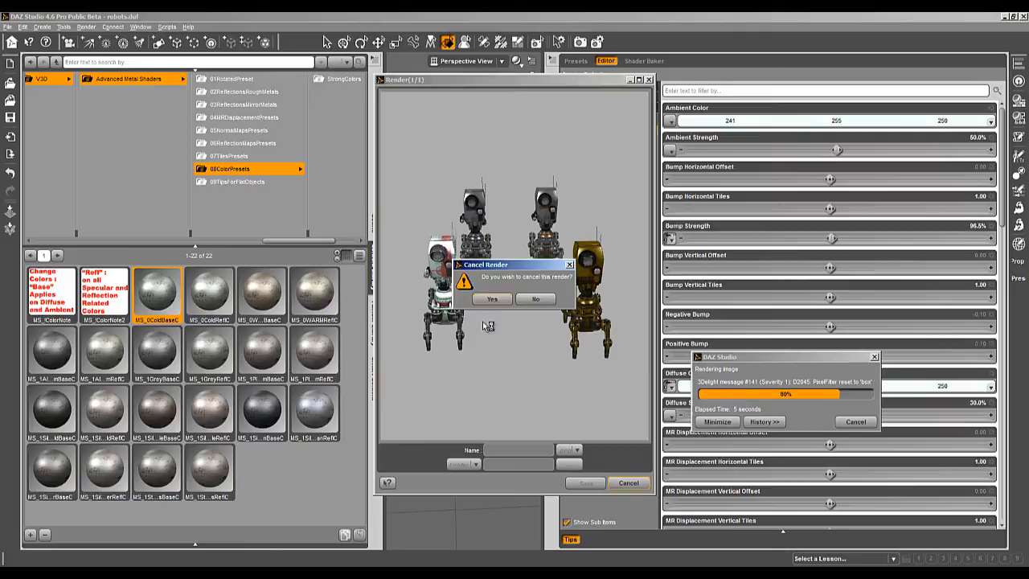
{"action": "left_click", "coordinate": [491, 299]}
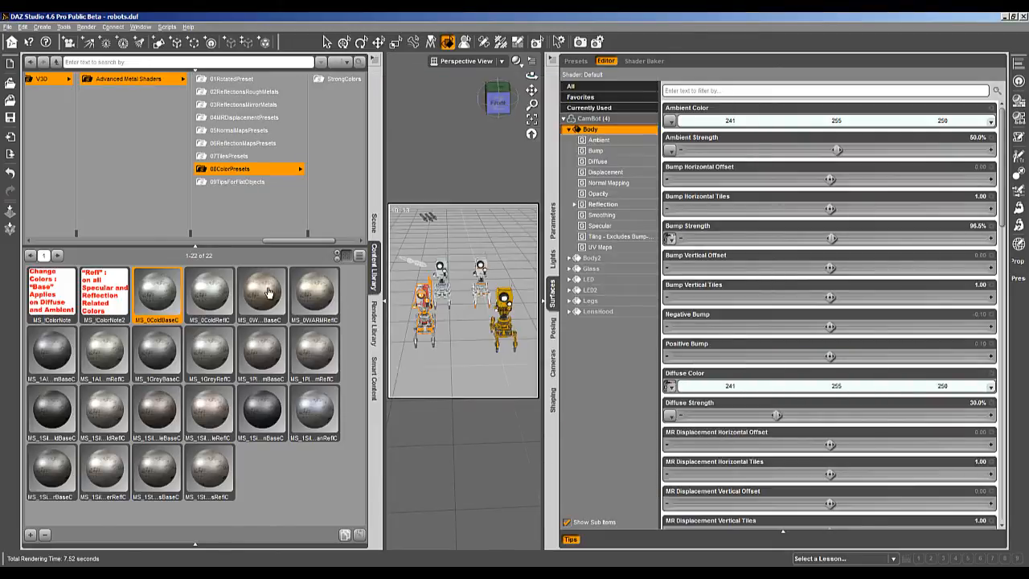
- Apply the MS_0WARMRefl warm metal colour preset (255, 246, 226) and preview it in a cancelled test render
{"action": "left_click", "coordinate": [313, 291]}
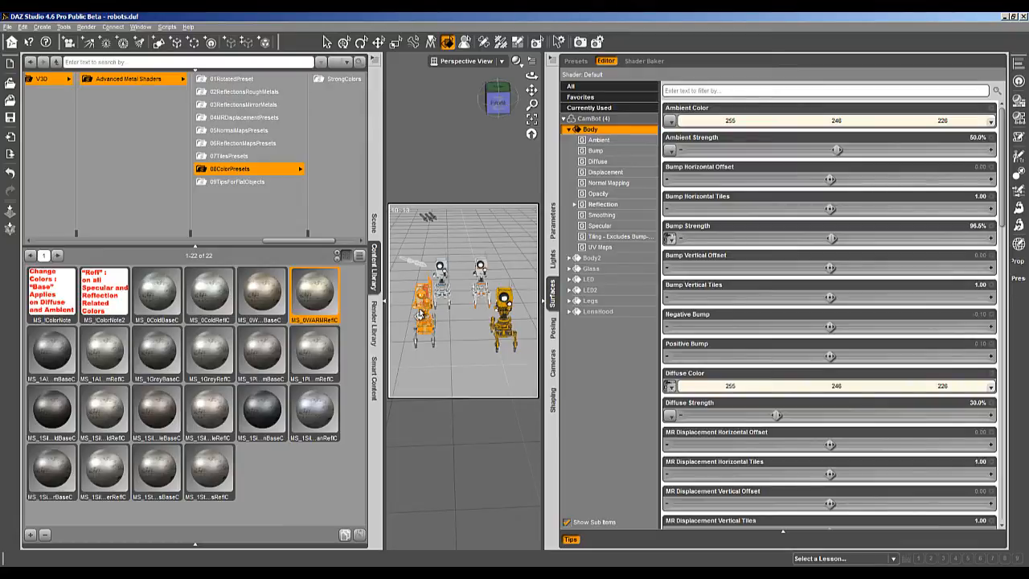
{"action": "mouse_move", "coordinate": [315, 292]}
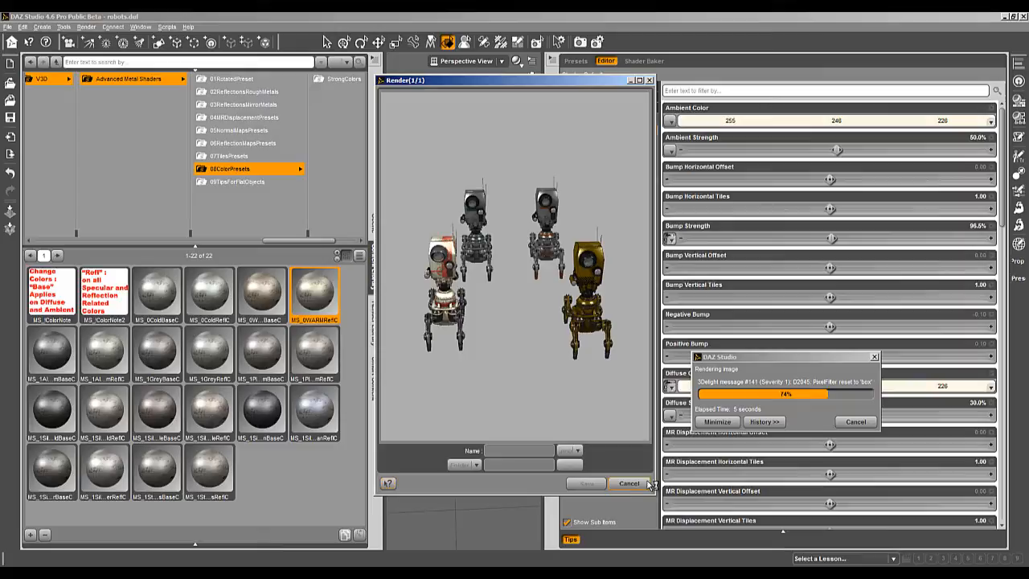
{"action": "left_click", "coordinate": [629, 483]}
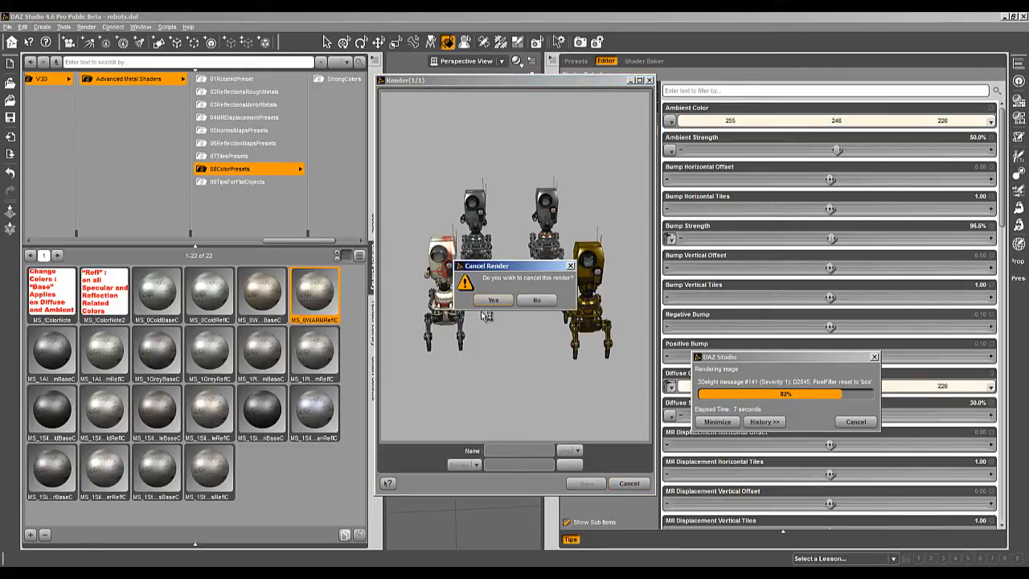
{"action": "left_click", "coordinate": [493, 299]}
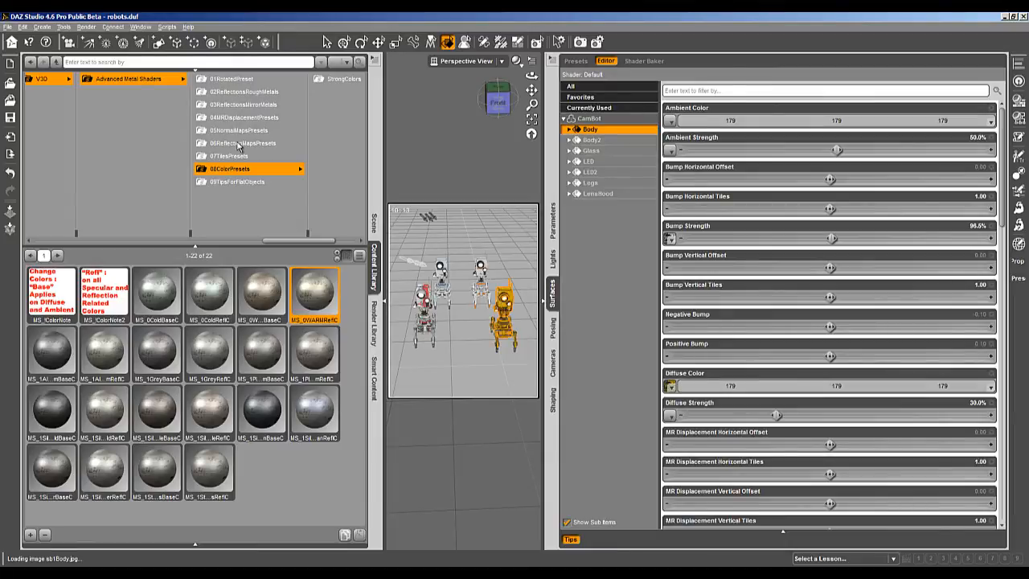
- Apply the Medium rough-metal reflection preset and show the Body surface's specular settings
{"action": "left_click", "coordinate": [241, 91]}
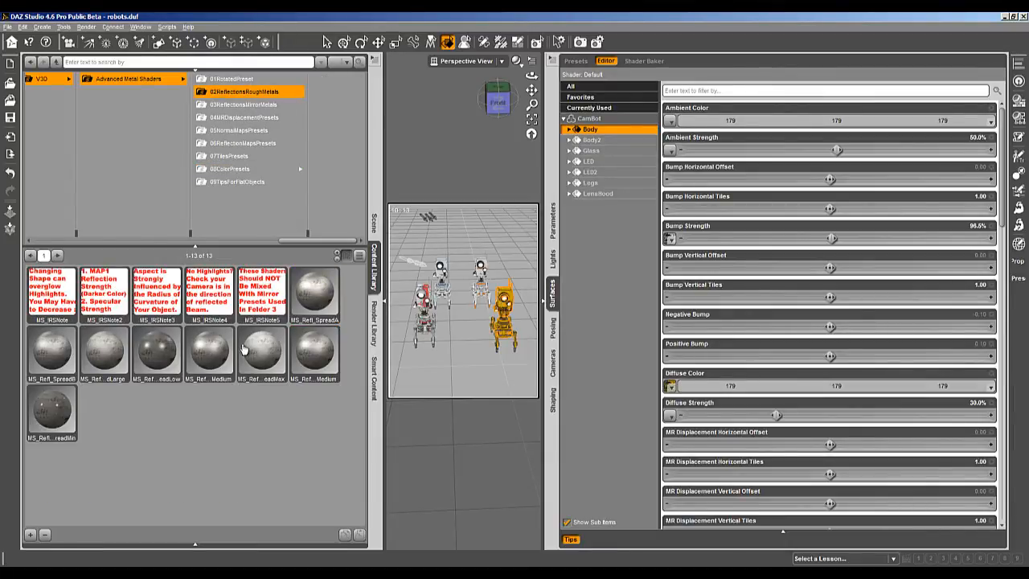
{"action": "left_click", "coordinate": [210, 354]}
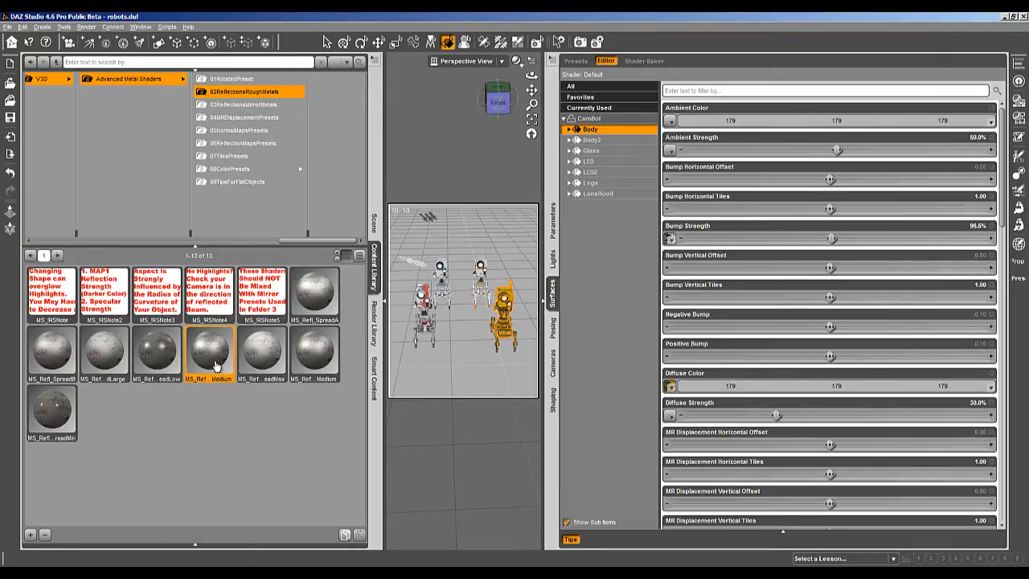
{"action": "left_click", "coordinate": [570, 129]}
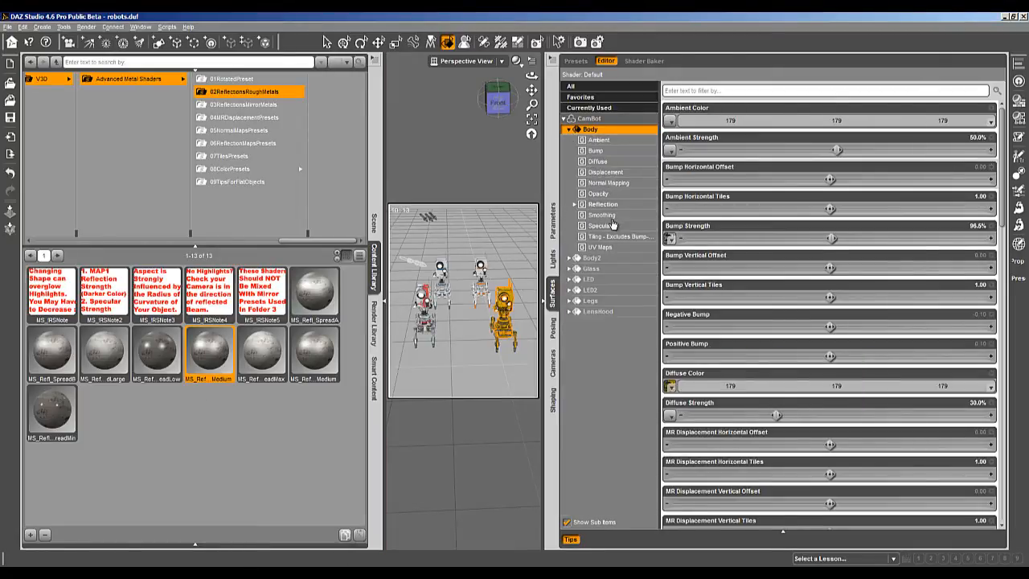
{"action": "left_click", "coordinate": [599, 226]}
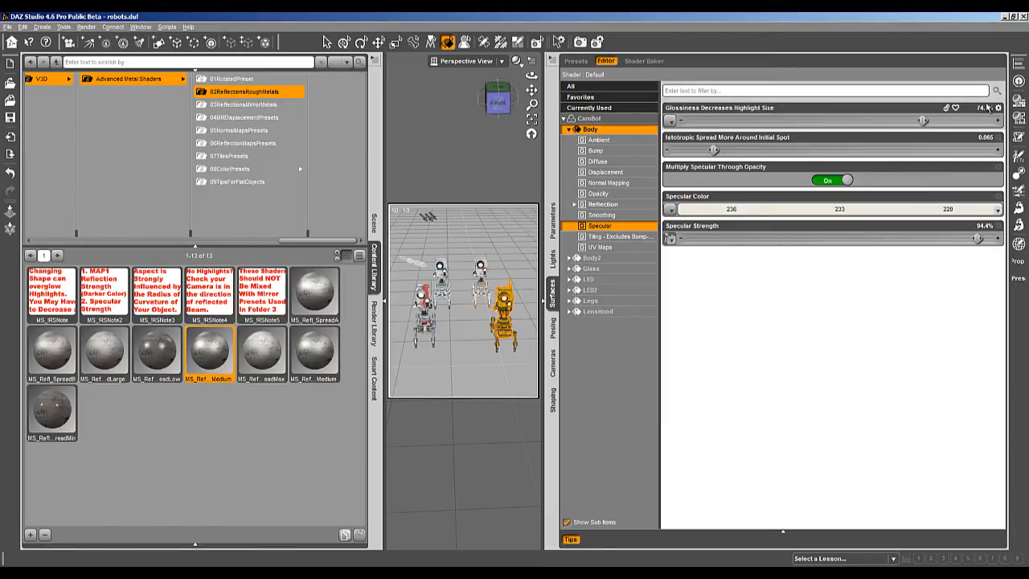
{"action": "mouse_move", "coordinate": [913, 122]}
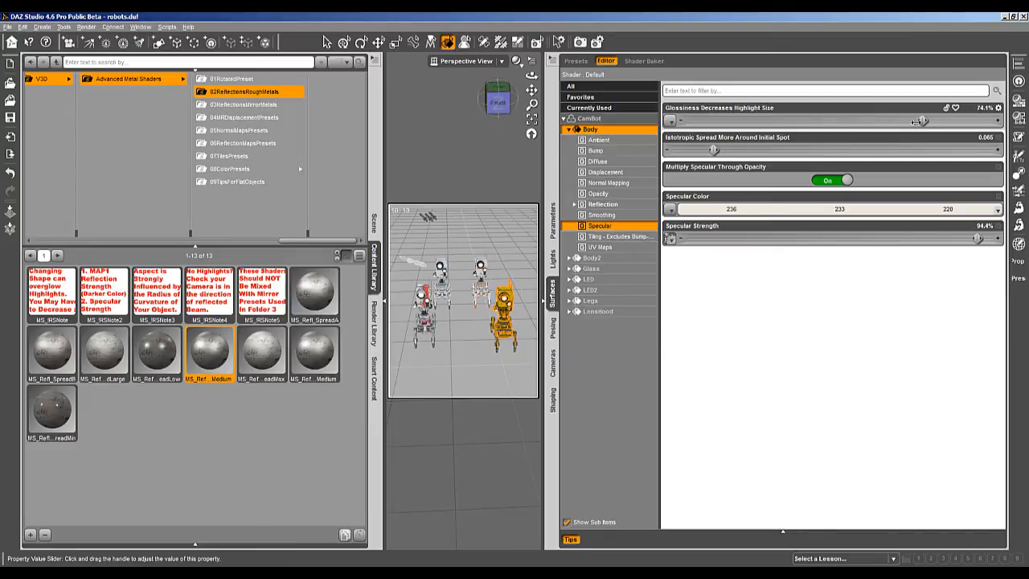
- Adjust the Body highlight to glossiness 56.2%, isotropic spread 0.12 and specular strength about 56%
{"action": "left_click_drag", "start_coordinate": [920, 120], "coordinate": [905, 121]}
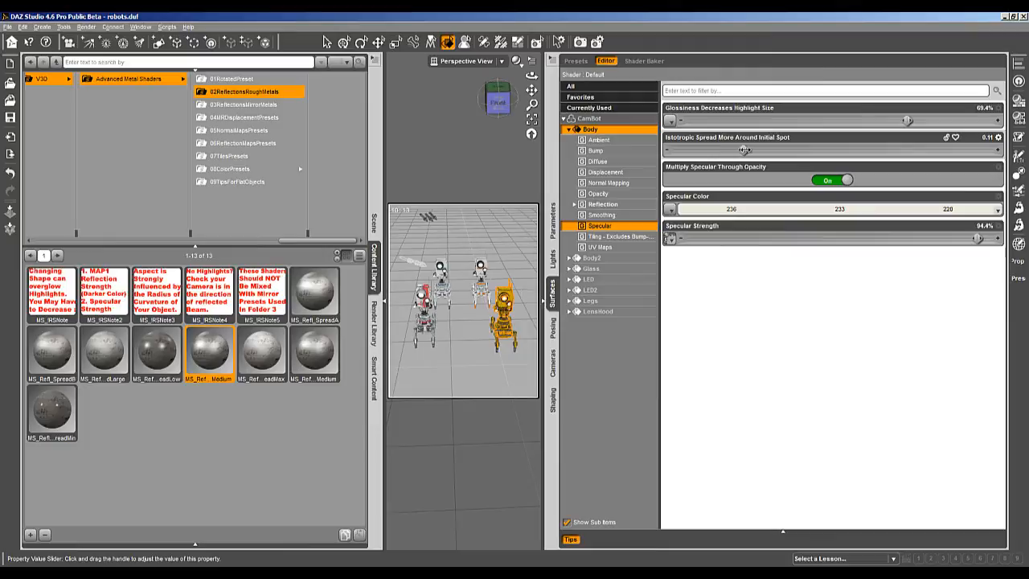
{"action": "mouse_move", "coordinate": [984, 143]}
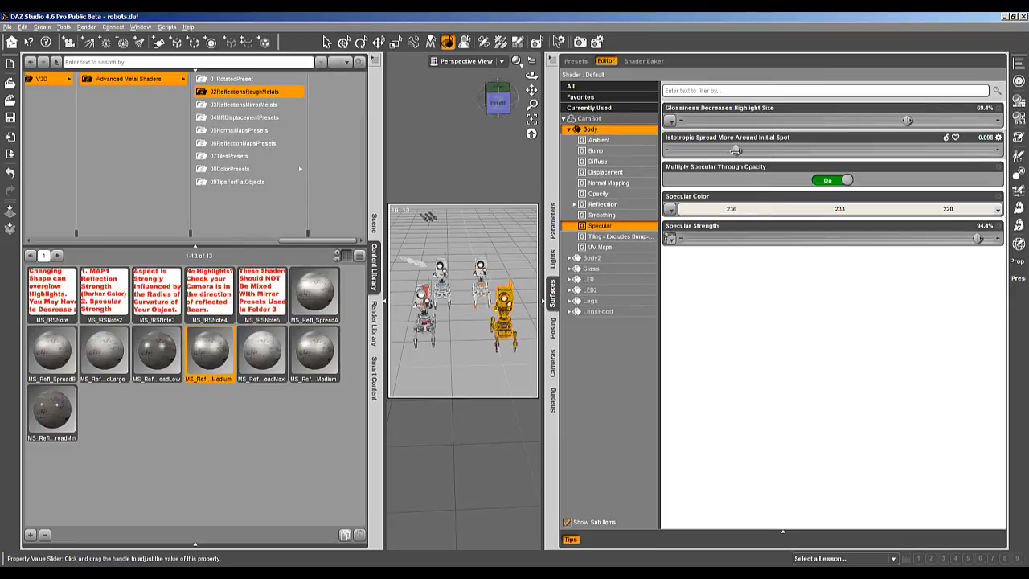
{"action": "left_click_drag", "start_coordinate": [734, 150], "coordinate": [721, 151]}
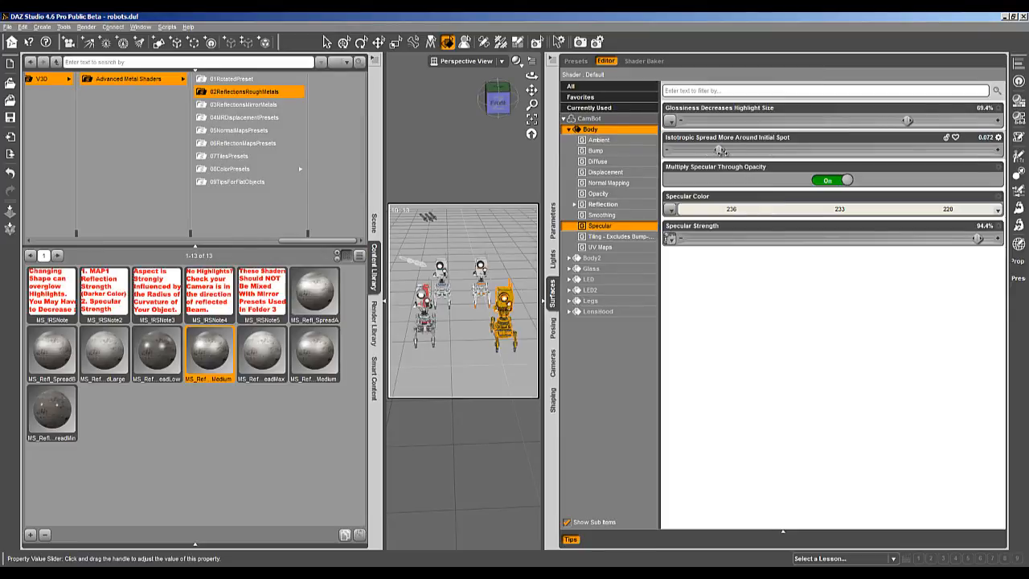
{"action": "left_click_drag", "start_coordinate": [907, 120], "coordinate": [915, 120]}
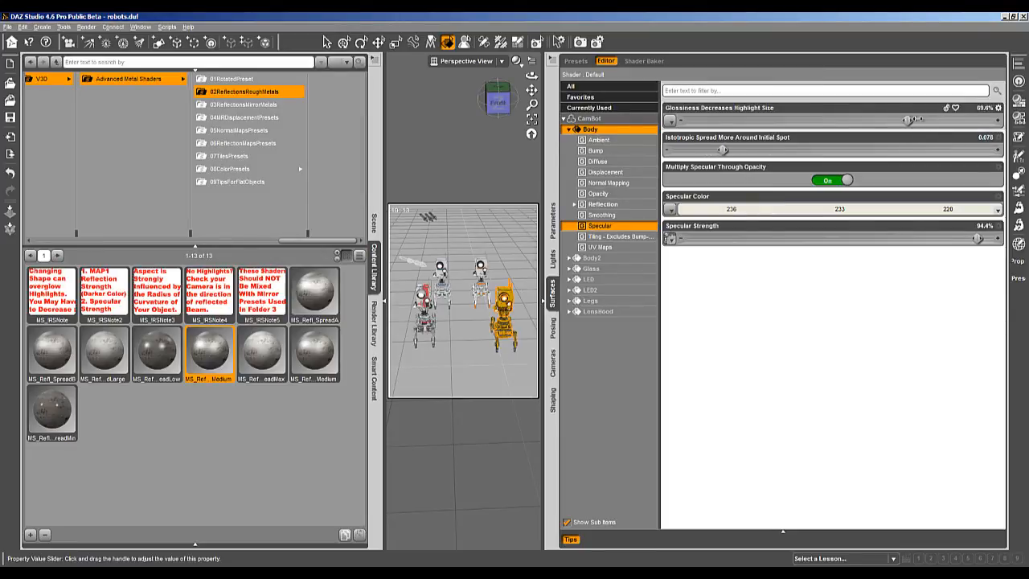
{"action": "left_click_drag", "start_coordinate": [908, 120], "coordinate": [972, 120]}
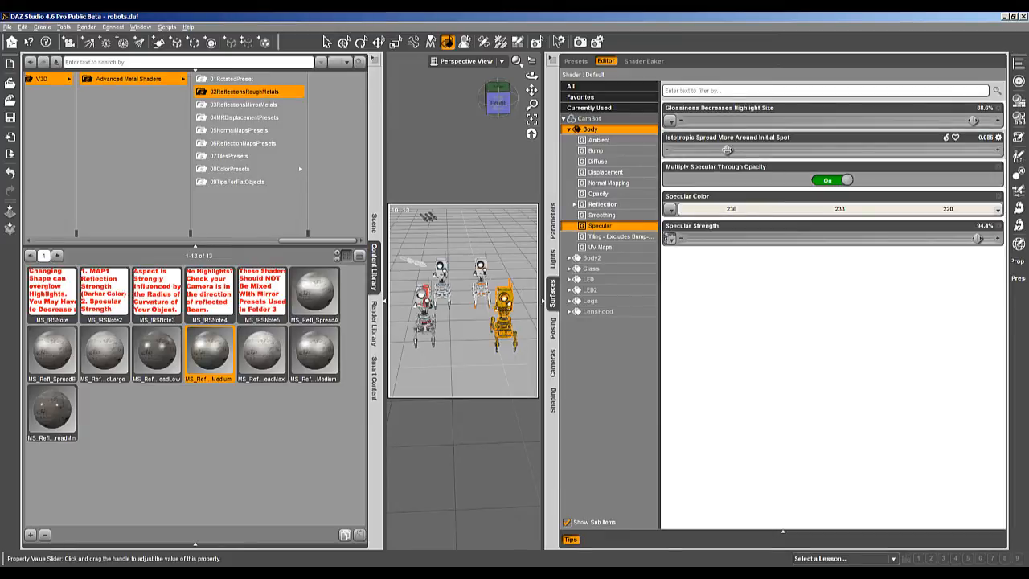
{"action": "left_click_drag", "start_coordinate": [726, 150], "coordinate": [701, 150]}
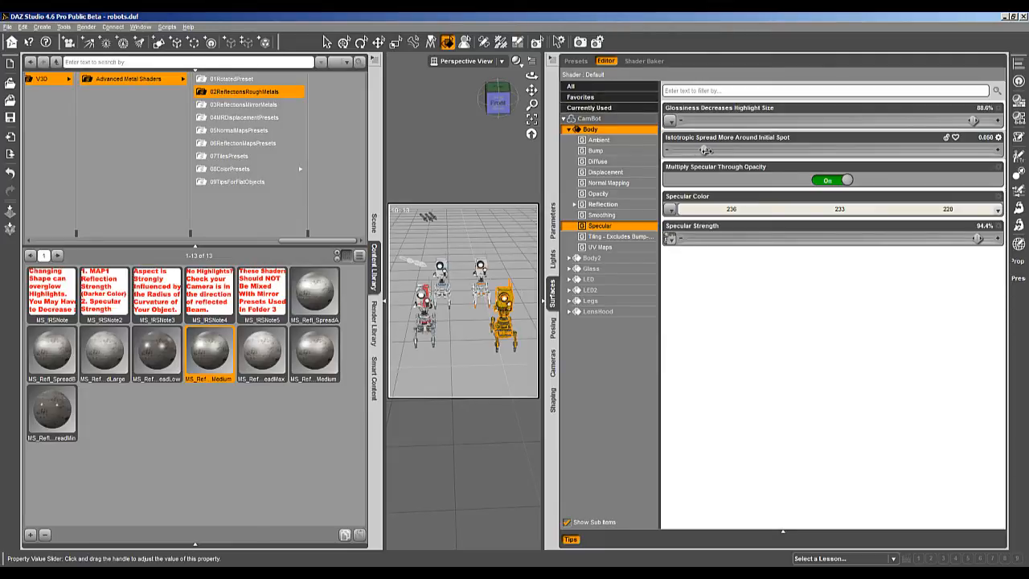
{"action": "left_click_drag", "start_coordinate": [945, 120], "coordinate": [938, 120]}
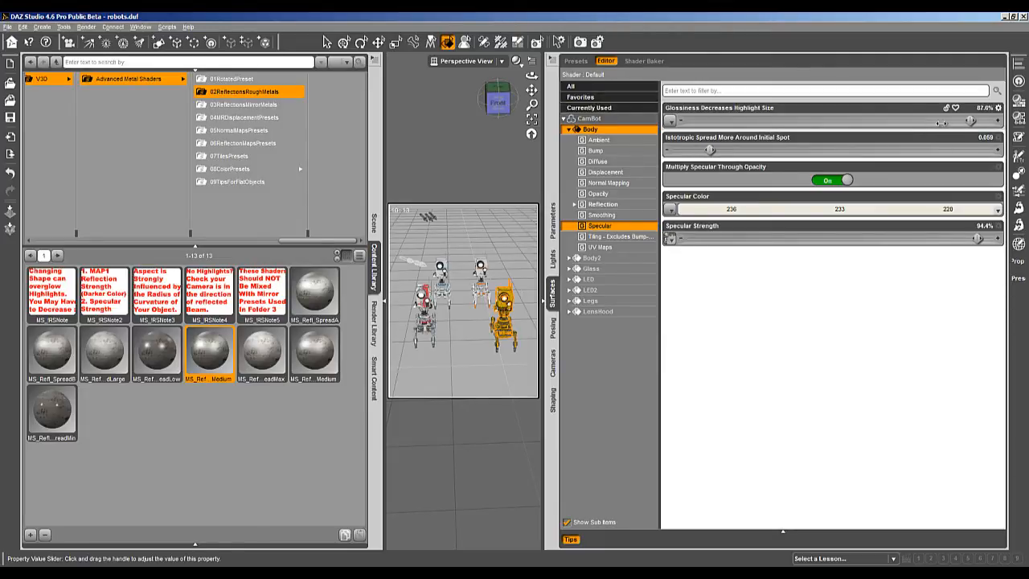
{"action": "left_click_drag", "start_coordinate": [936, 122], "coordinate": [902, 122]}
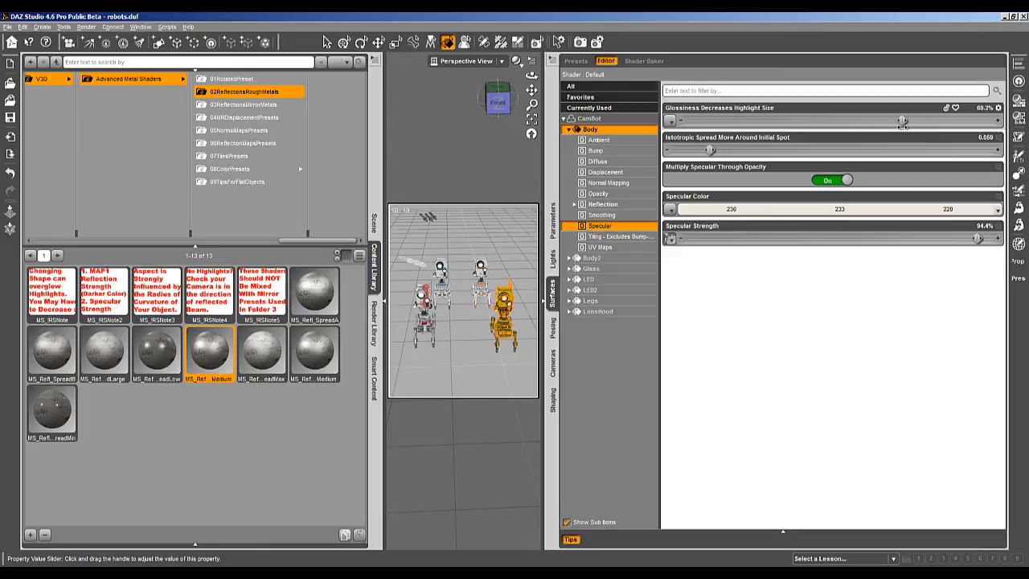
{"action": "left_click_drag", "start_coordinate": [913, 121], "coordinate": [900, 121]}
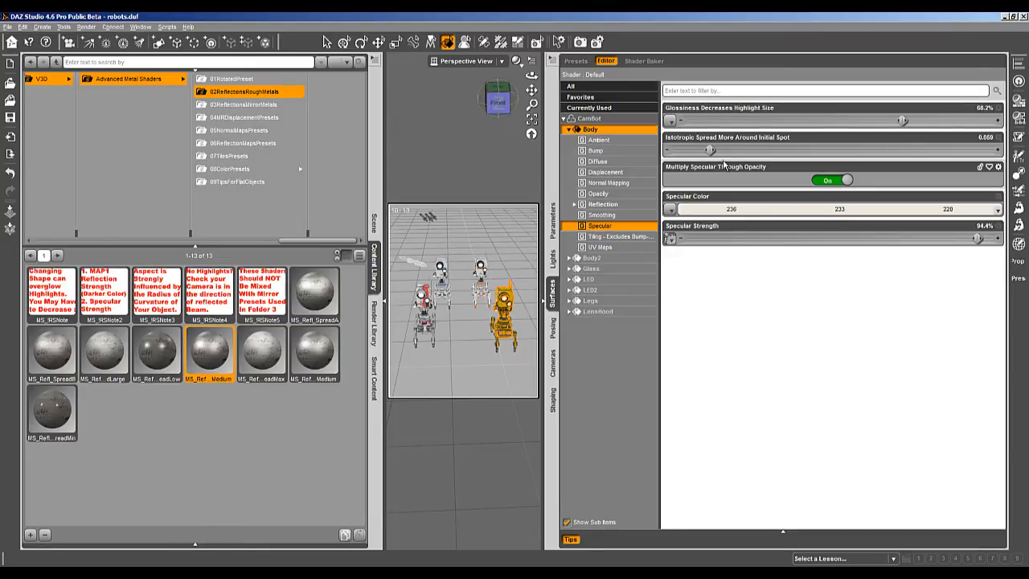
{"action": "left_click_drag", "start_coordinate": [709, 150], "coordinate": [748, 150]}
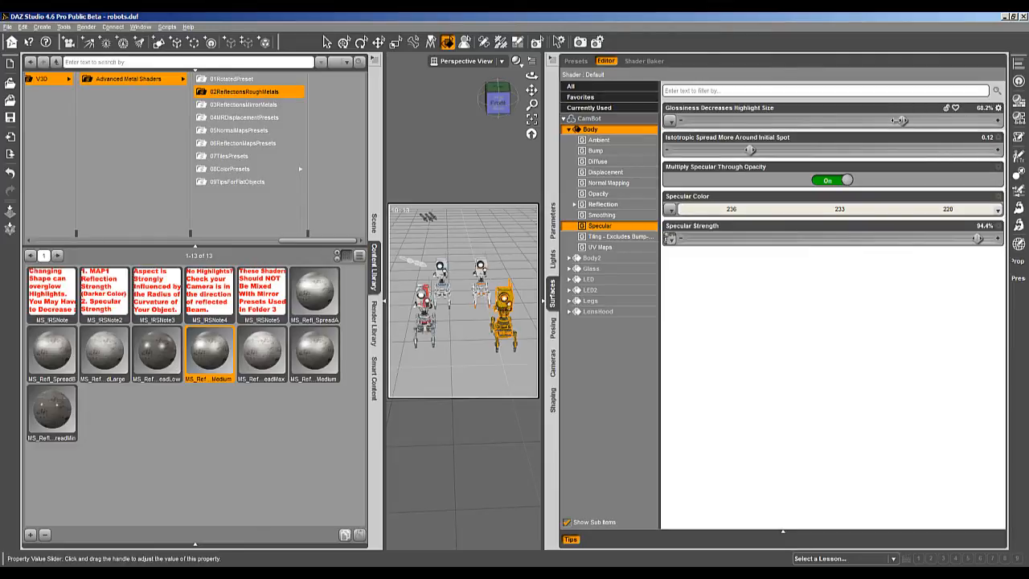
{"action": "left_click_drag", "start_coordinate": [900, 119], "coordinate": [864, 120]}
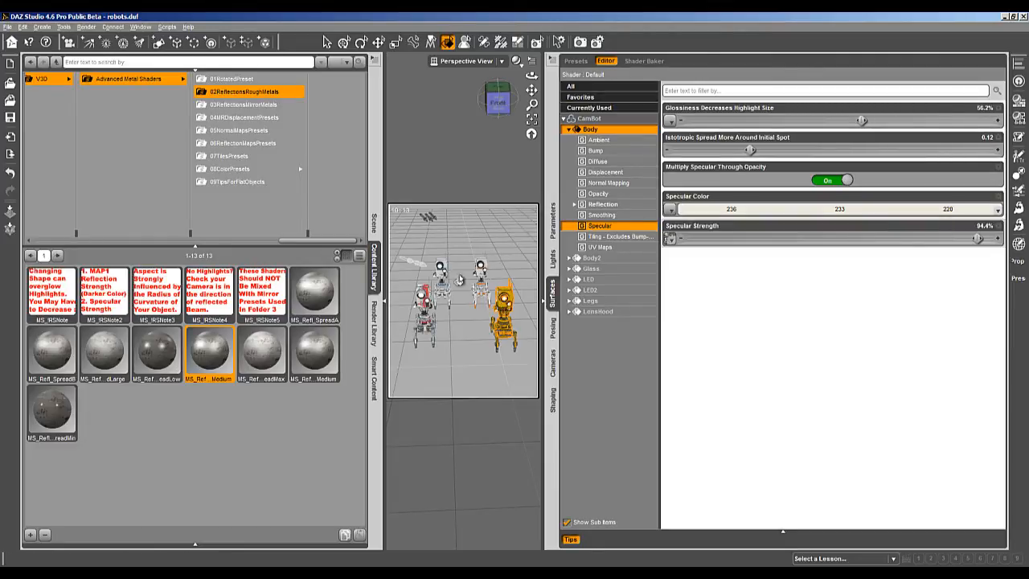
{"action": "left_click_drag", "start_coordinate": [977, 237], "coordinate": [908, 237]}
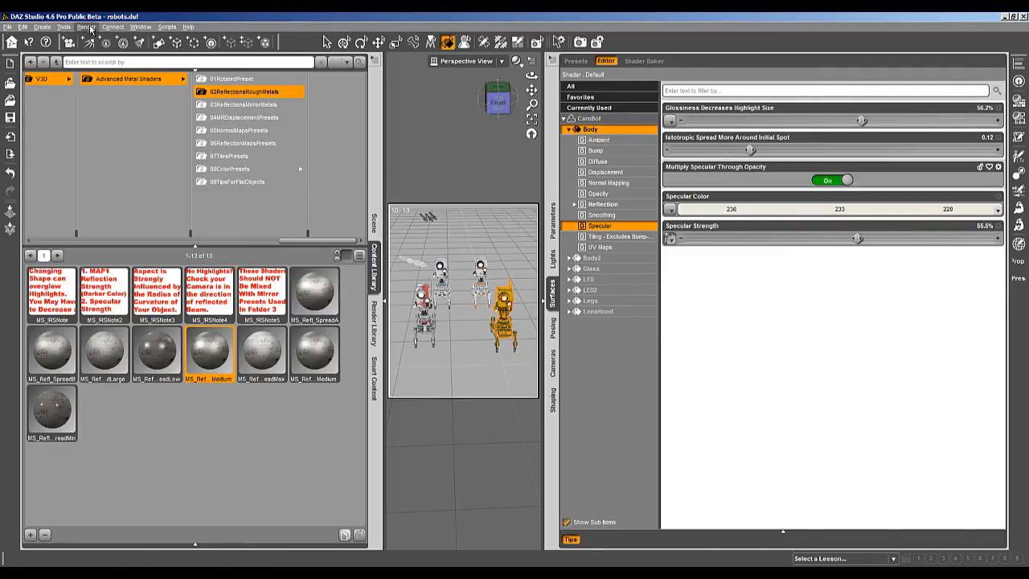
- Brighten the CamBot Body's diffuse shading to colour 222 at 39.2% strength
{"action": "left_click", "coordinate": [86, 26]}
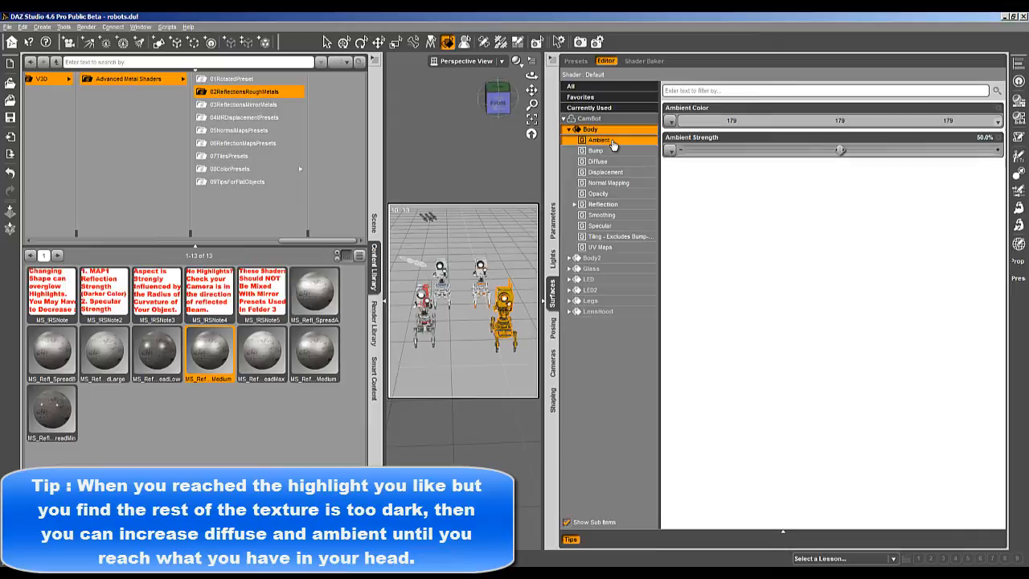
{"action": "left_click_drag", "start_coordinate": [840, 150], "coordinate": [883, 150]}
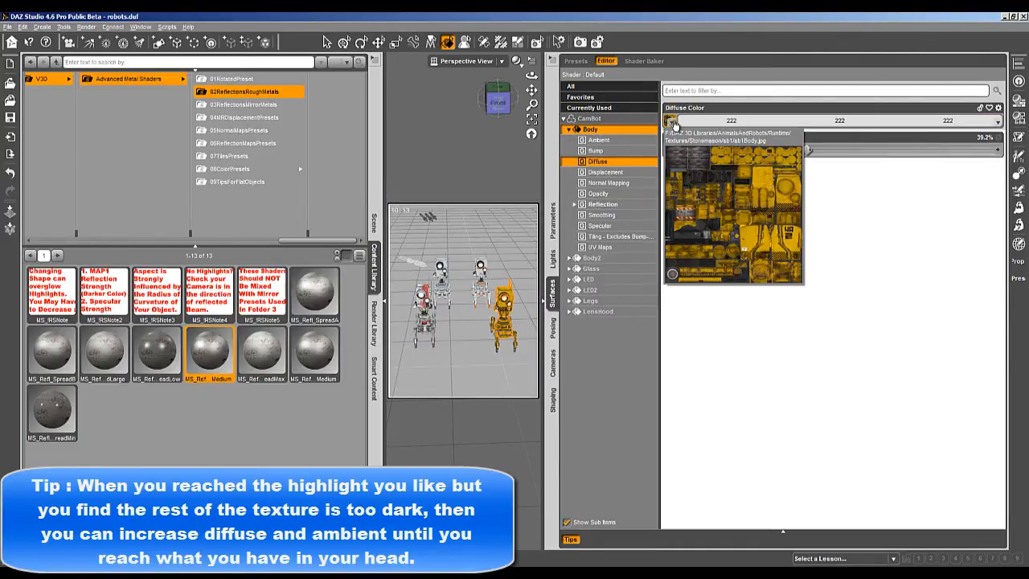
{"action": "left_click", "coordinate": [85, 27]}
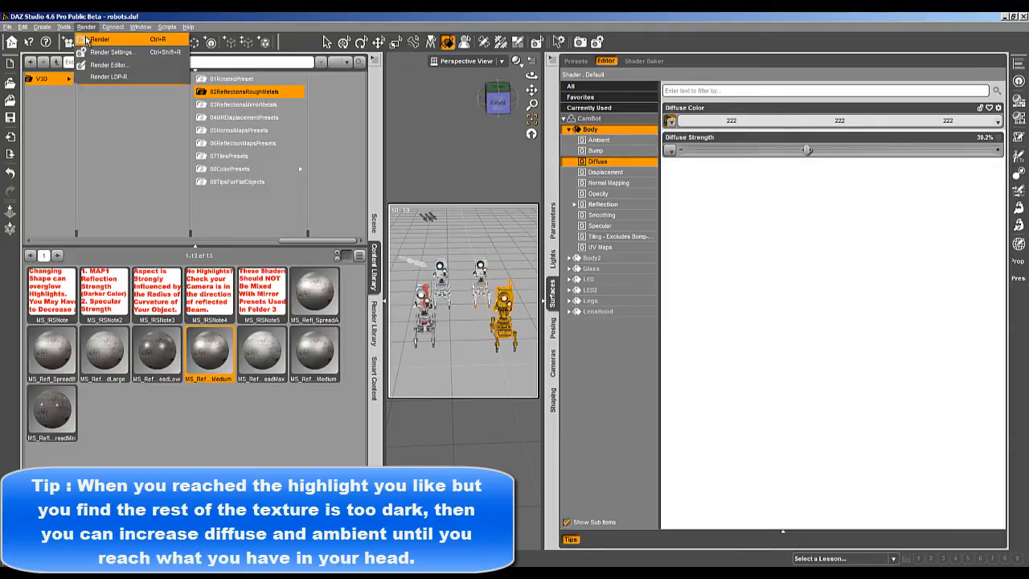
- Render the four robots to check the brightened body, then close the finished render
{"action": "left_click", "coordinate": [100, 40]}
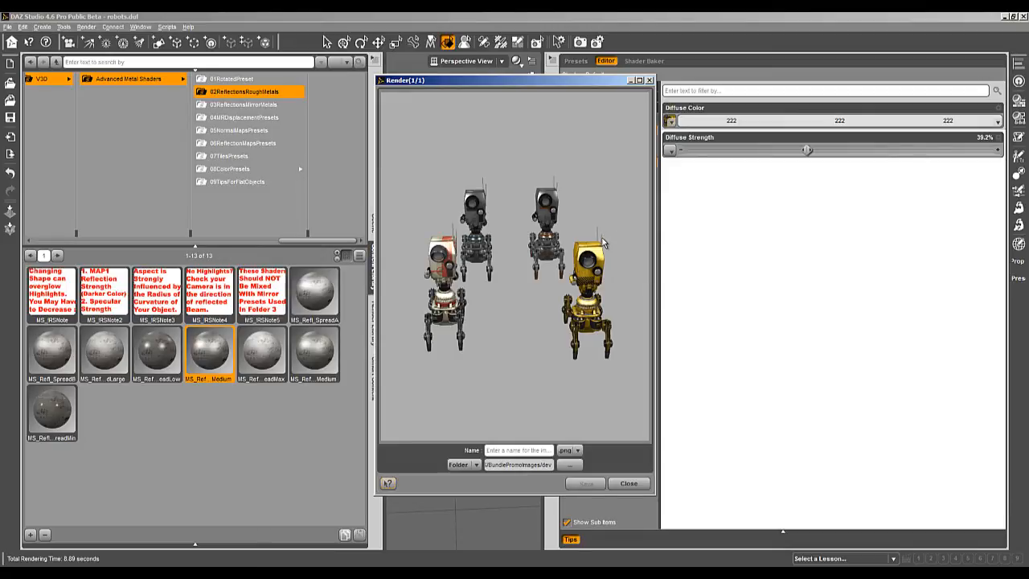
{"action": "mouse_move", "coordinate": [529, 346]}
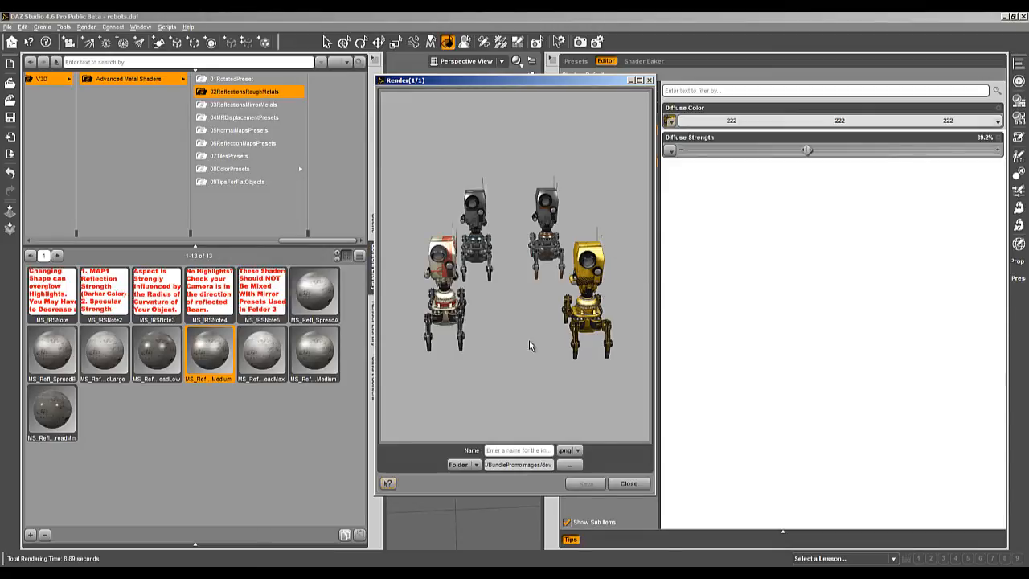
{"action": "mouse_move", "coordinate": [577, 233]}
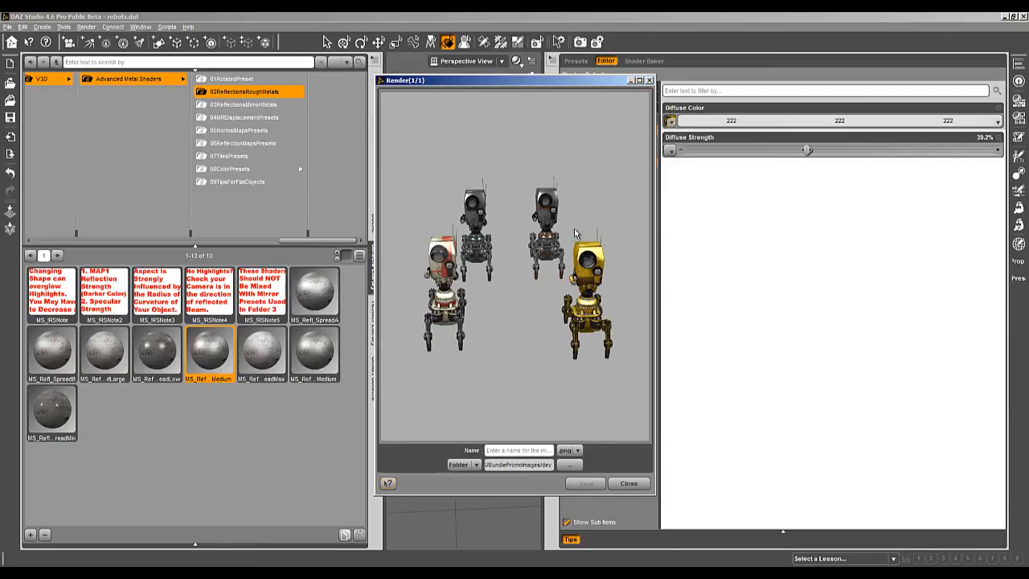
{"action": "left_click", "coordinate": [628, 483]}
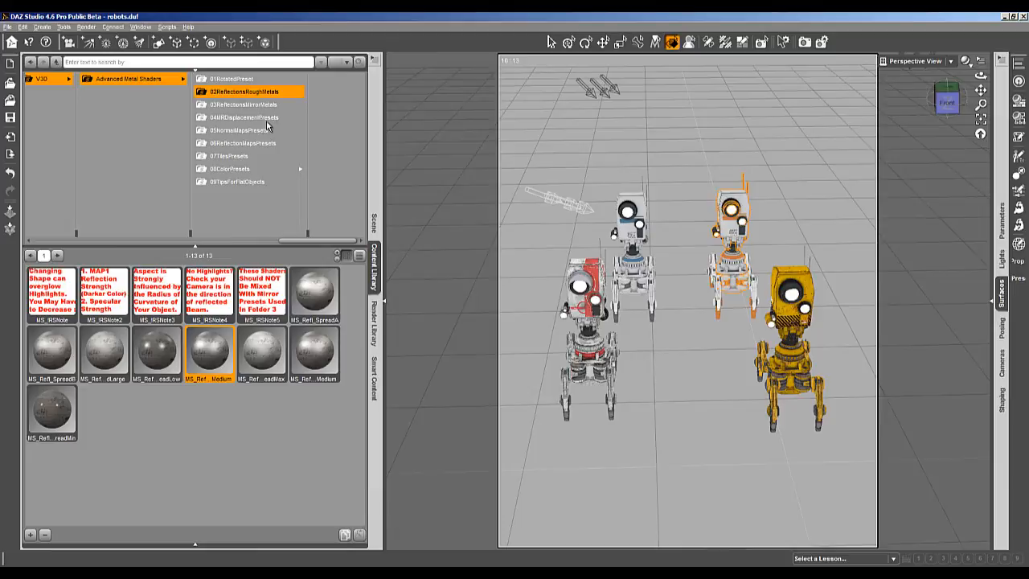
- Apply the MS_Map Strong mirror-metal reflection preset to the back-right robot and render the scene
{"action": "left_click", "coordinate": [243, 104]}
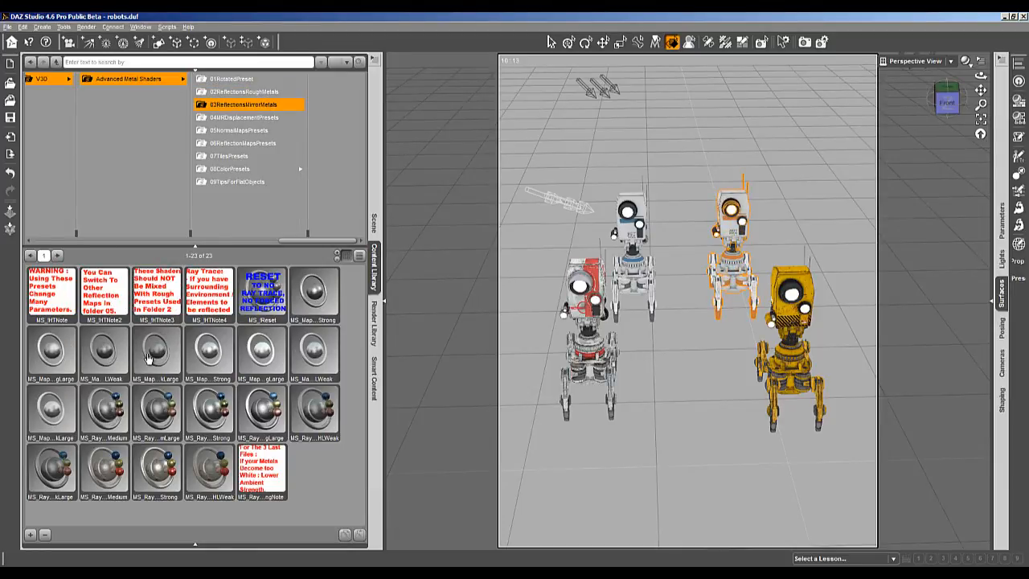
{"action": "mouse_move", "coordinate": [313, 293]}
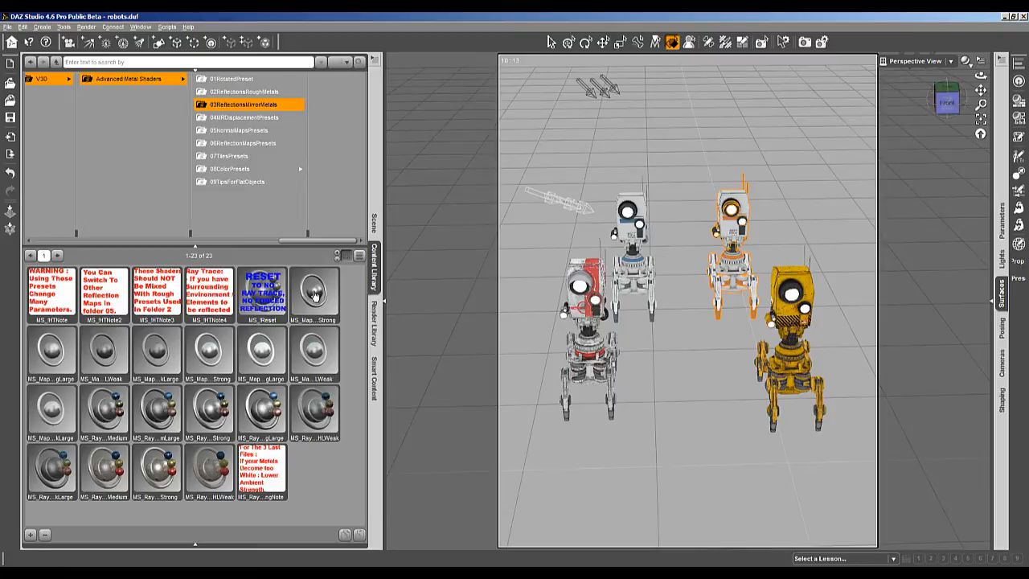
{"action": "left_click", "coordinate": [313, 293]}
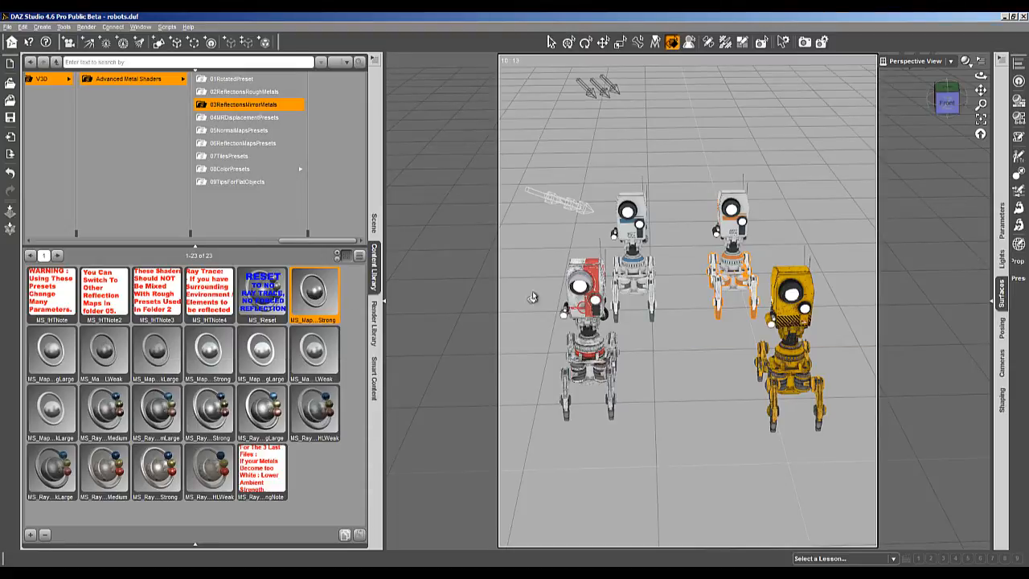
{"action": "left_click", "coordinate": [731, 249]}
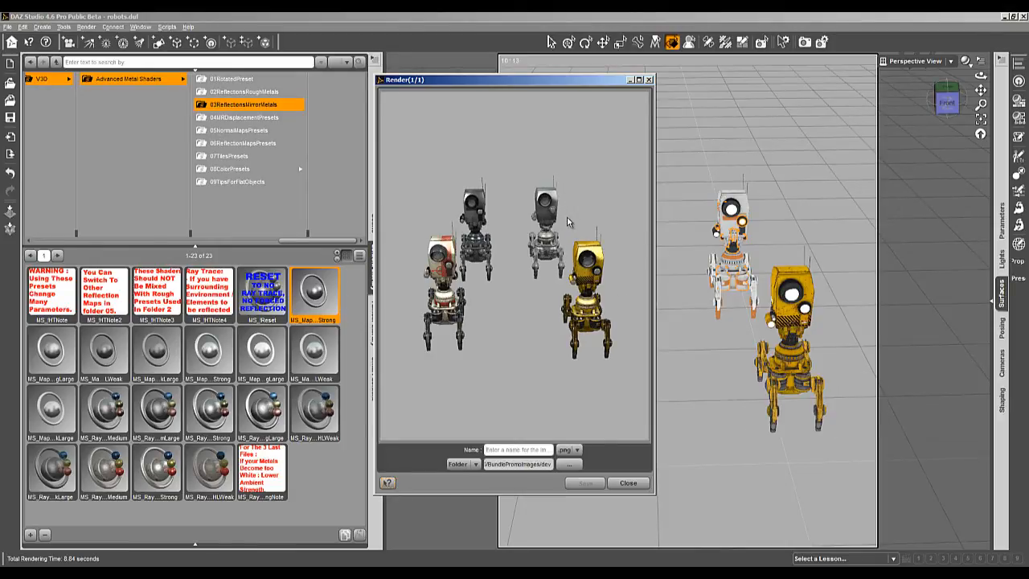
- Raise the mirror-metal robot's Body diffuse strength from 5% to about 60.5%
{"action": "left_click", "coordinate": [628, 483]}
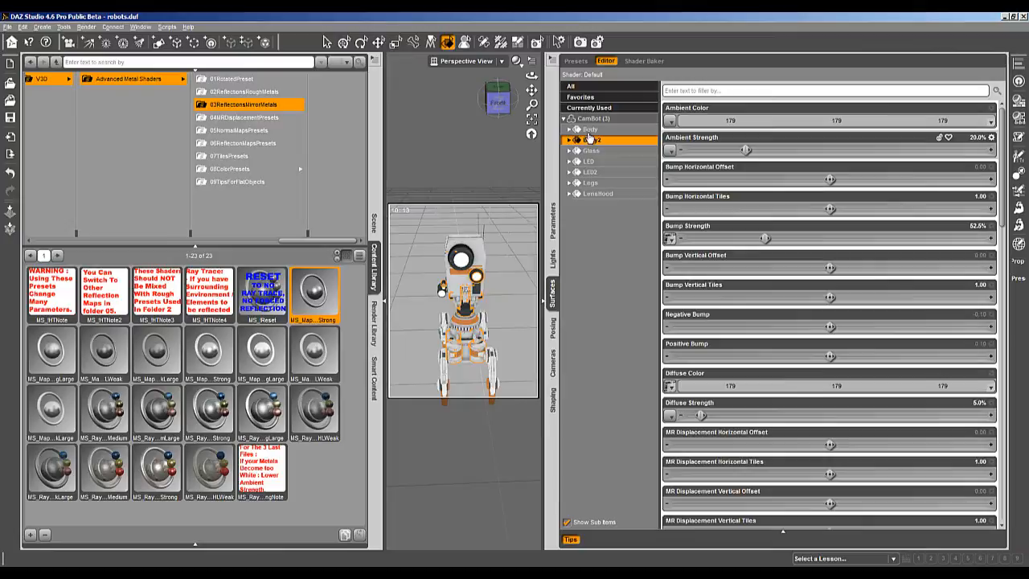
{"action": "left_click", "coordinate": [590, 129]}
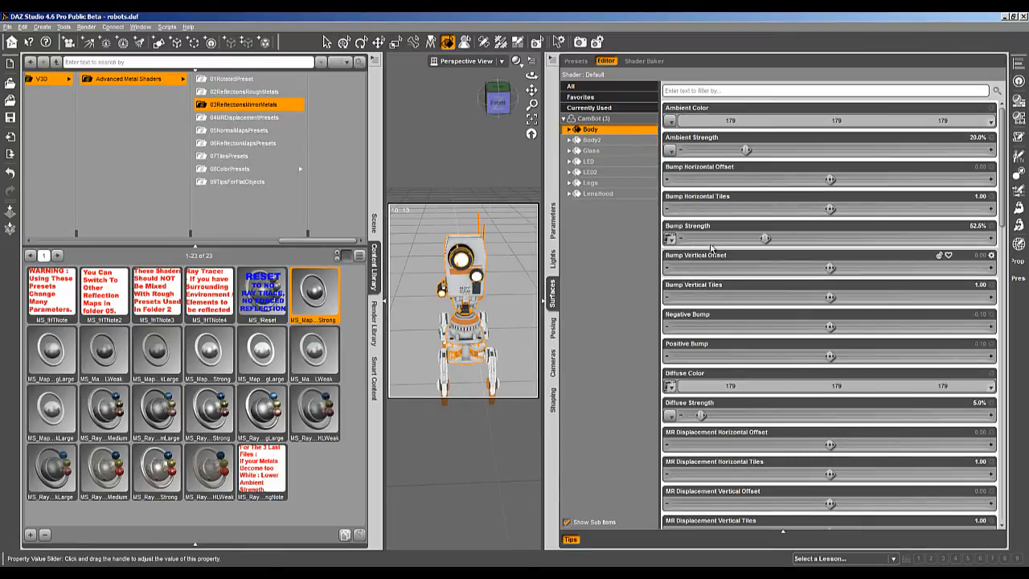
{"action": "scroll", "scroll_direction": "down", "scroll_amount": 3}
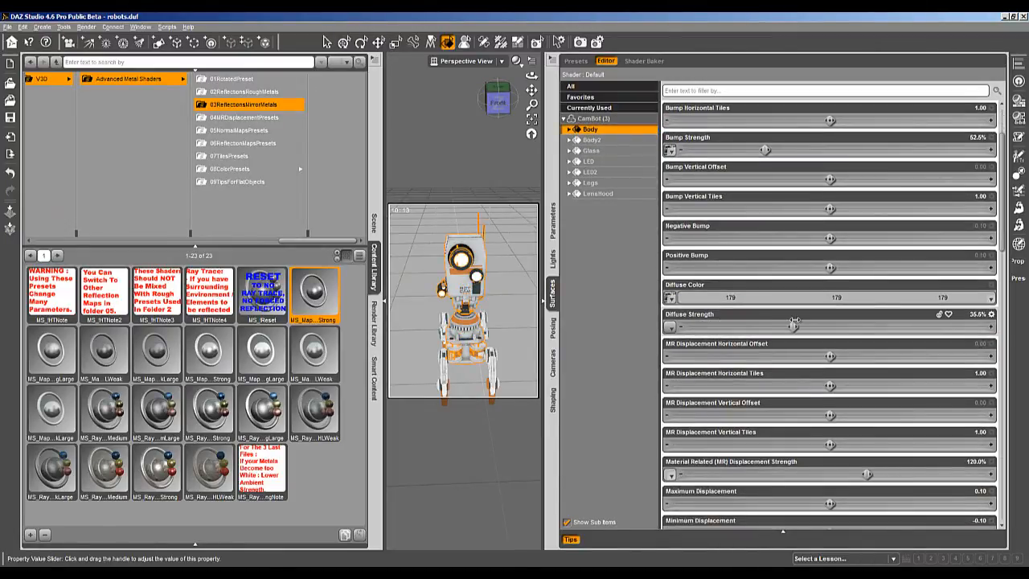
{"action": "left_click_drag", "start_coordinate": [795, 325], "coordinate": [811, 324]}
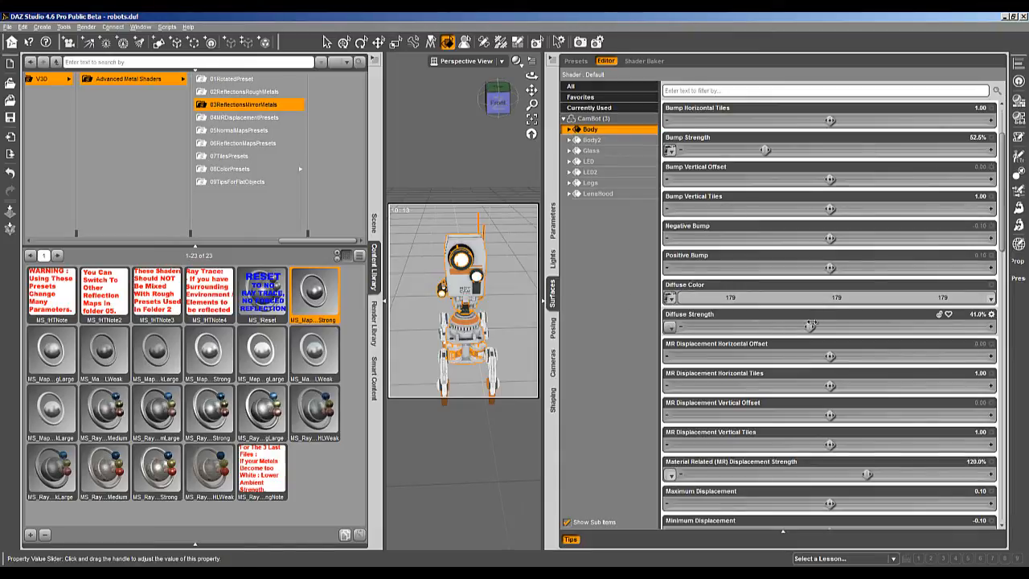
- Preview the change in a test render and cancel it before it finishes
{"action": "left_click", "coordinate": [86, 26]}
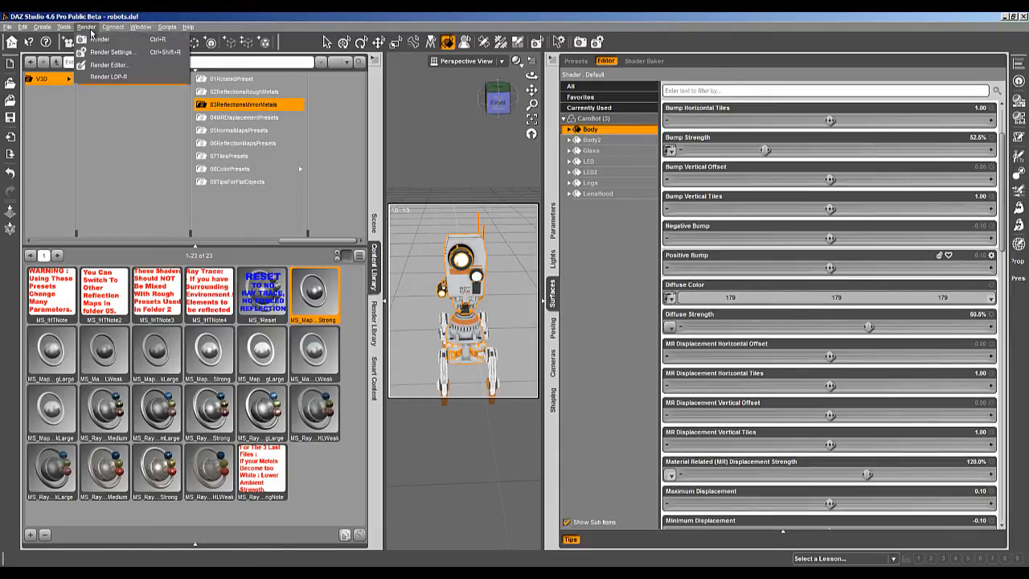
{"action": "left_click", "coordinate": [100, 39]}
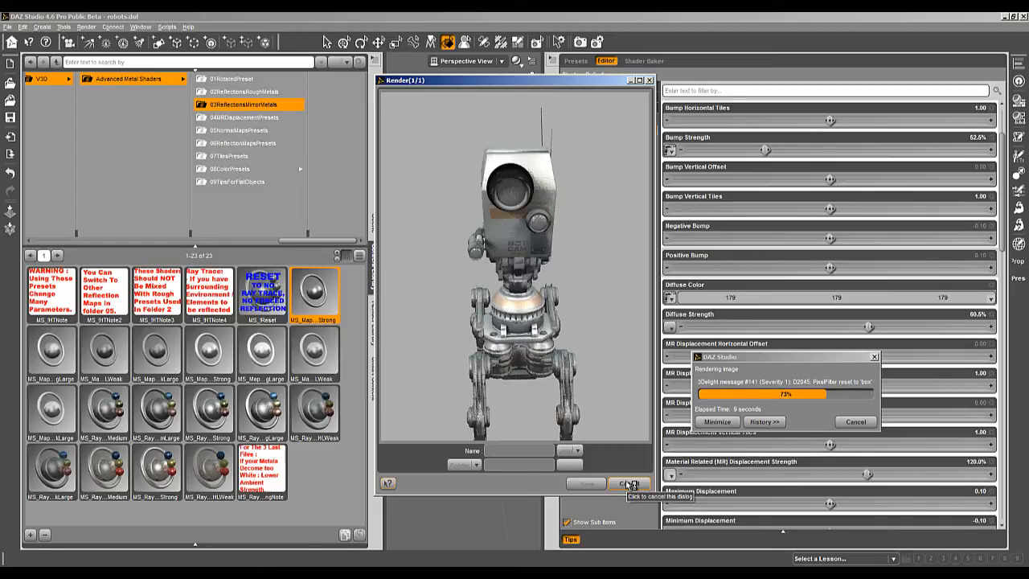
{"action": "left_click", "coordinate": [629, 483]}
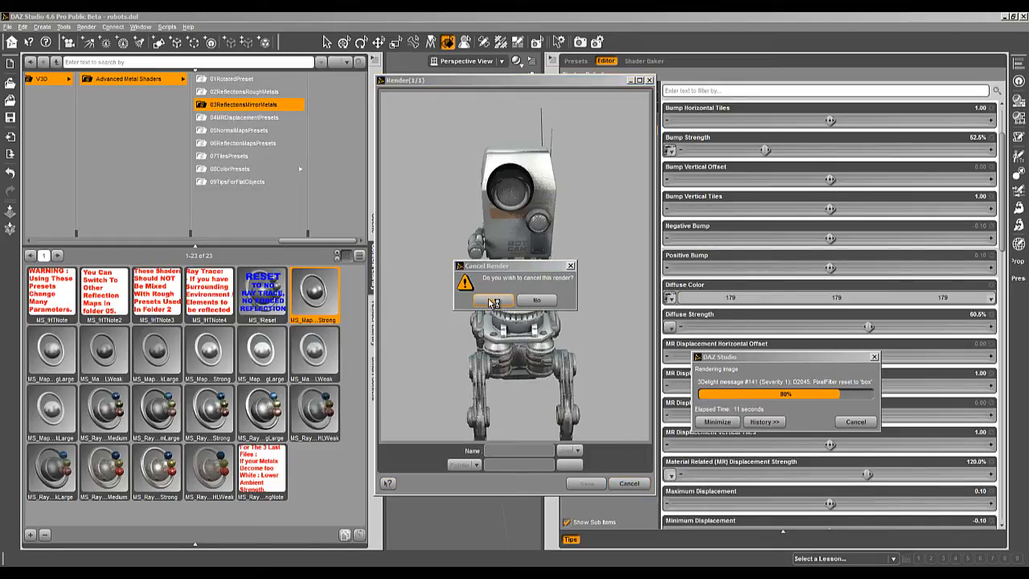
{"action": "left_click", "coordinate": [494, 299]}
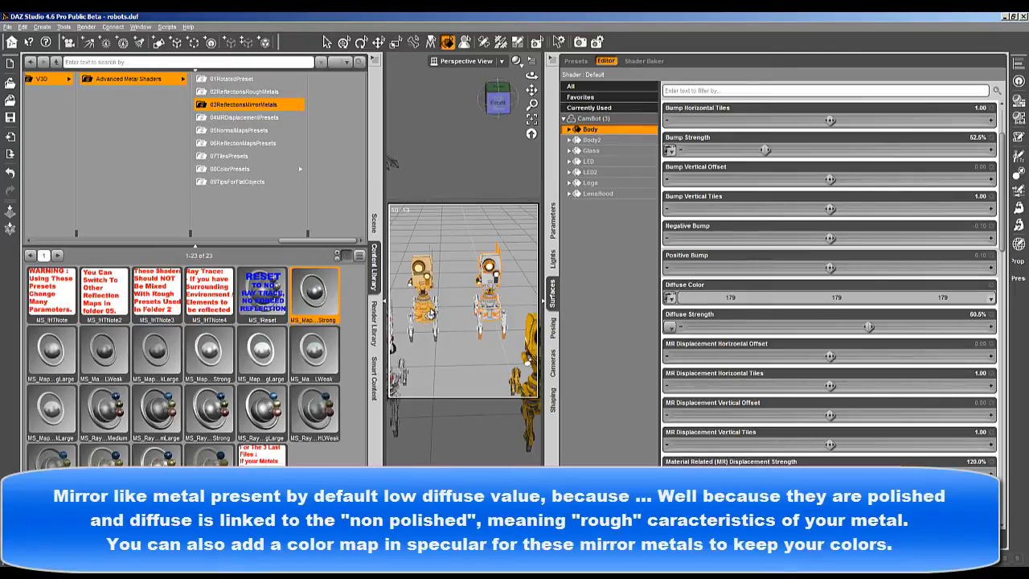
- Lower the CamBot (2) Body's diffuse strength to 30%
{"action": "left_click_drag", "start_coordinate": [866, 327], "coordinate": [776, 326]}
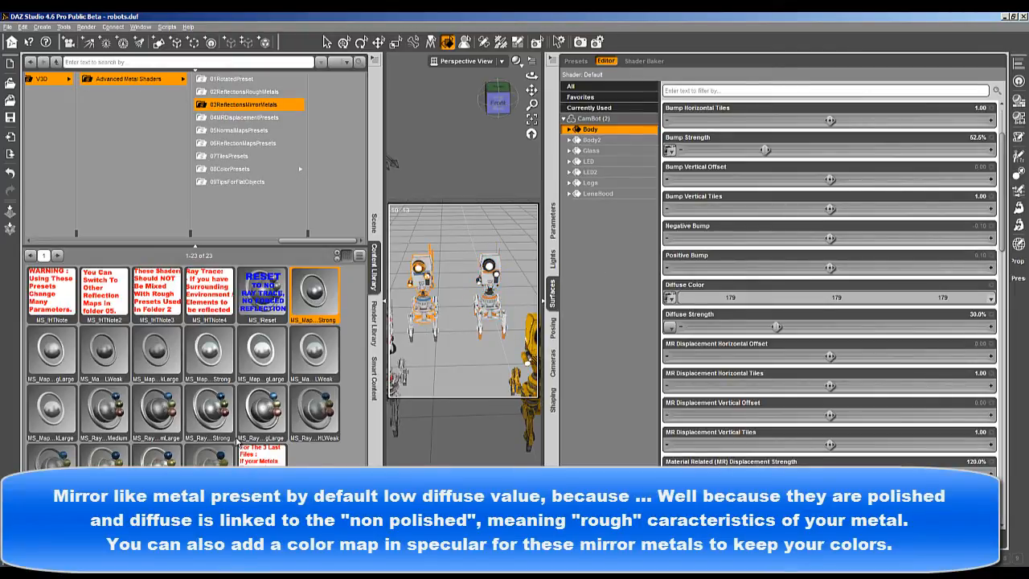
{"action": "mouse_move", "coordinate": [260, 348]}
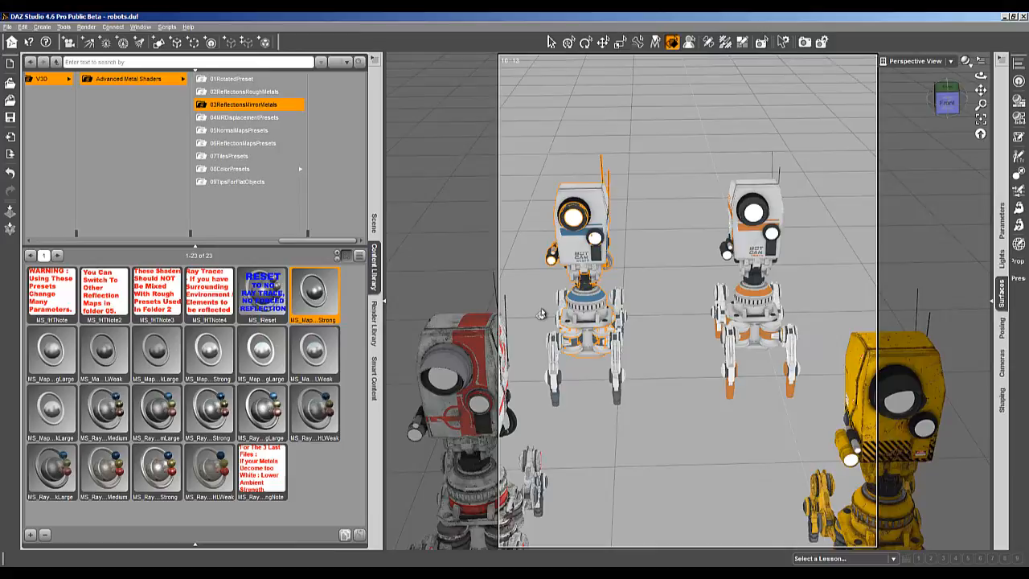
- Apply the MS_Ray Strong ray-traced reflection preset to the blue robot and preview it in a cancelled render
{"action": "left_click", "coordinate": [578, 333]}
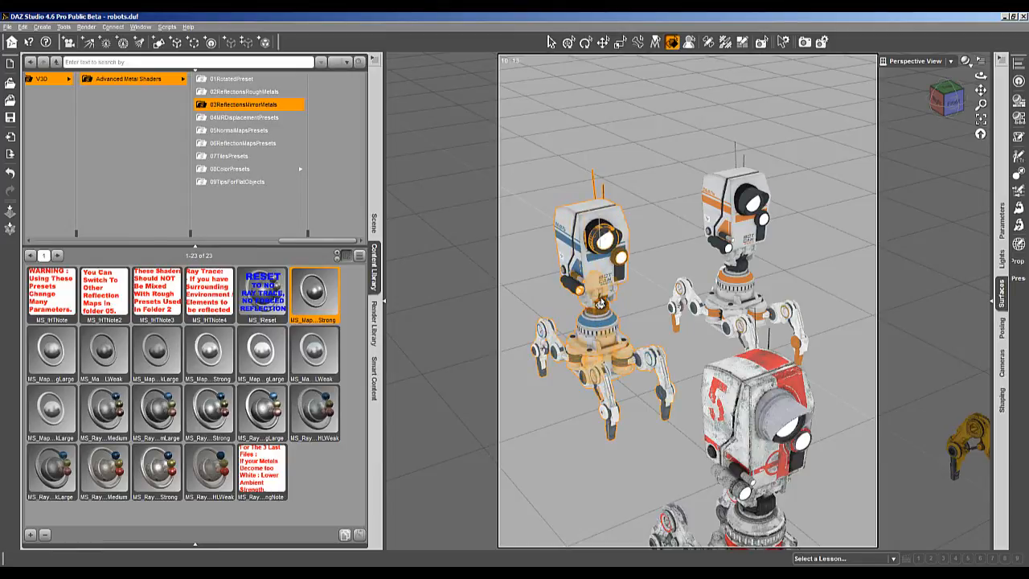
{"action": "left_click", "coordinate": [156, 471]}
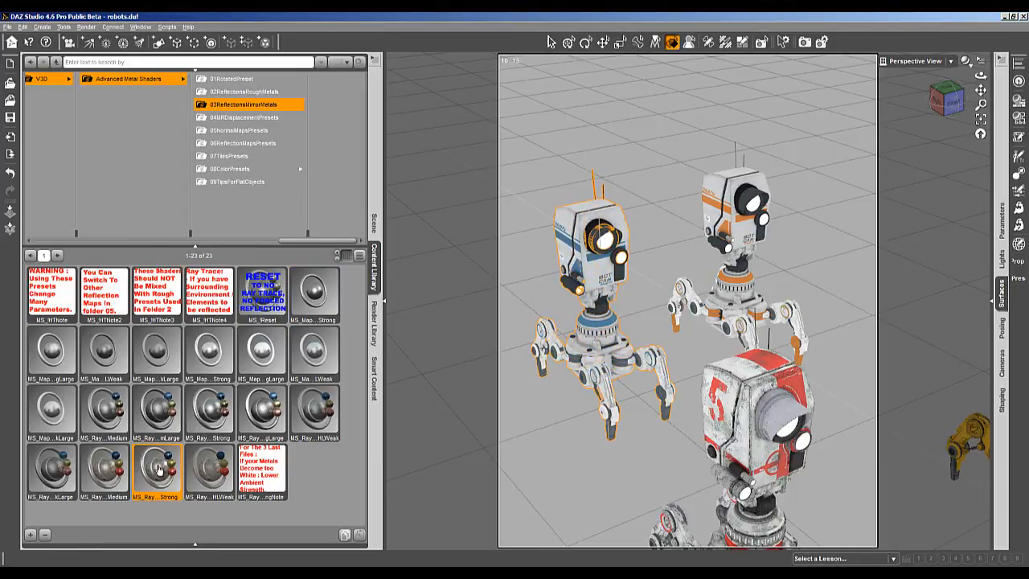
{"action": "left_click", "coordinate": [86, 26]}
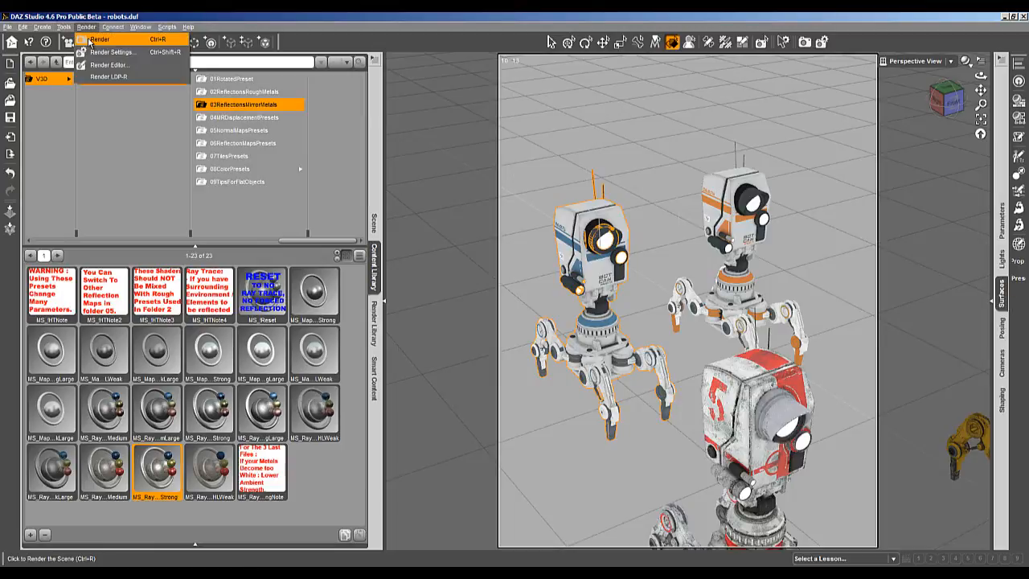
{"action": "left_click", "coordinate": [99, 39]}
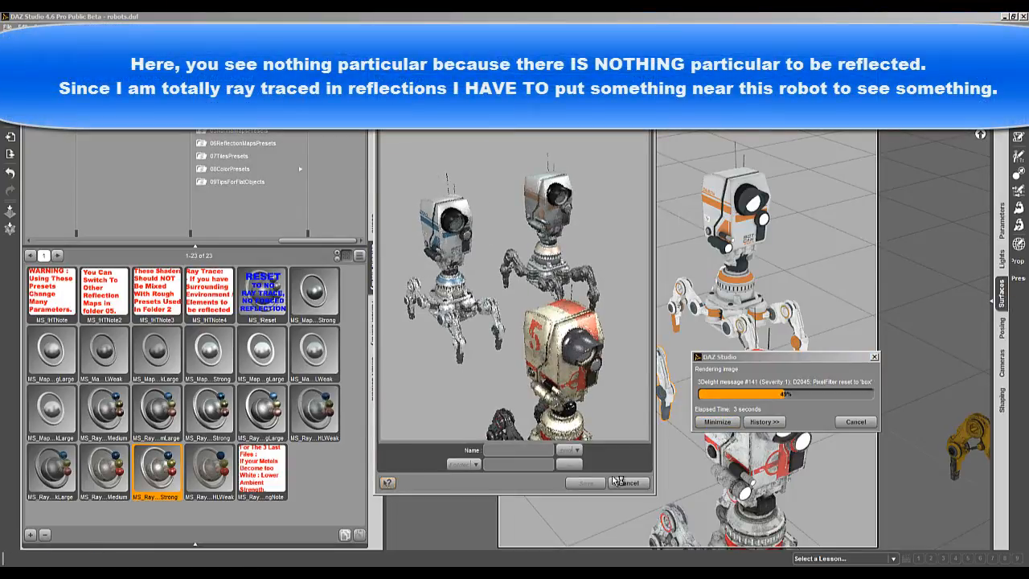
{"action": "left_click", "coordinate": [627, 482]}
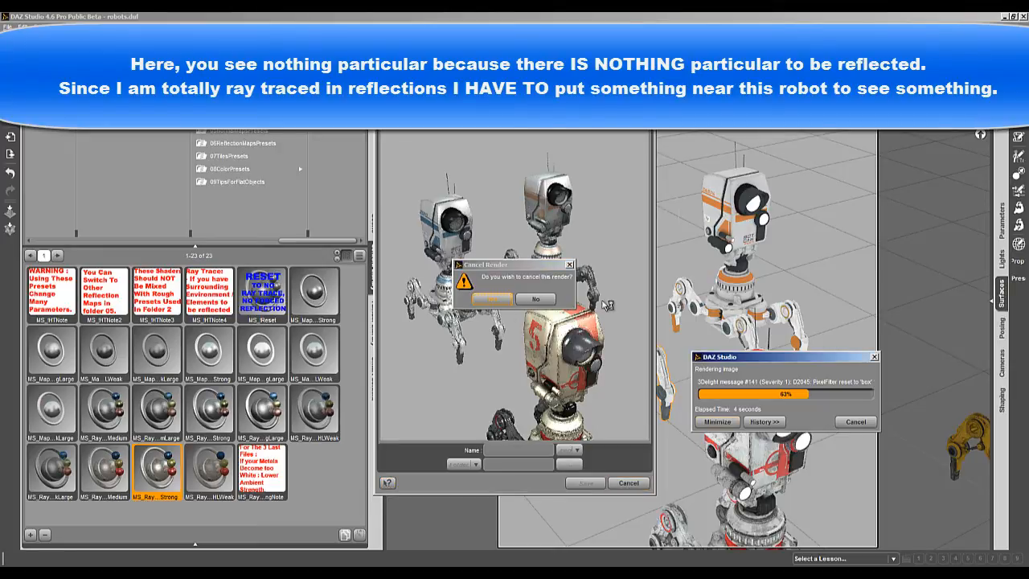
{"action": "left_click", "coordinate": [491, 298]}
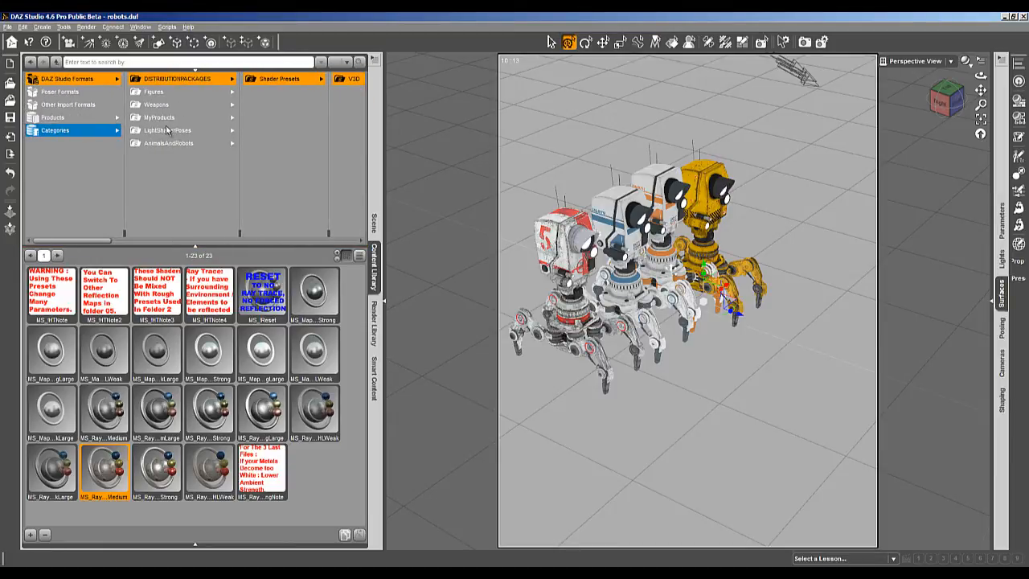
- Load the outdoor DTRR-RefDomeA reflection environment and show it in the scene list
{"action": "left_click", "coordinate": [167, 131]}
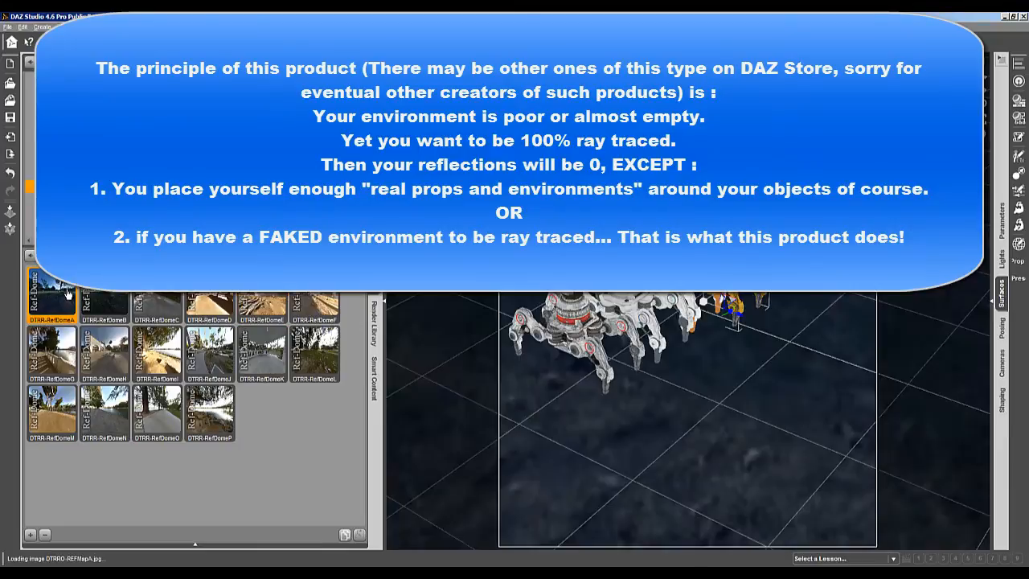
{"action": "mouse_move", "coordinate": [696, 350]}
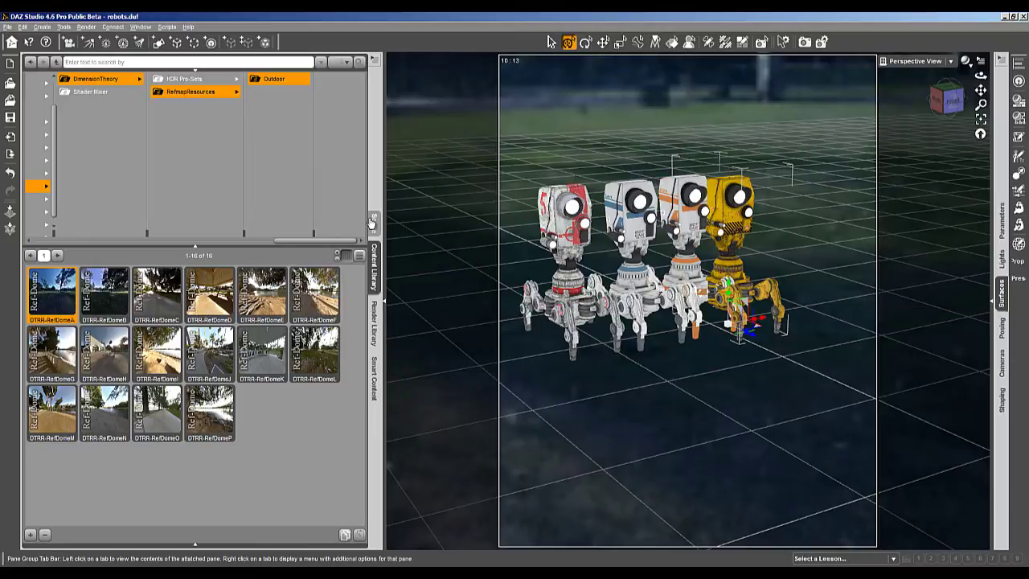
{"action": "left_click", "coordinate": [374, 221]}
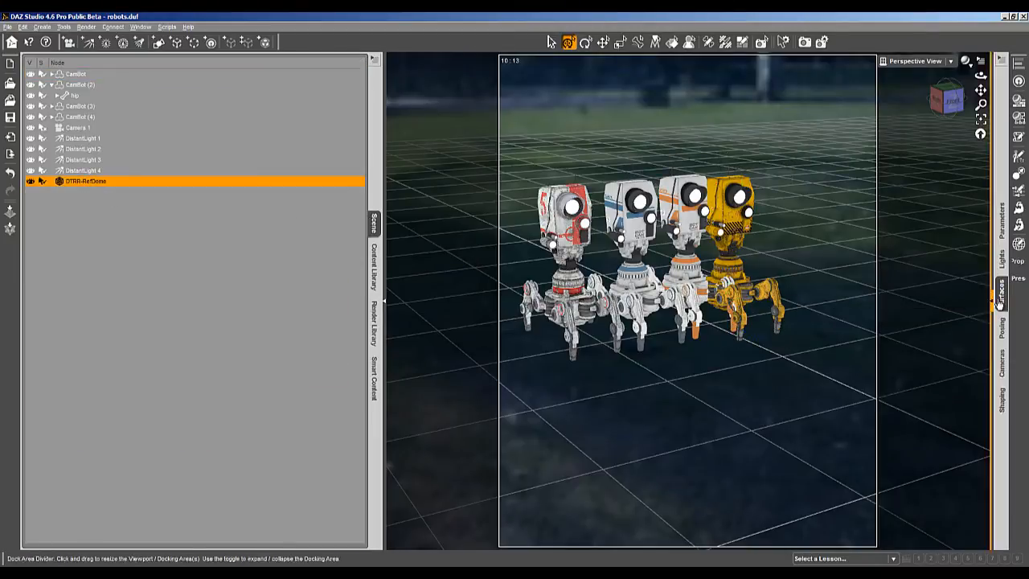
{"action": "mouse_move", "coordinate": [1001, 225]}
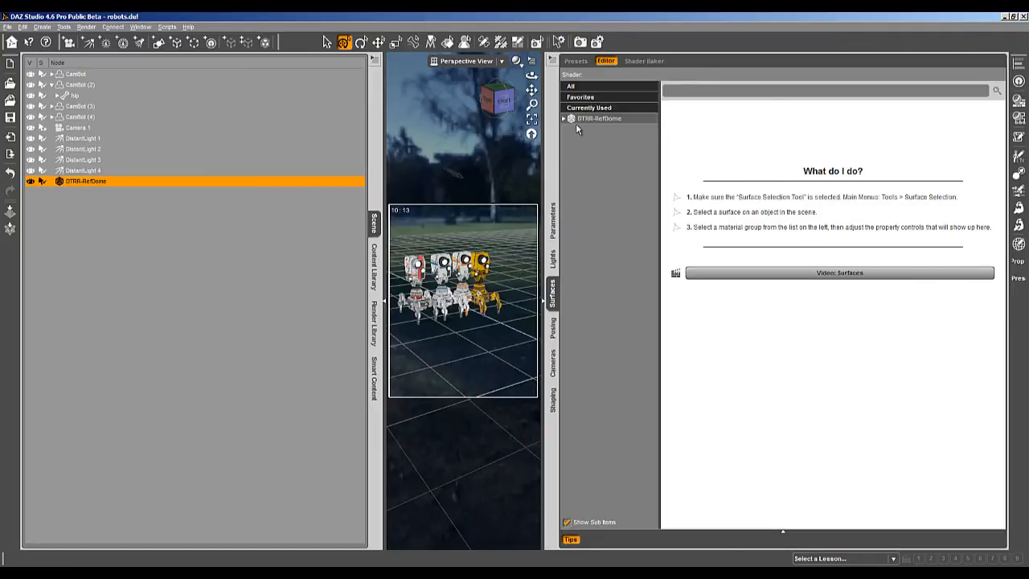
- Show the DTRR-RefDome surface settings filtered to its Fantom property, which reads On
{"action": "left_click", "coordinate": [564, 118]}
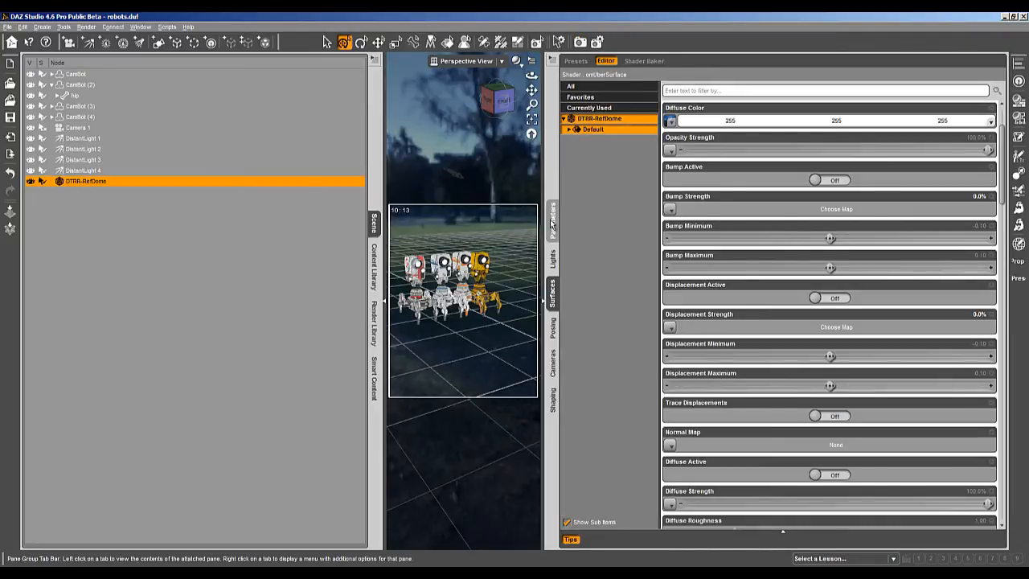
{"action": "left_click", "coordinate": [552, 215]}
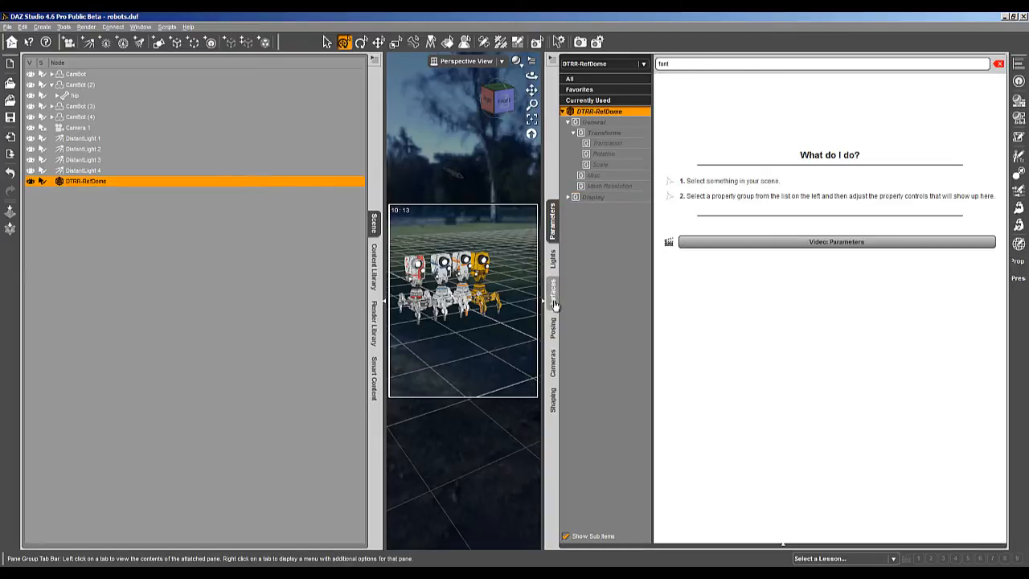
{"action": "left_click", "coordinate": [552, 285]}
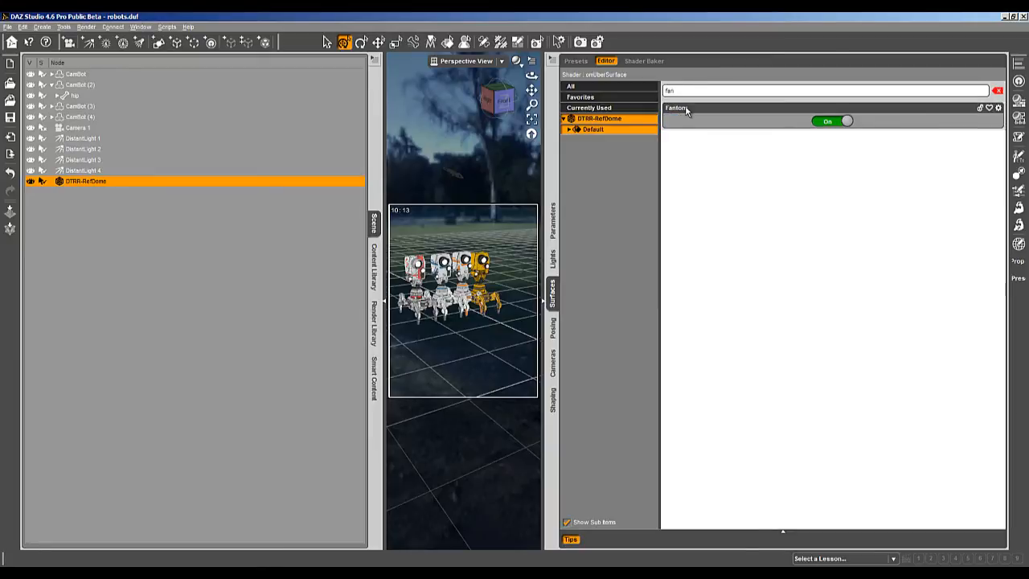
{"action": "mouse_move", "coordinate": [932, 243]}
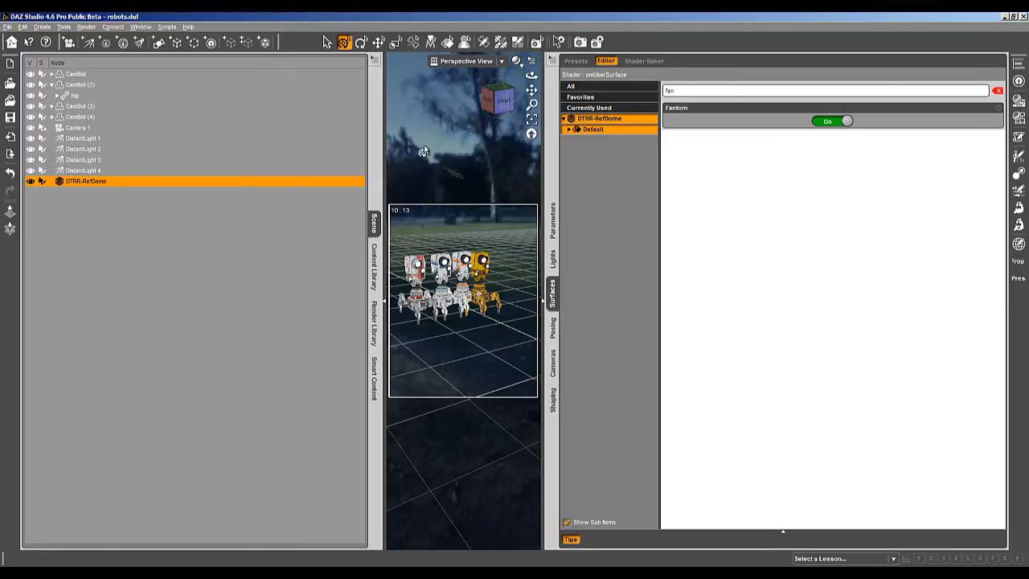
{"action": "mouse_move", "coordinate": [515, 152]}
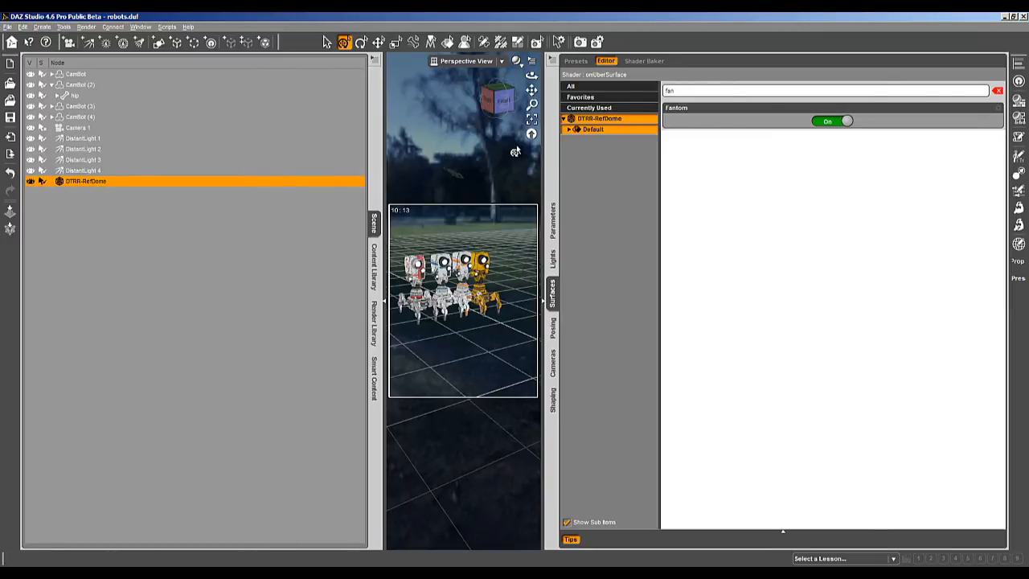
{"action": "mouse_move", "coordinate": [539, 308]}
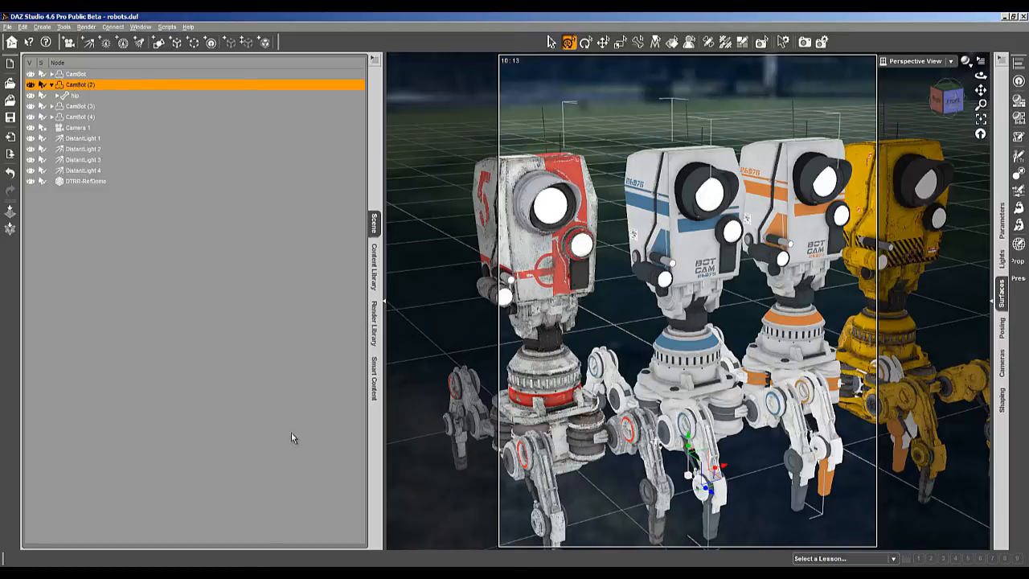
- Start a test render of the scene with the reflection dome, then cancel it
{"action": "left_click", "coordinate": [86, 27]}
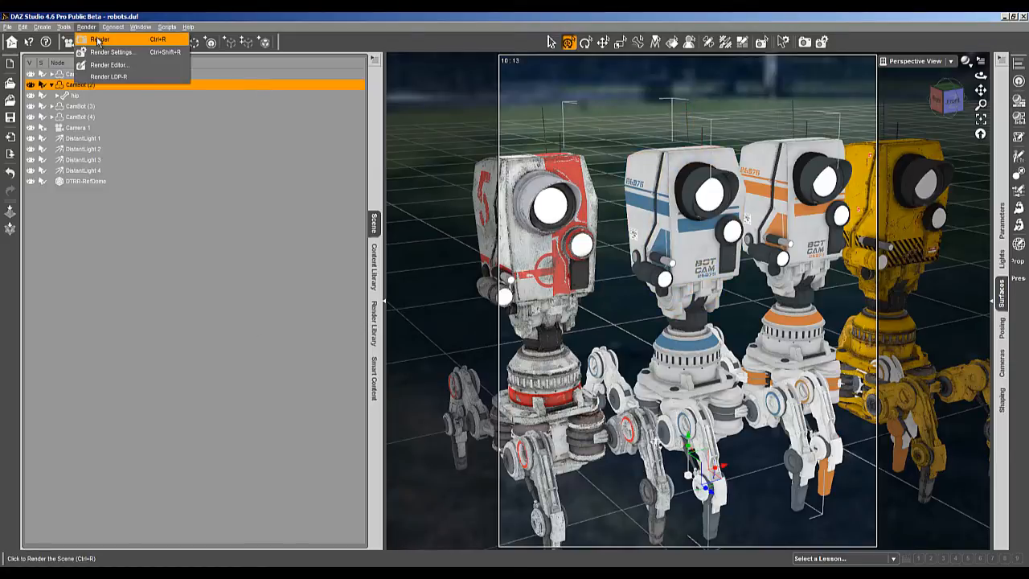
{"action": "left_click", "coordinate": [99, 39]}
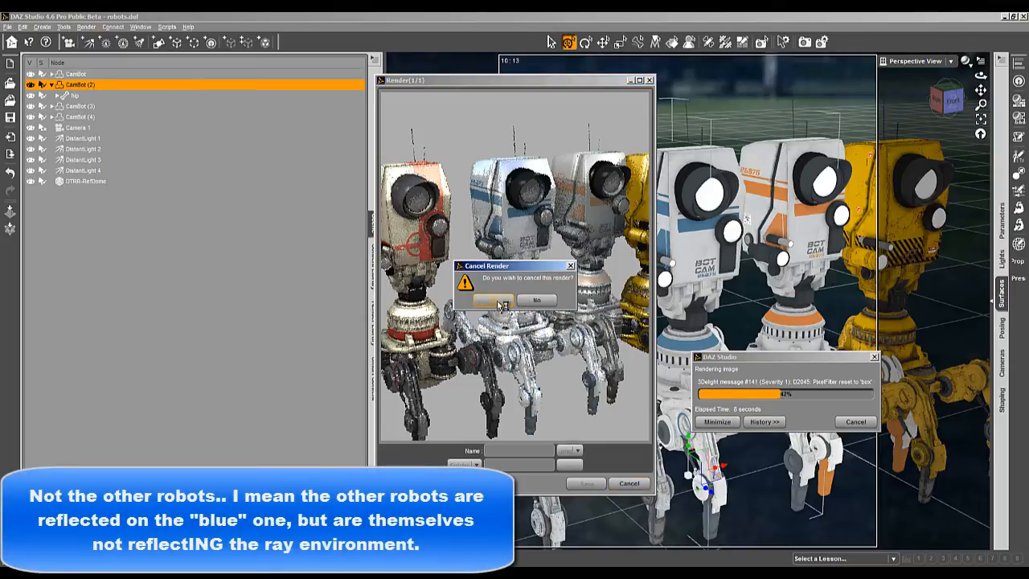
{"action": "left_click", "coordinate": [504, 300]}
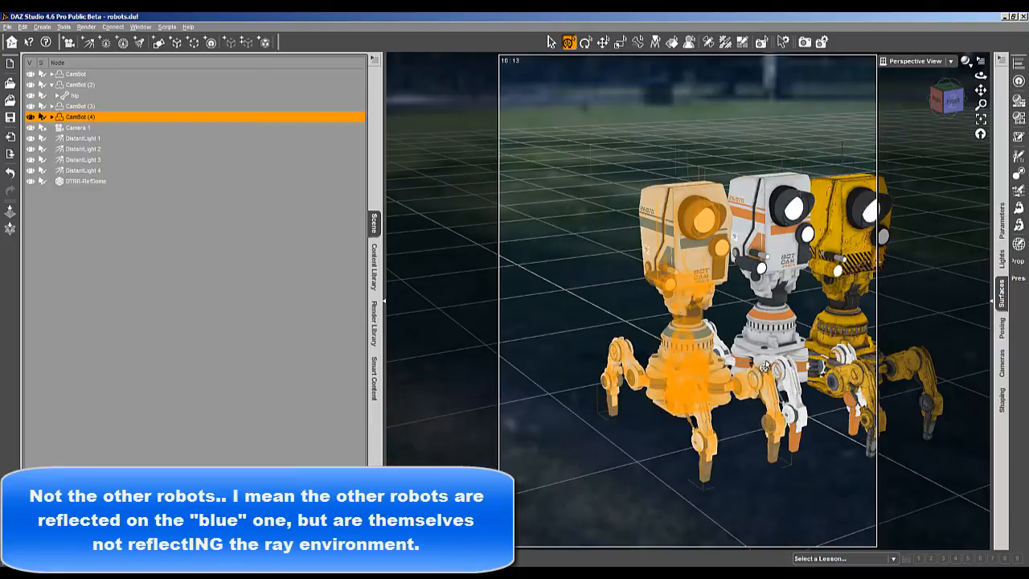
- Select the first CamBot robot and browse to the V3D Advanced Metal Shaders presets
{"action": "left_click", "coordinate": [79, 105]}
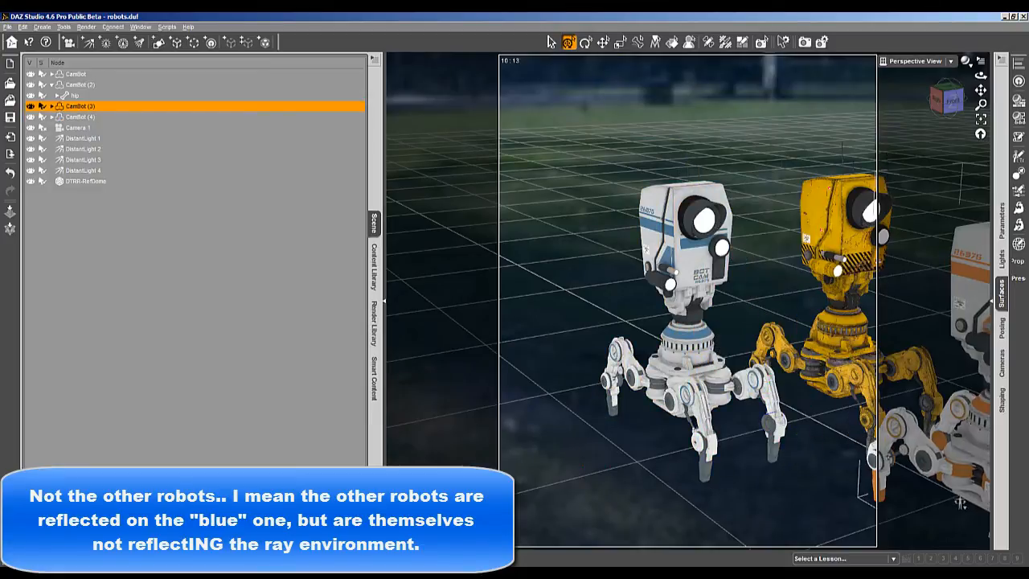
{"action": "left_click", "coordinate": [75, 73]}
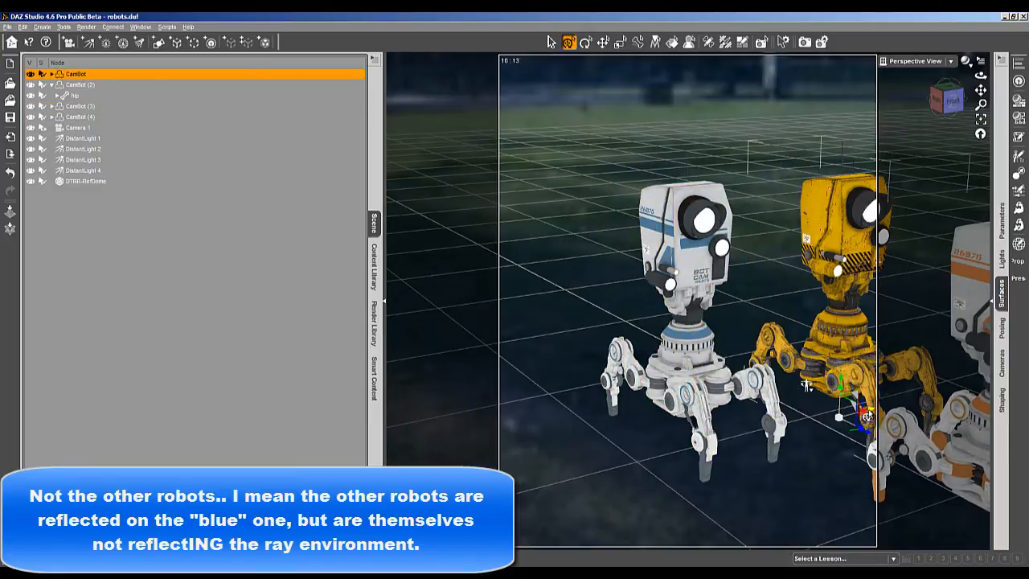
{"action": "left_click", "coordinate": [76, 84]}
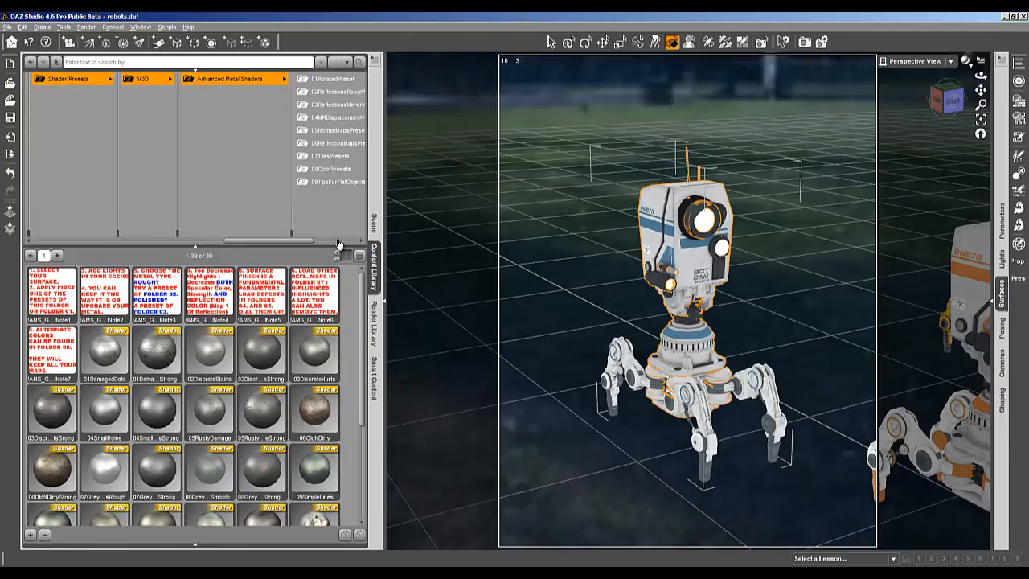
{"action": "mouse_move", "coordinate": [330, 78]}
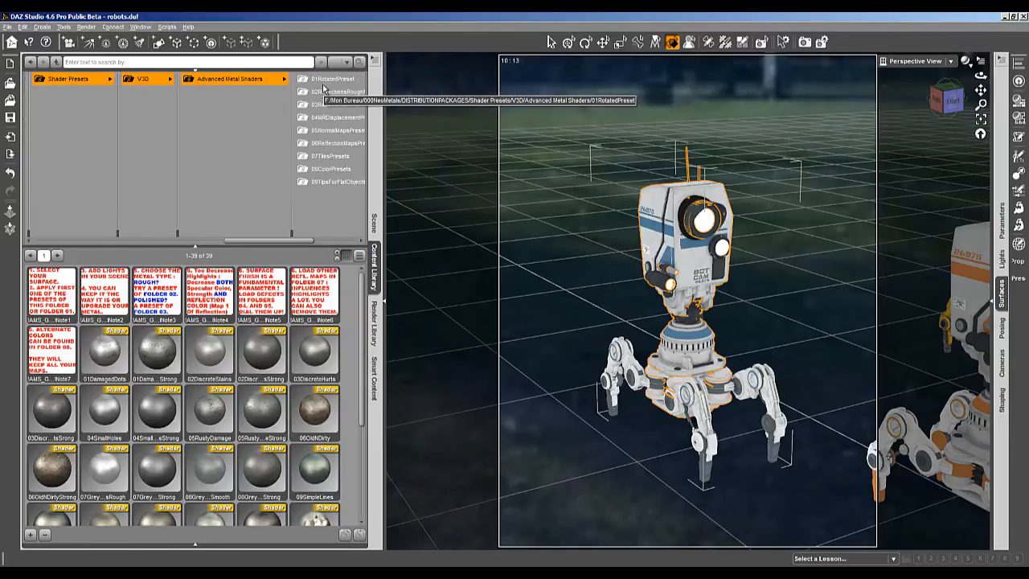
{"action": "mouse_move", "coordinate": [339, 143]}
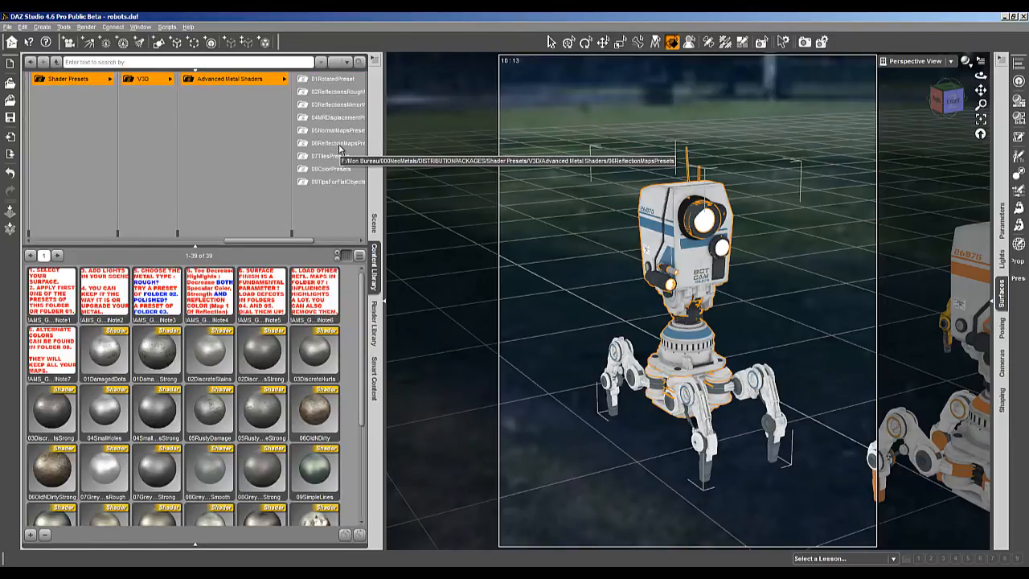
- Enter the 03ReflectionsMirrorMetals folder holding the MS_Ray Strong preset for the blue-striped robot
{"action": "left_click", "coordinate": [304, 117]}
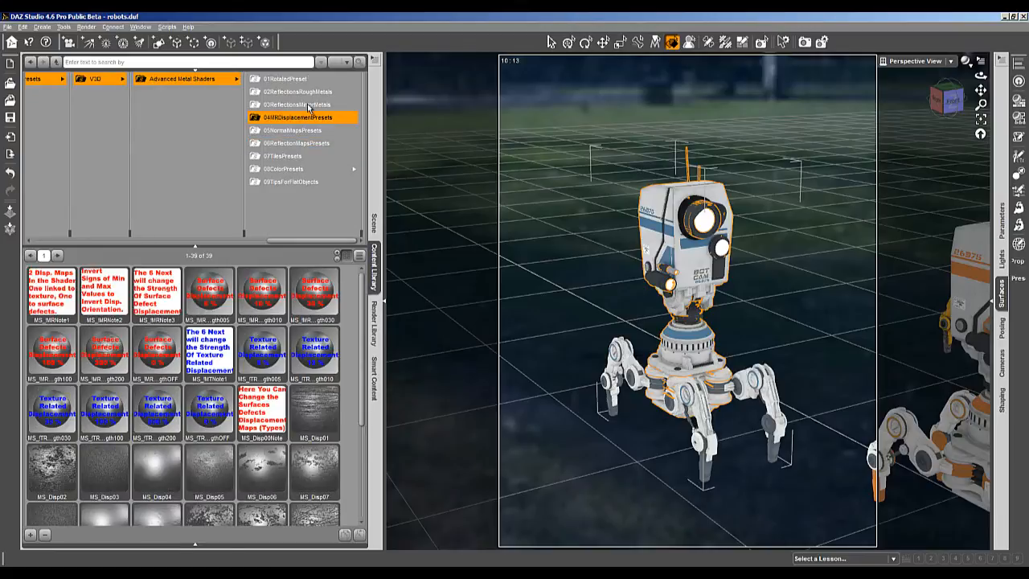
{"action": "left_click", "coordinate": [298, 104]}
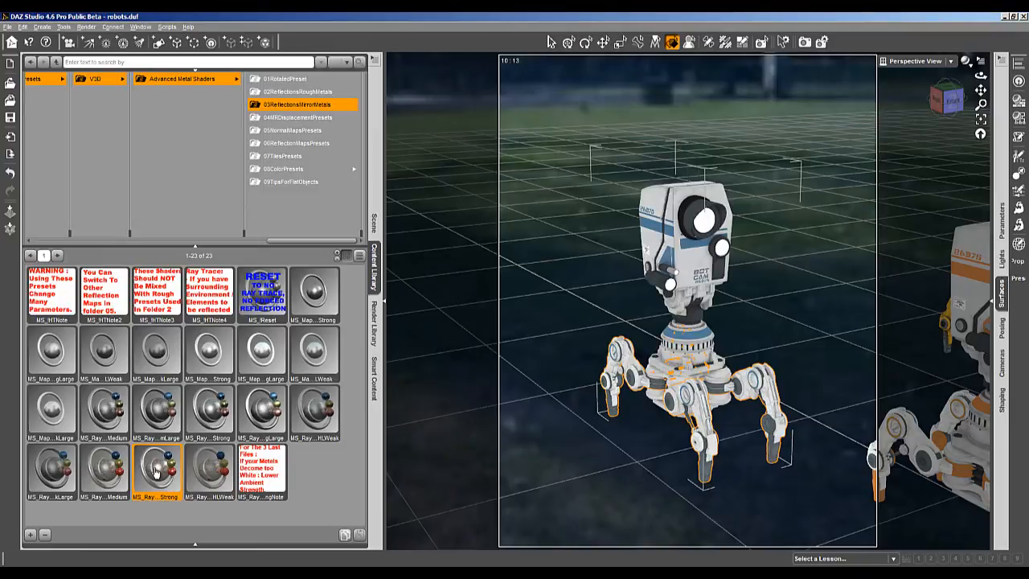
{"action": "mouse_move", "coordinate": [1002, 299]}
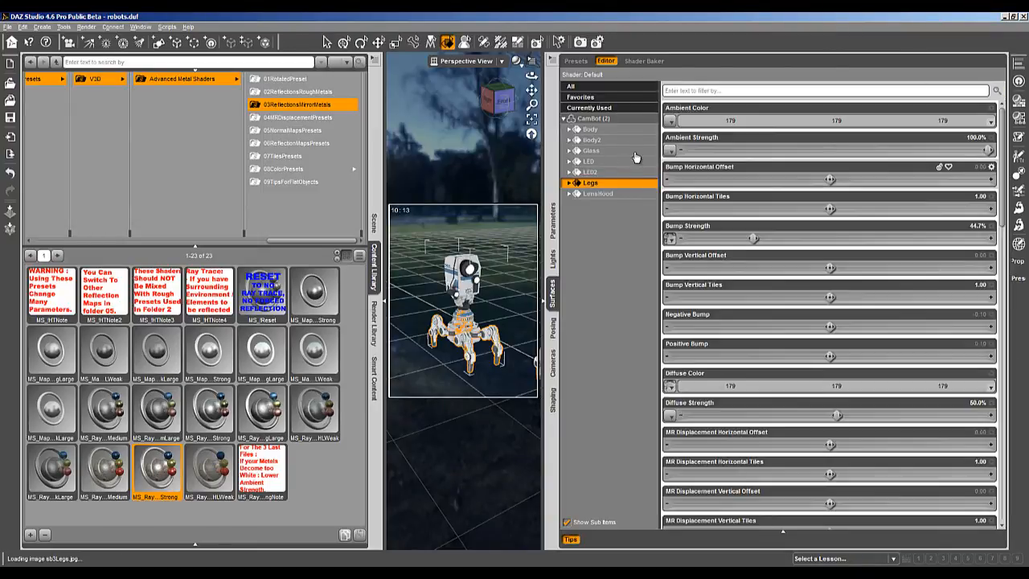
- Lower the CamBot body's 'Set More Reflective' value to about 21.9%
{"action": "left_click", "coordinate": [591, 129]}
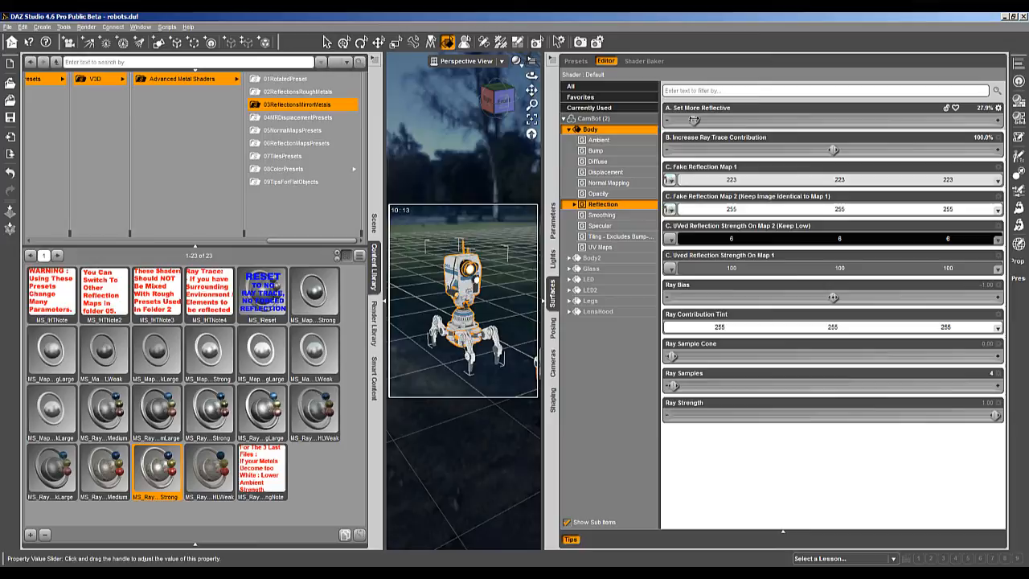
{"action": "left_click_drag", "start_coordinate": [694, 119], "coordinate": [689, 119]}
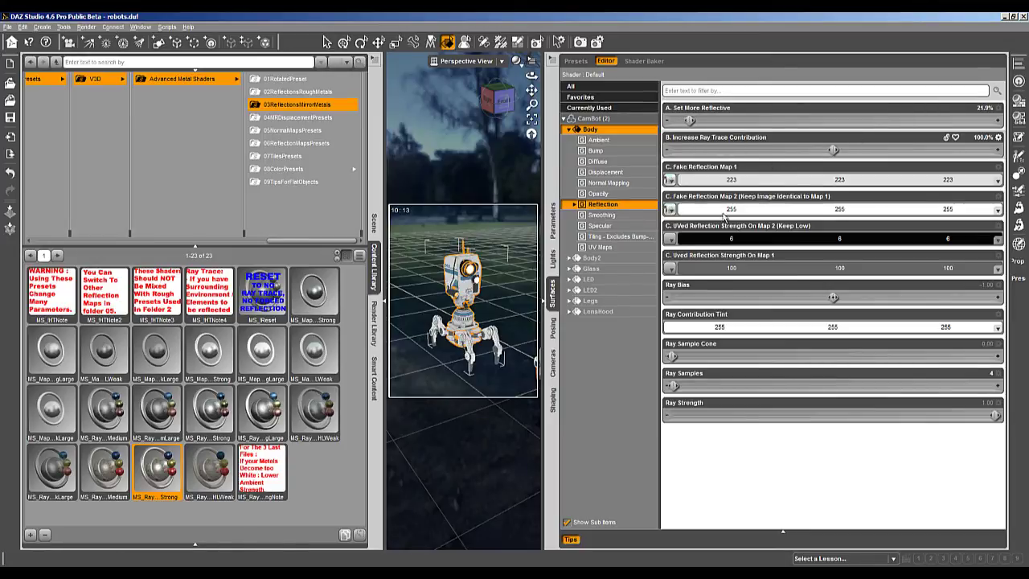
- Render a roughly 12-second test image of the robot and dismiss the result
{"action": "left_click", "coordinate": [591, 300]}
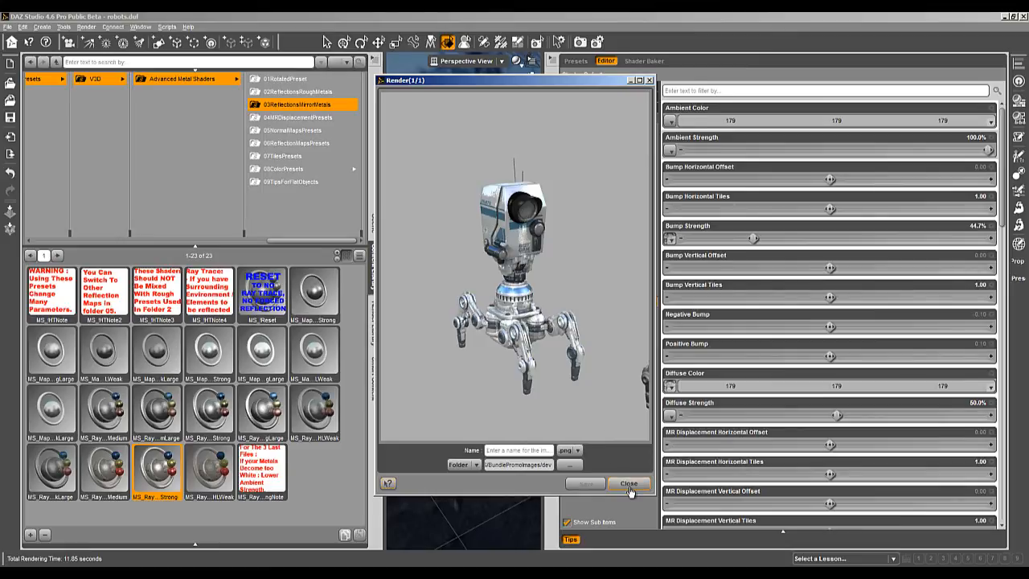
{"action": "left_click", "coordinate": [629, 483]}
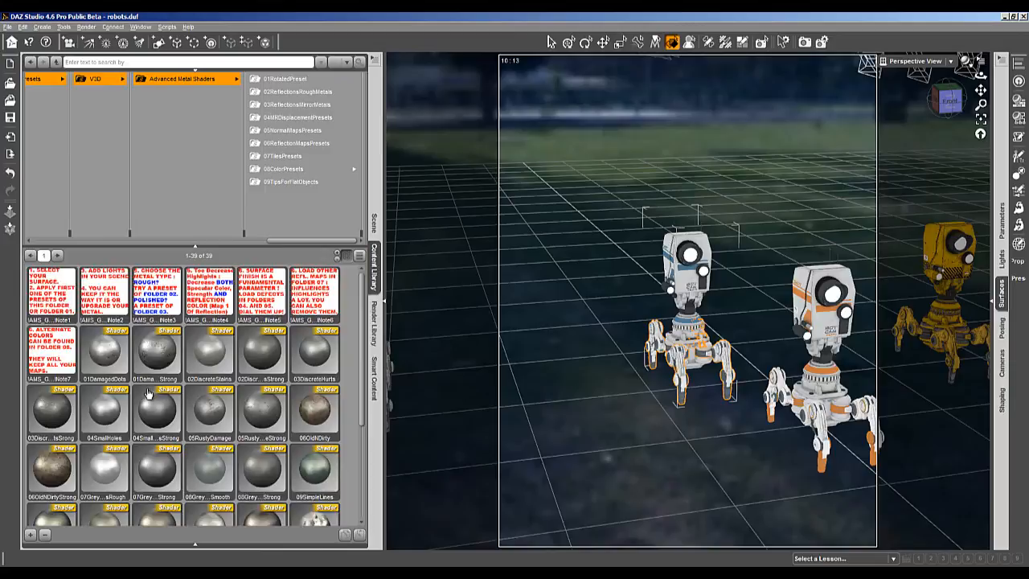
- Apply the APPLYShaderBaseOnly base metal preset to the robot
{"action": "scroll", "scroll_direction": "down", "scroll_amount": 3}
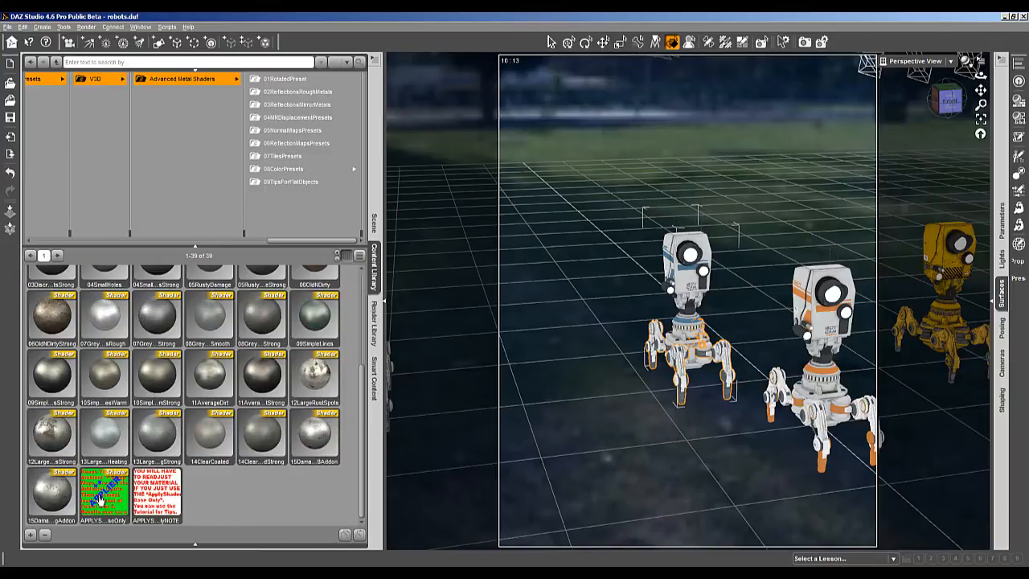
{"action": "left_click", "coordinate": [155, 490]}
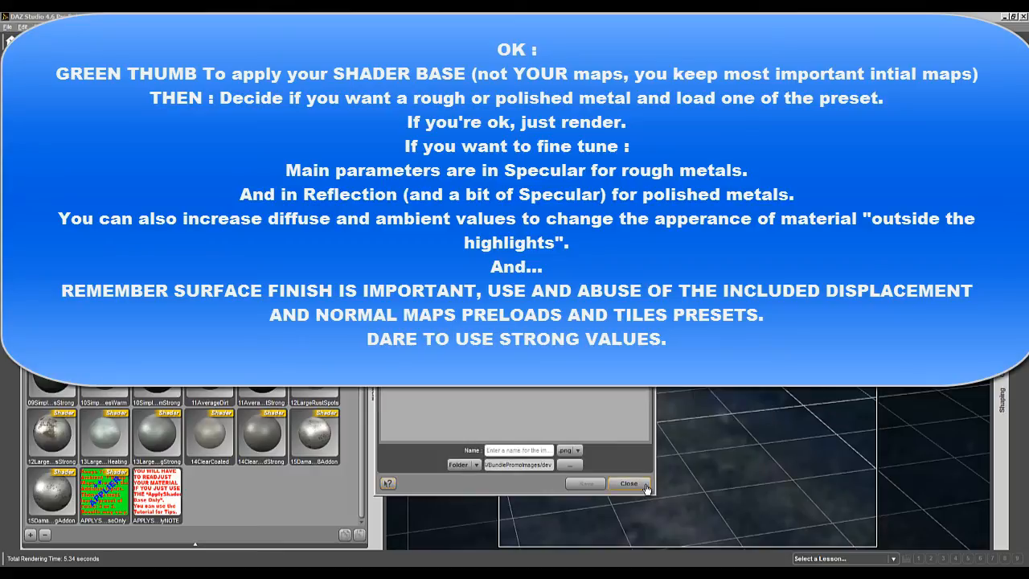
- Dismiss the finished render, leaving the metal-shader recap note over the presets
{"action": "left_click", "coordinate": [630, 483]}
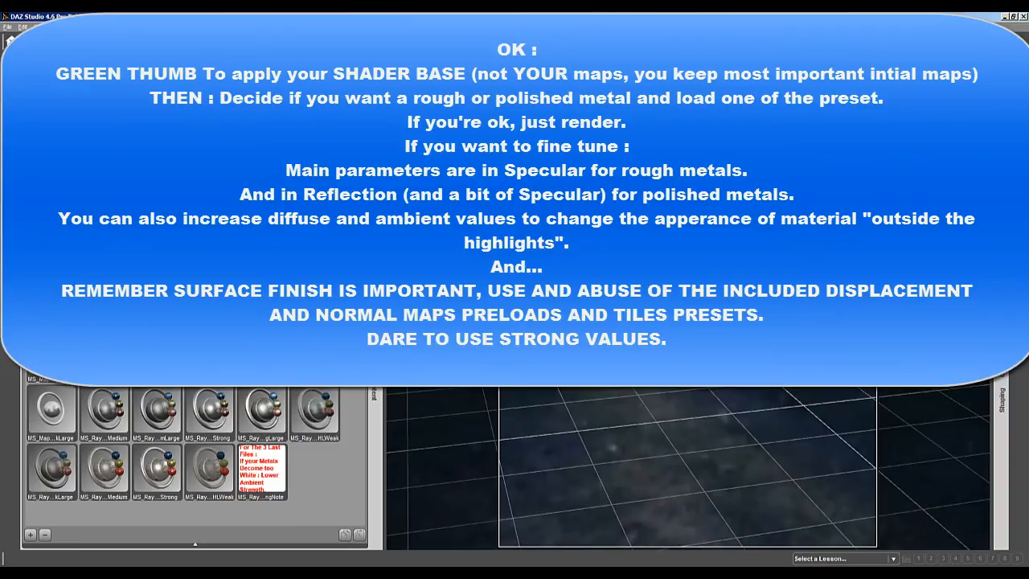
{"action": "mouse_move", "coordinate": [261, 410]}
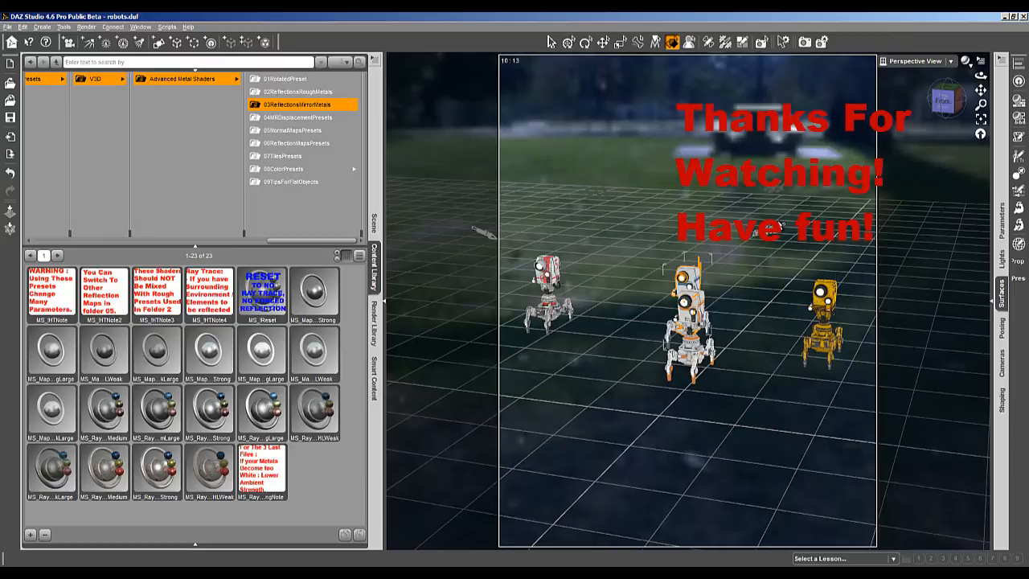
{"action": "mouse_move", "coordinate": [169, 86]}
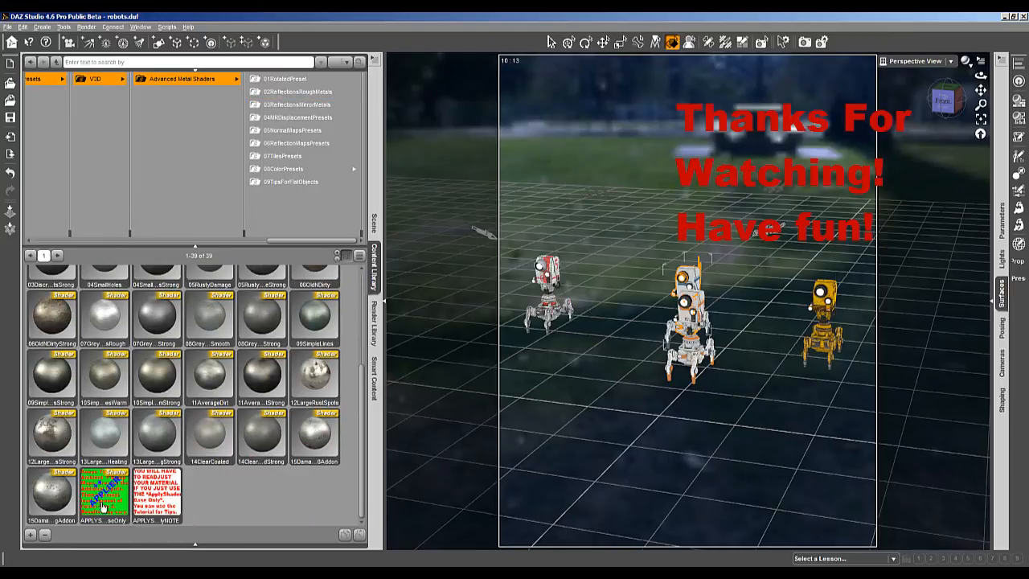
{"action": "mouse_move", "coordinate": [103, 495]}
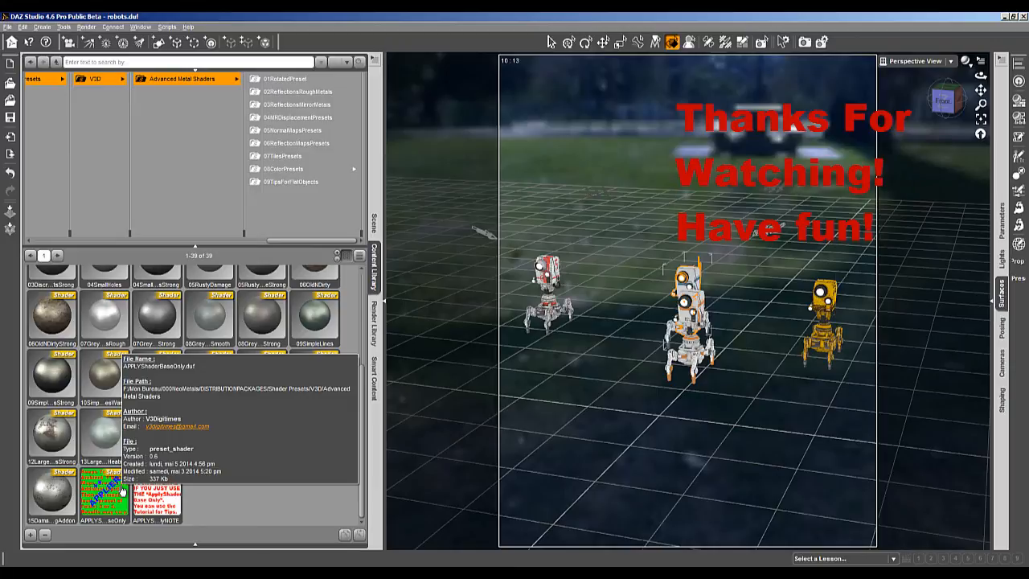